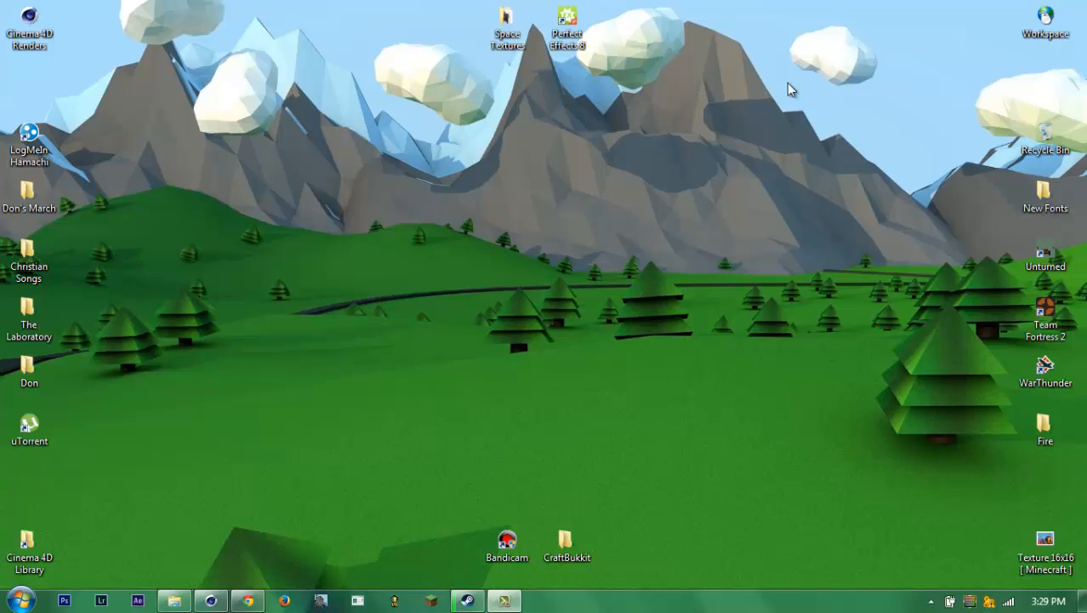
mouse_move(801, 76)
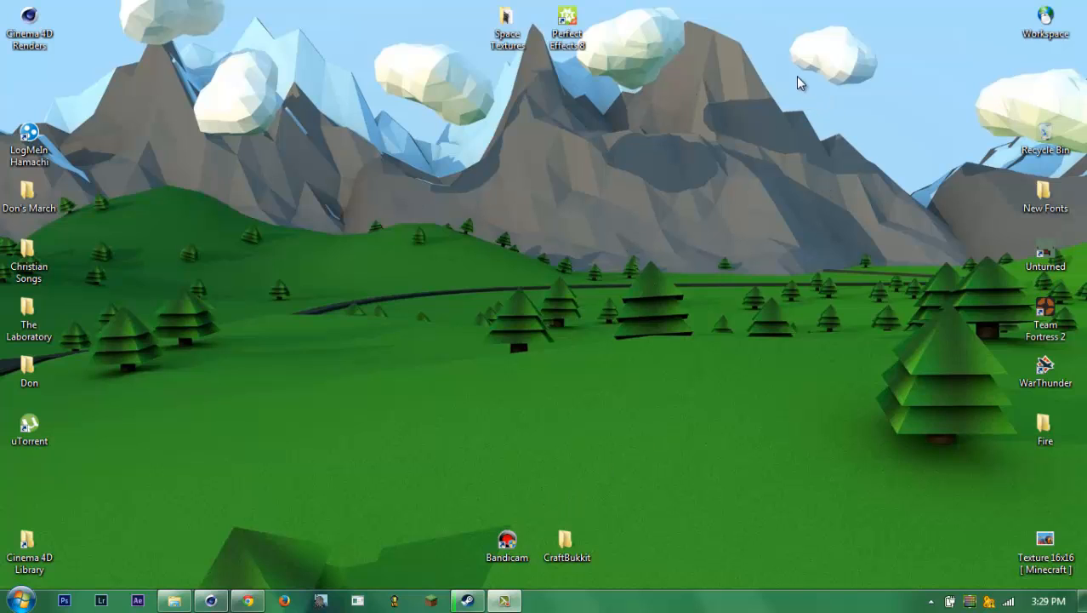
mouse_move(225, 185)
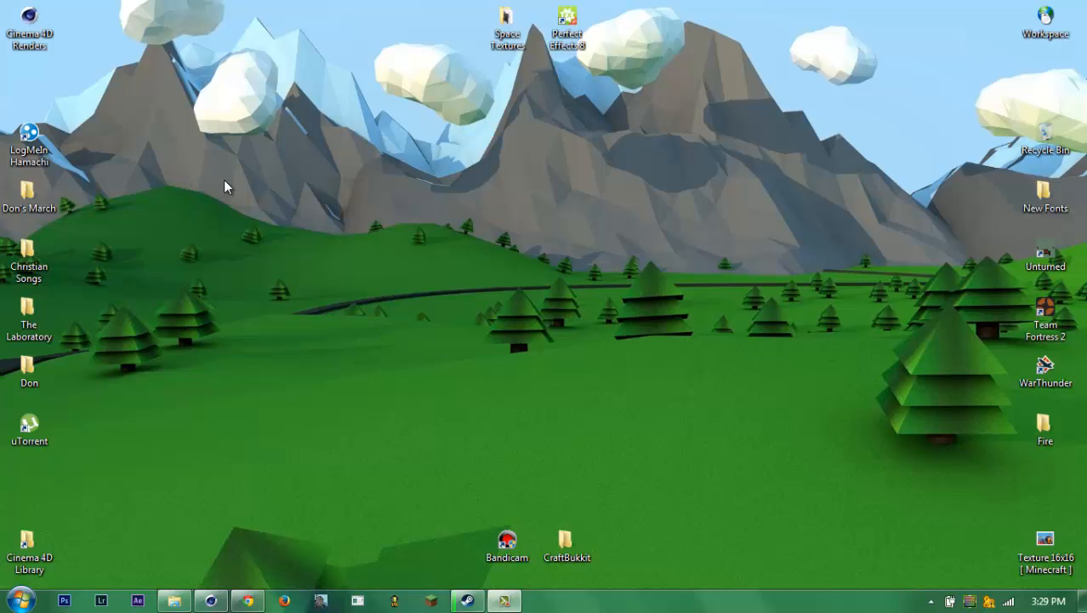
mouse_move(307, 242)
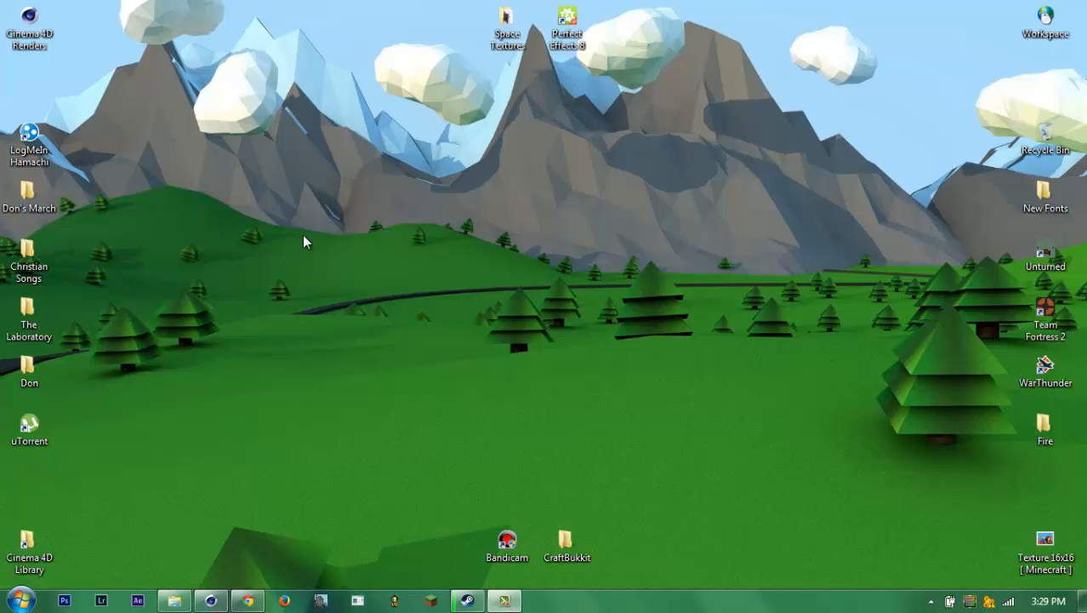
mouse_move(807, 332)
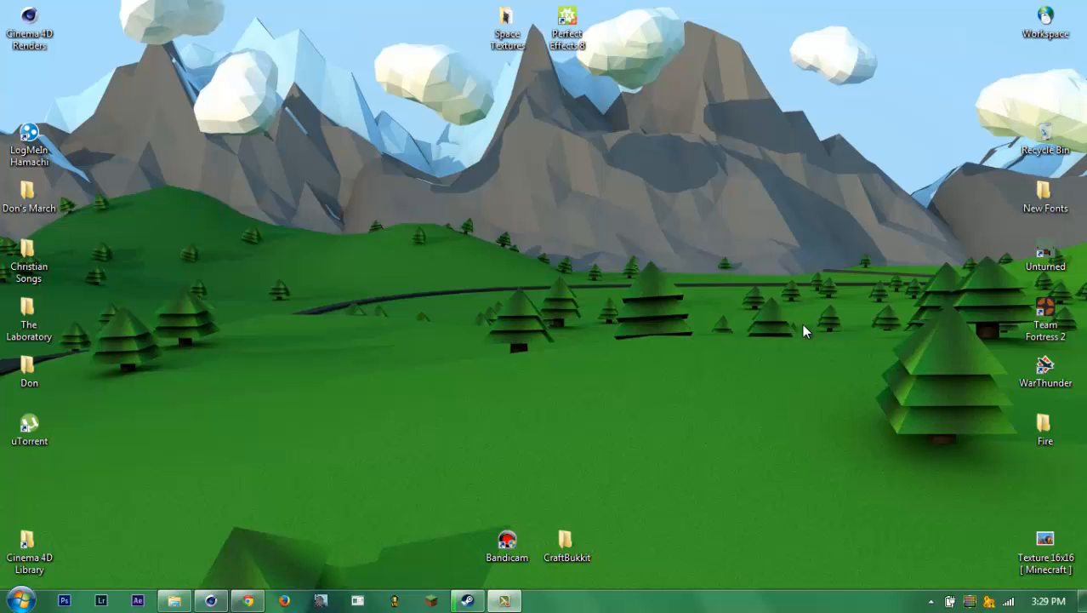
mouse_move(796, 228)
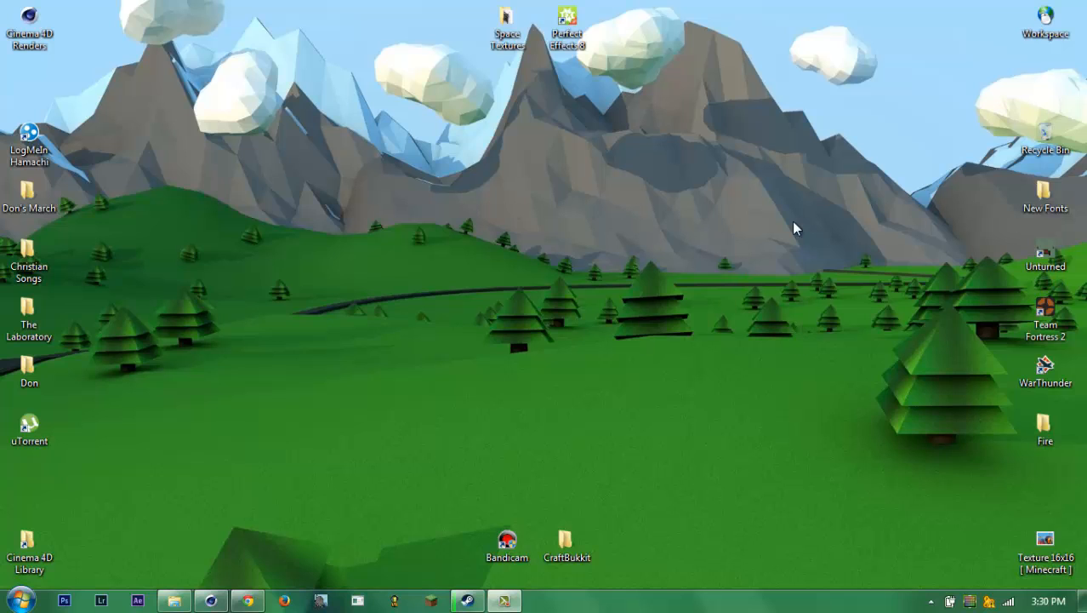
mouse_move(813, 111)
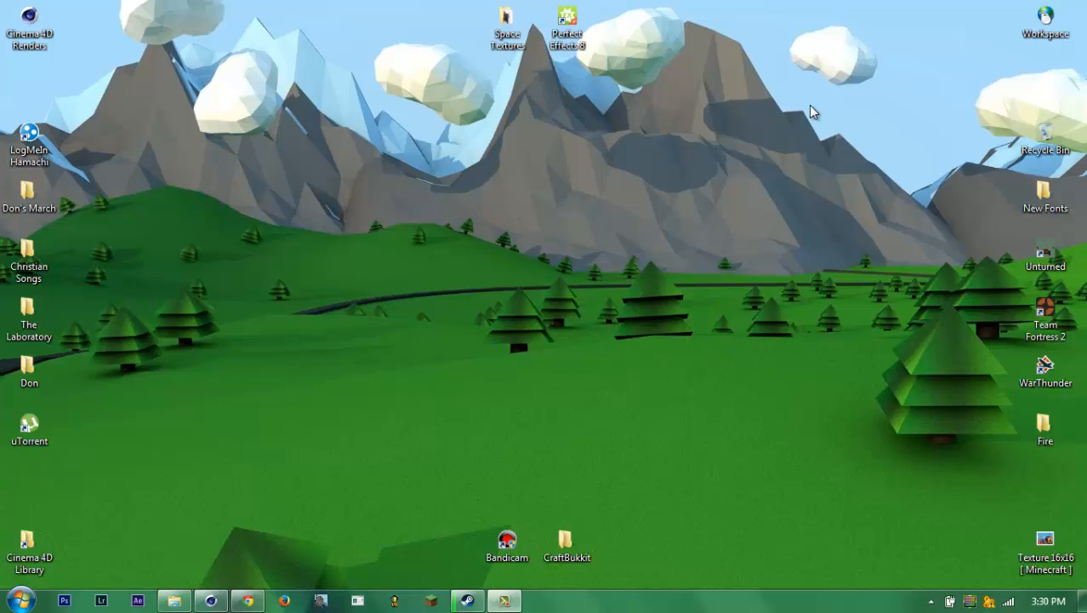
mouse_move(174, 306)
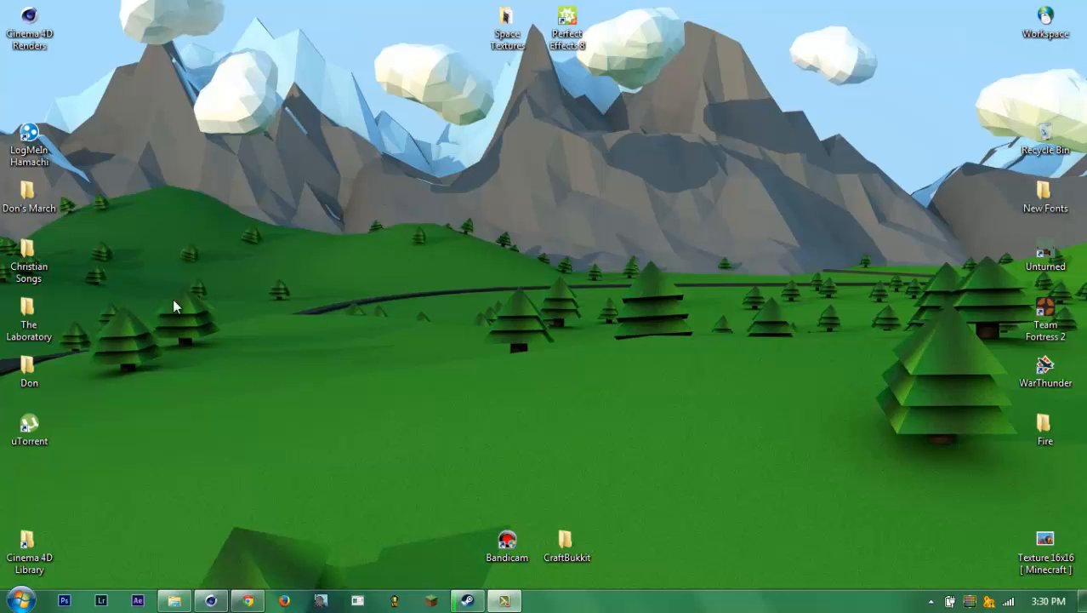
- Open Pictures and browse into the 'Don Earth in Cinema 4D' renders folder, selecting image thumbnails
left_click(14, 596)
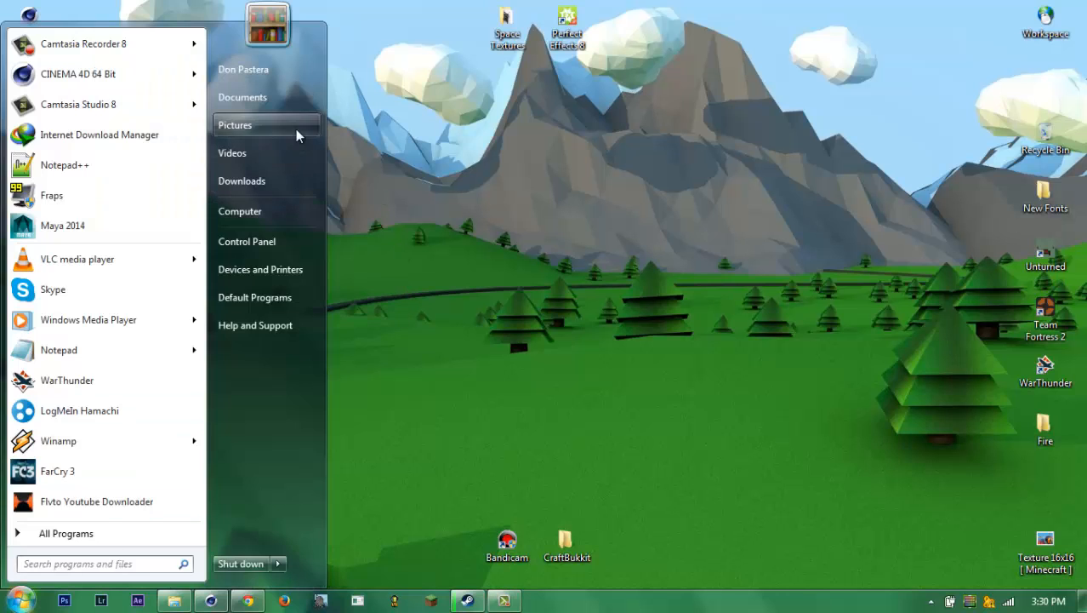
left_click(234, 124)
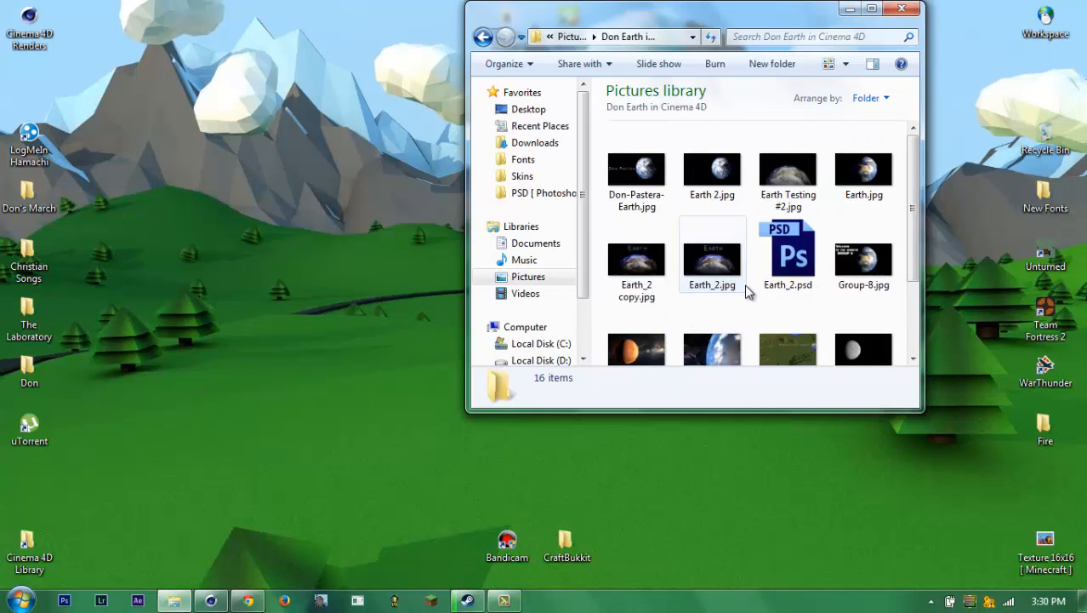
left_click(637, 258)
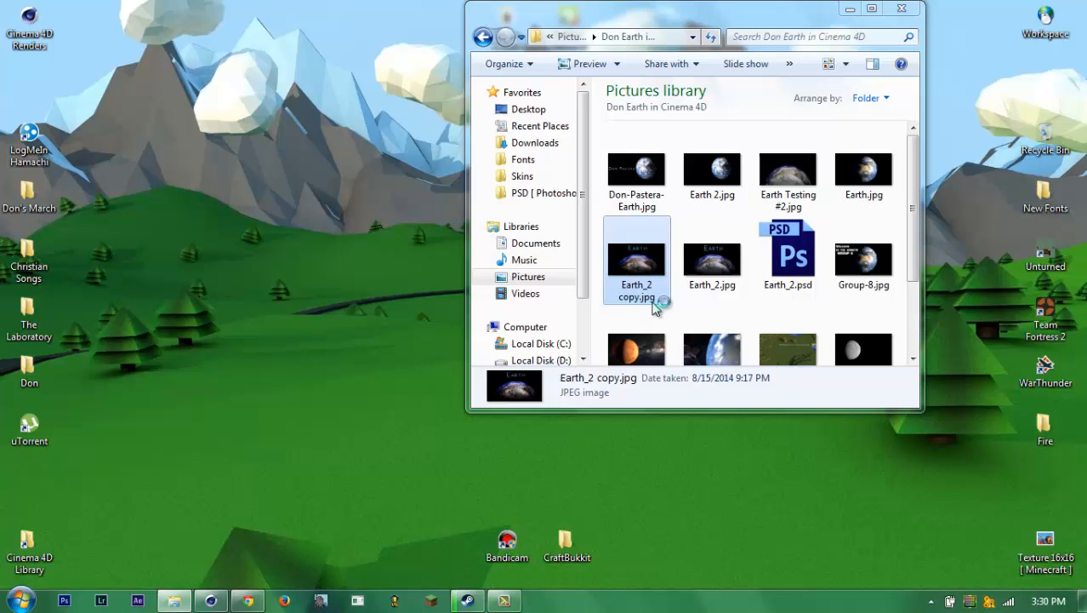
double_click(636, 258)
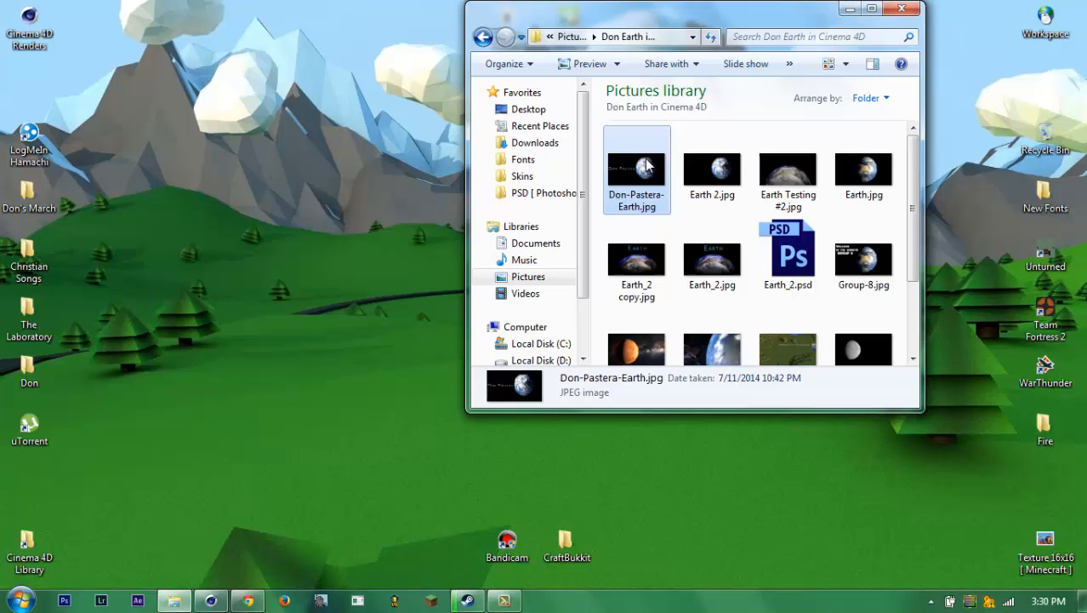
- Open Earth 2.jpg in Windows Photo Viewer to inspect the starfield render
double_click(711, 168)
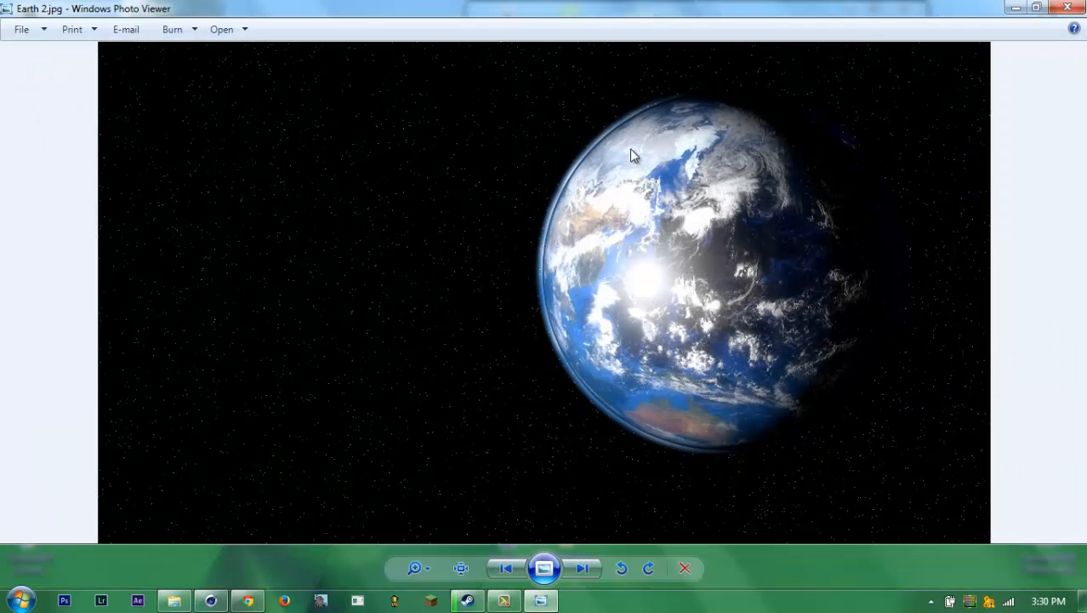
mouse_move(460, 176)
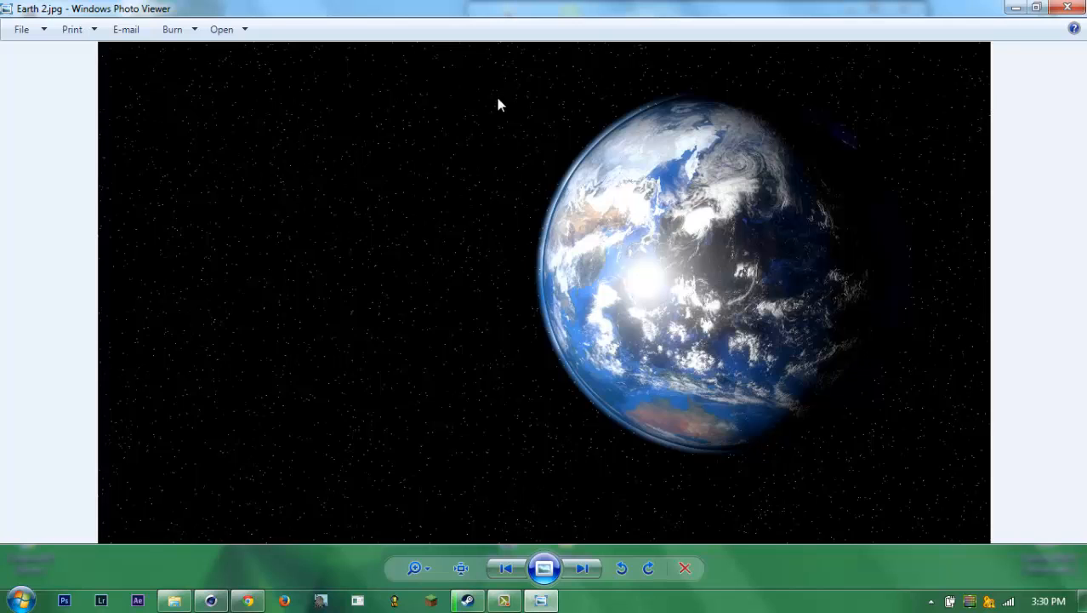
mouse_move(772, 182)
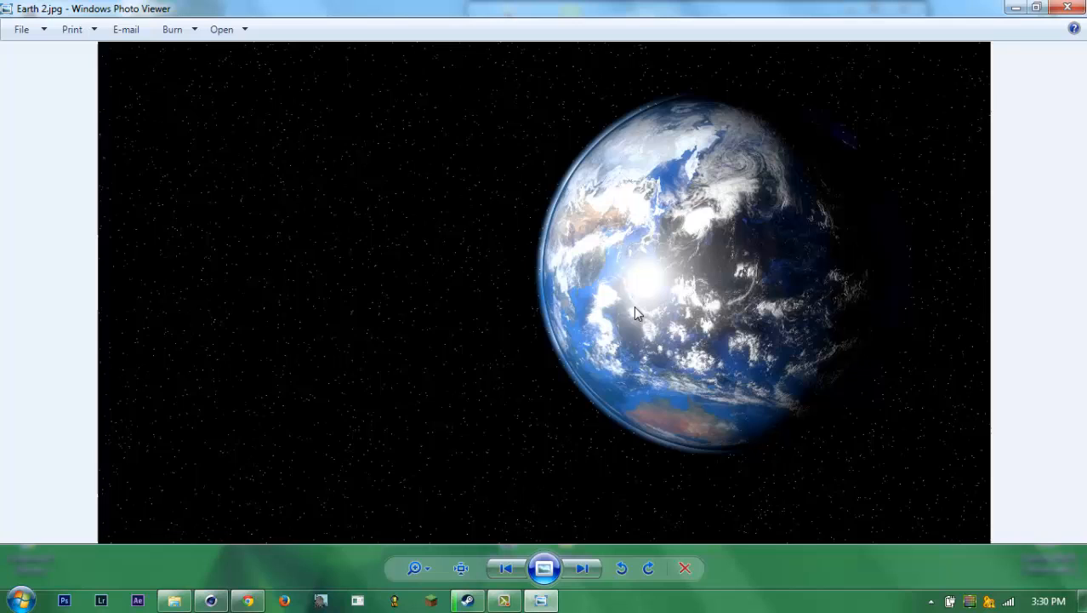
mouse_move(868, 167)
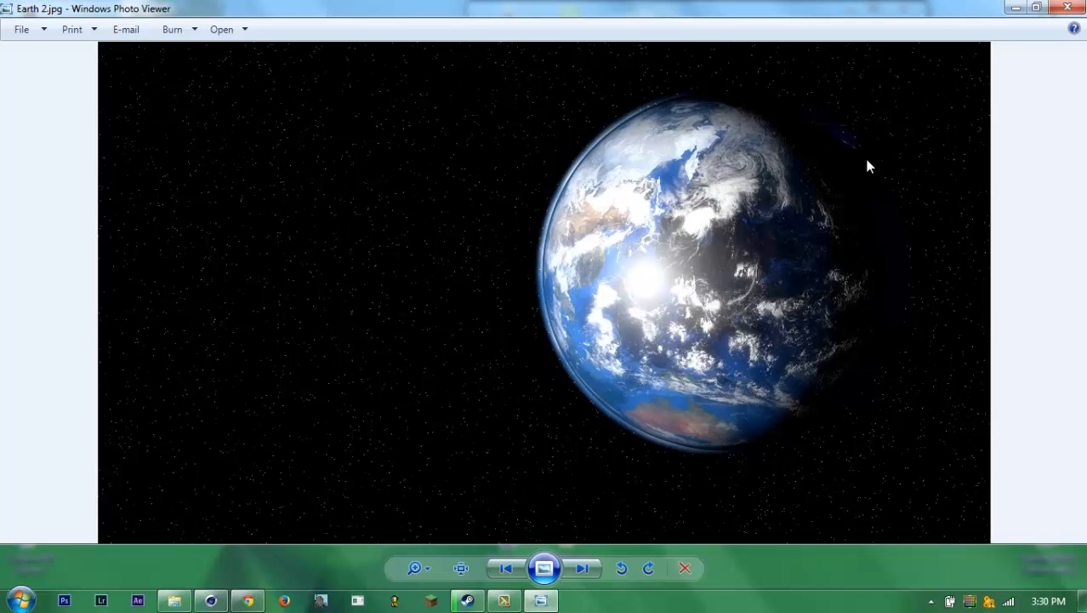
mouse_move(900, 279)
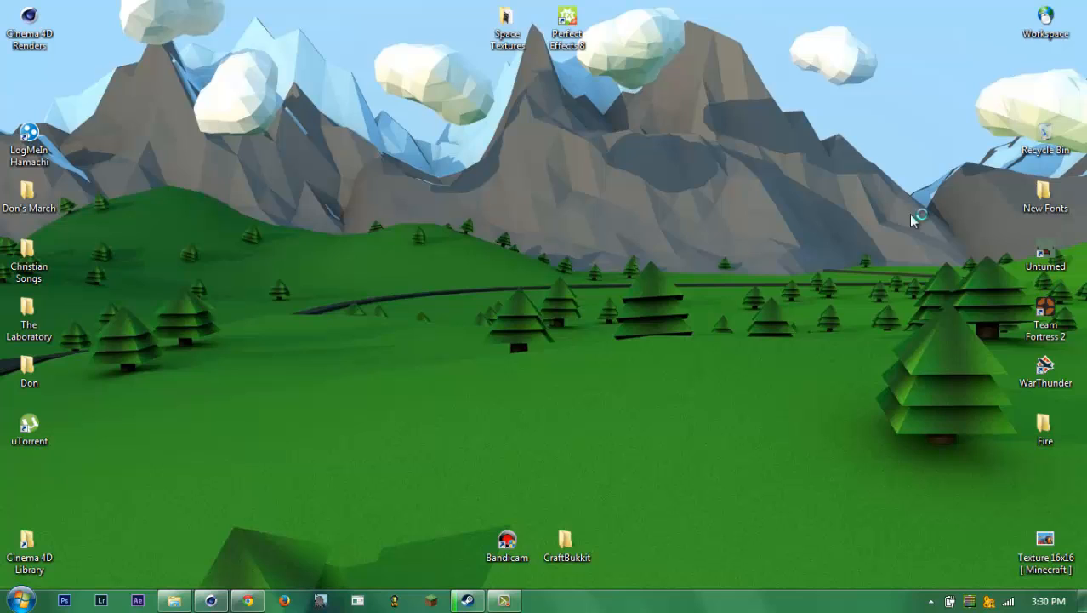
mouse_move(660, 197)
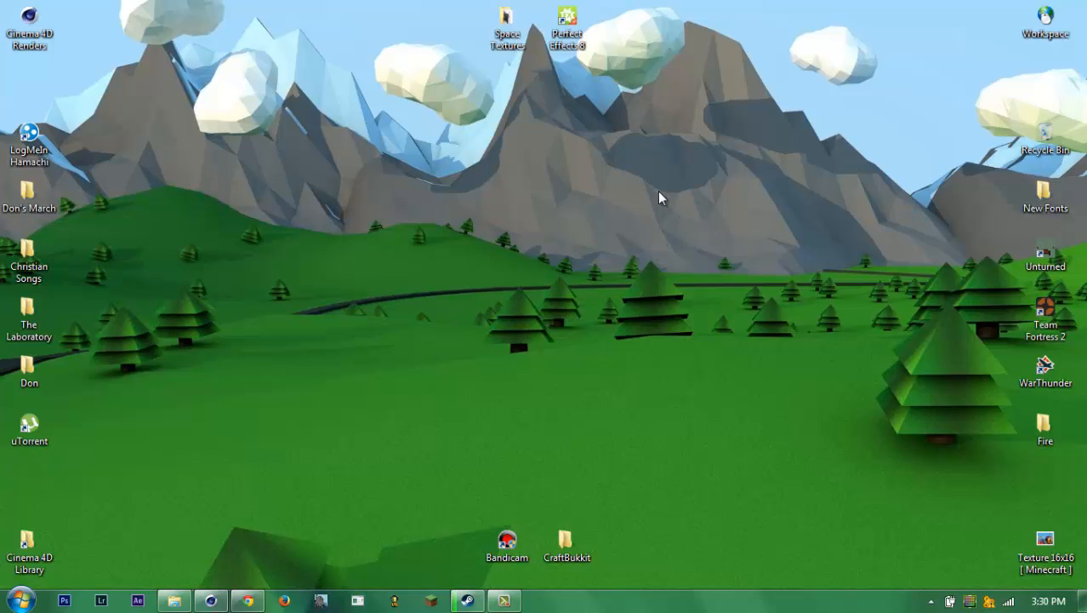
mouse_move(538, 242)
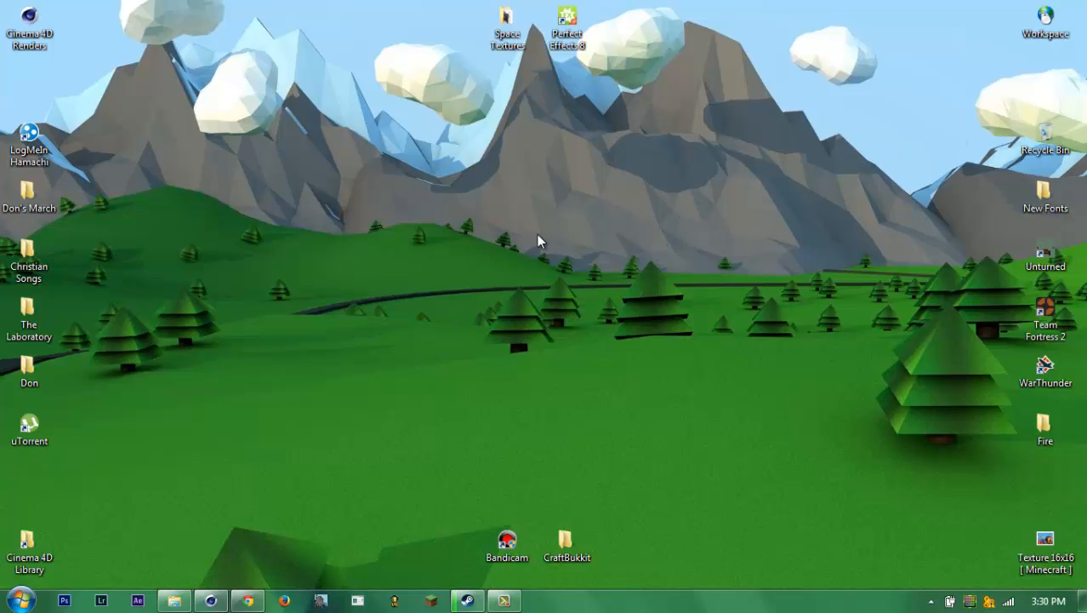
mouse_move(305, 458)
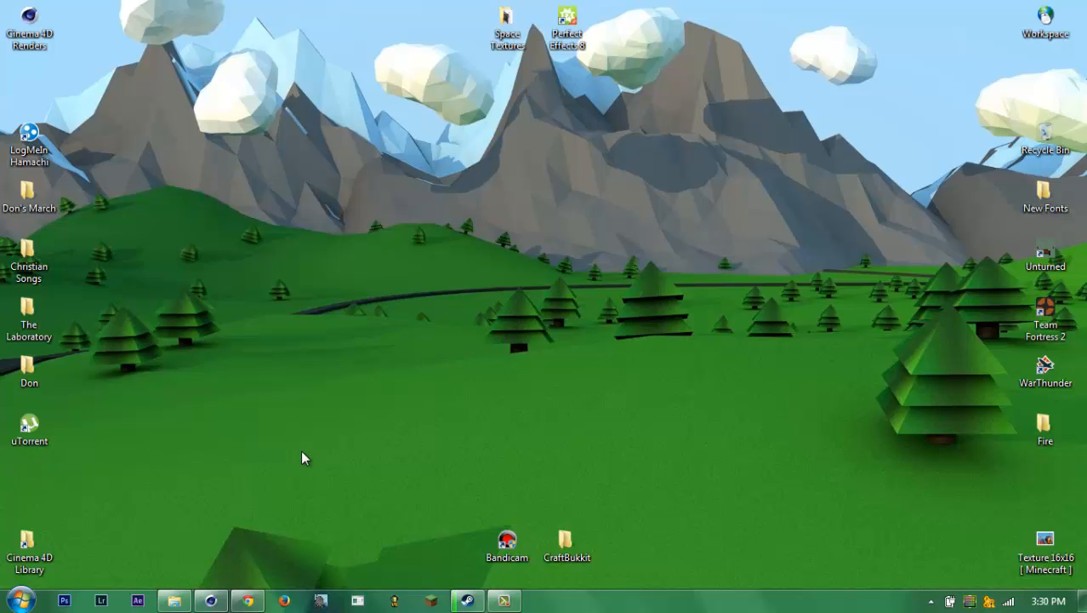
mouse_move(272, 472)
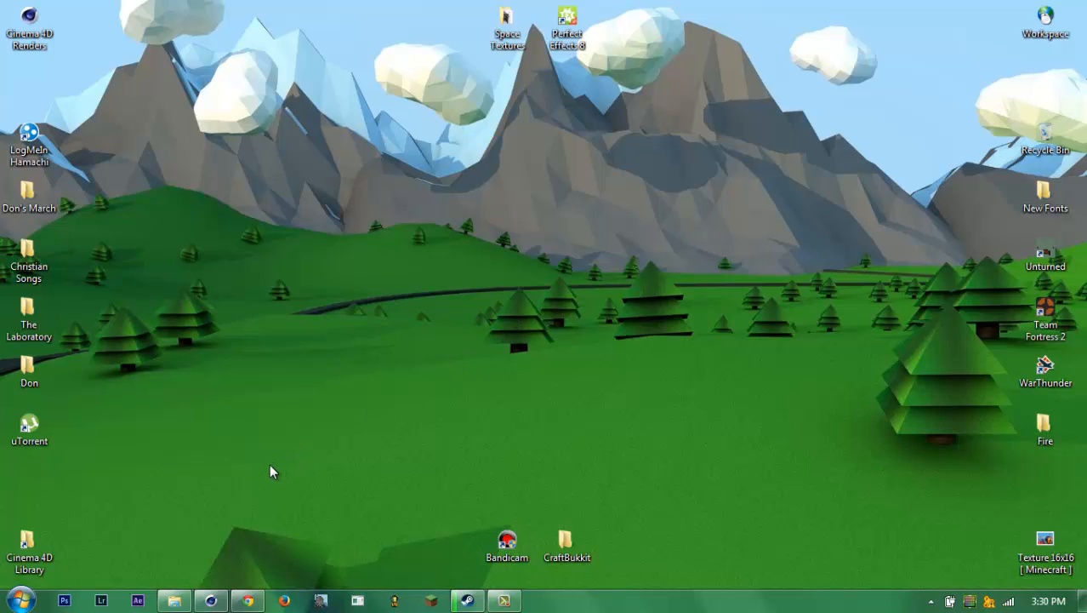
mouse_move(252, 492)
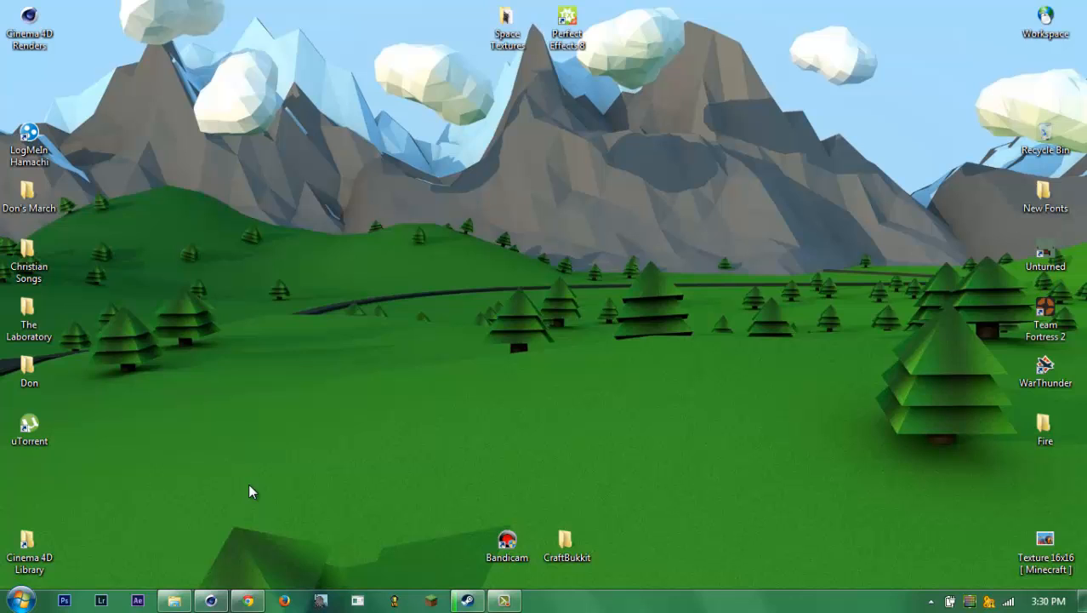
mouse_move(228, 594)
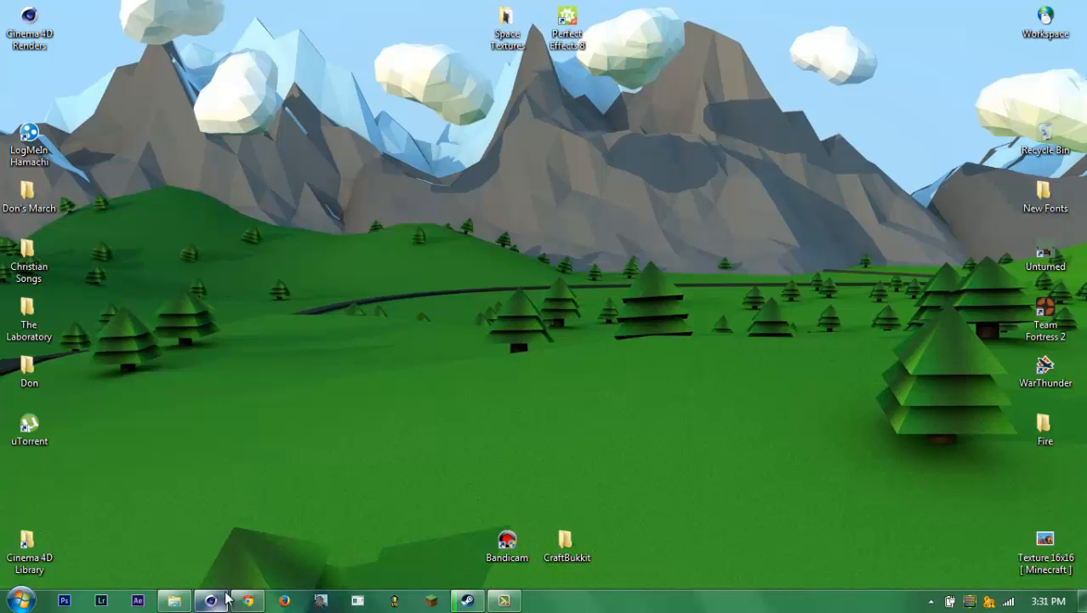
- Add a standard-type sphere with 200 cm radius and 90 segments, named Earth Base
left_click(225, 598)
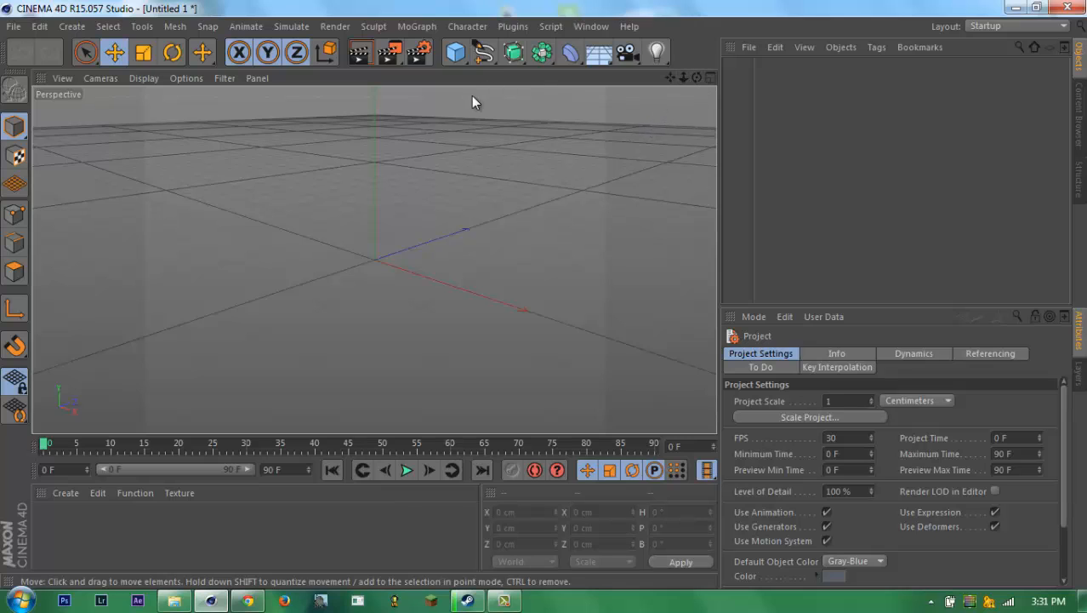
mouse_move(451, 53)
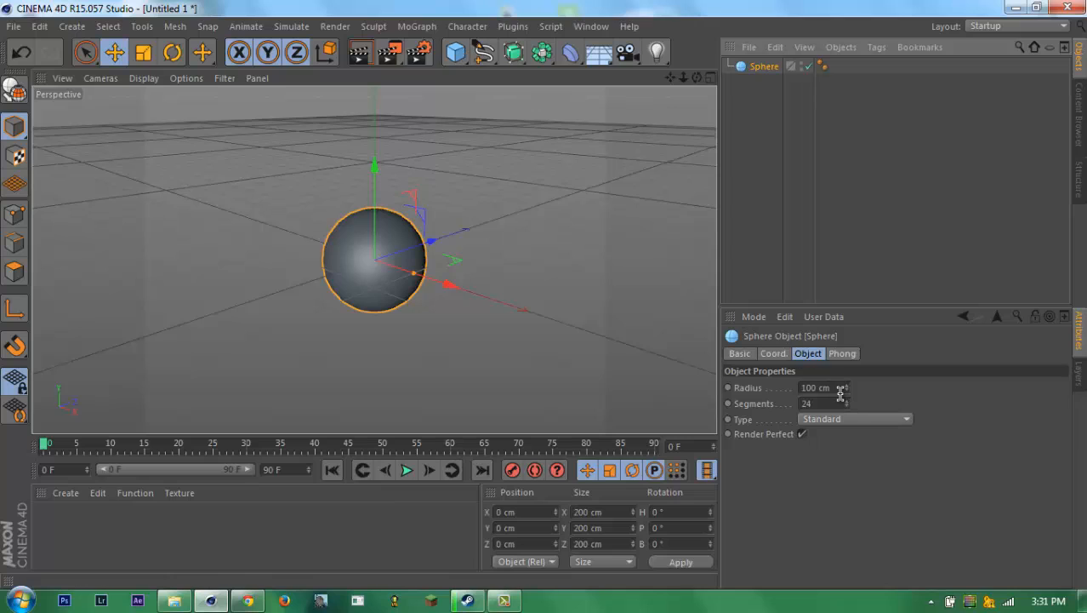
left_click(817, 388)
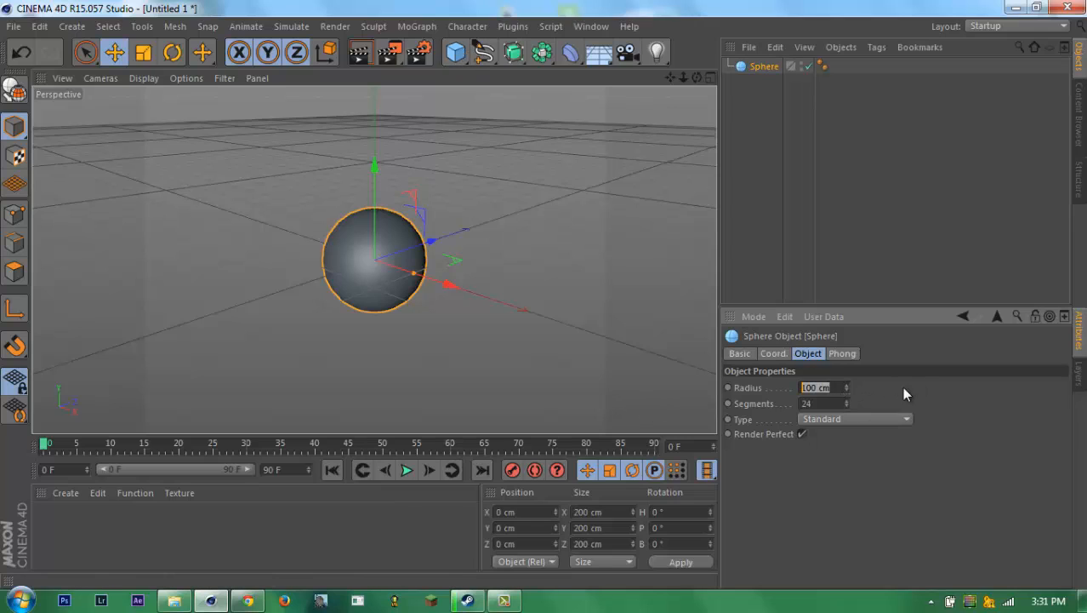
mouse_move(873, 419)
type("200")
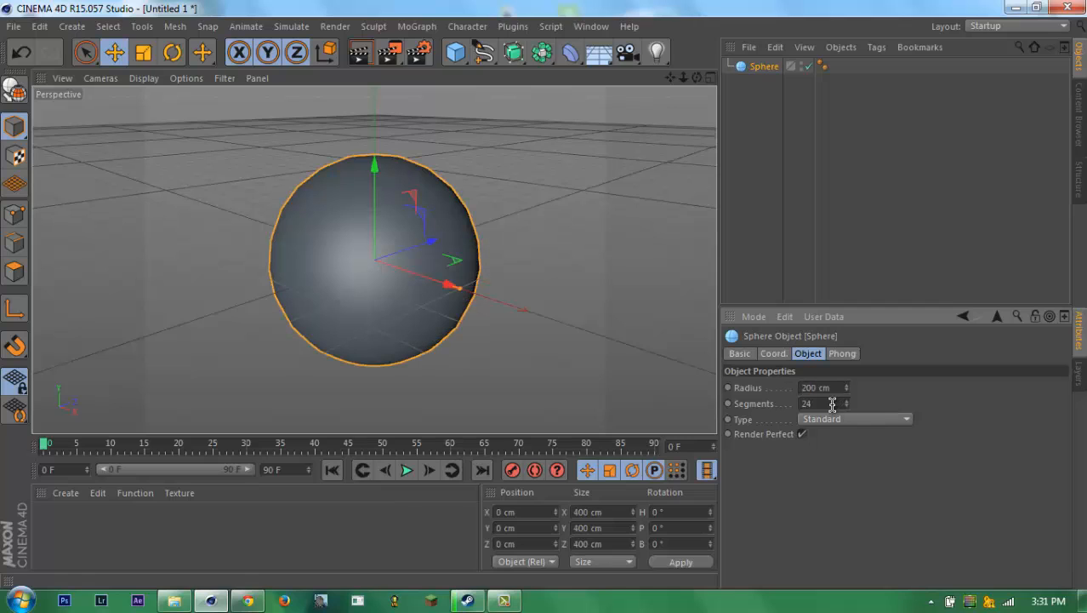
type("90")
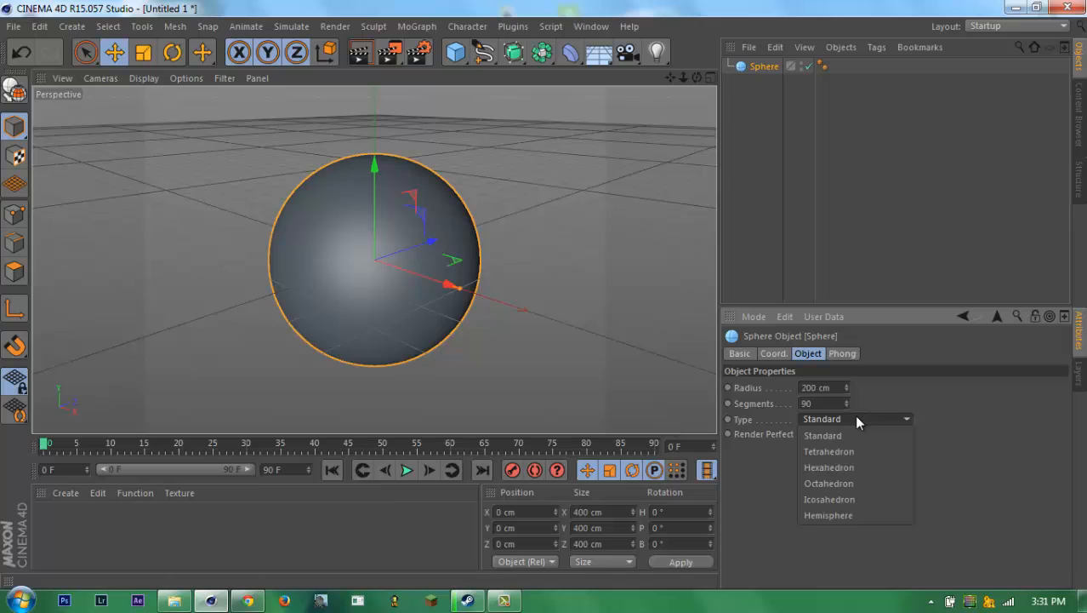
left_click(829, 514)
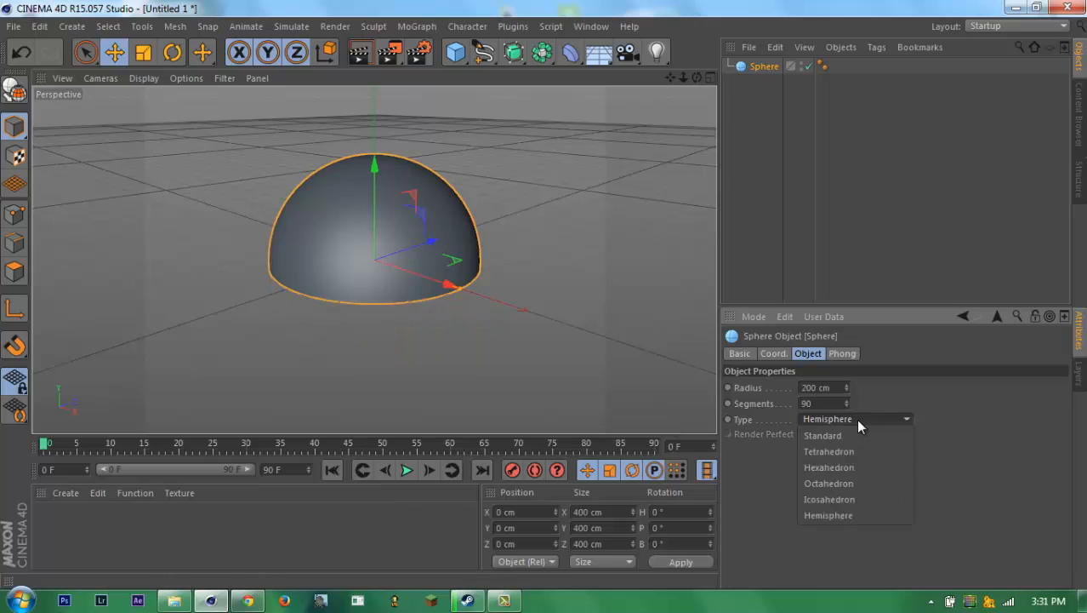
left_click(829, 499)
type("Earth Base")
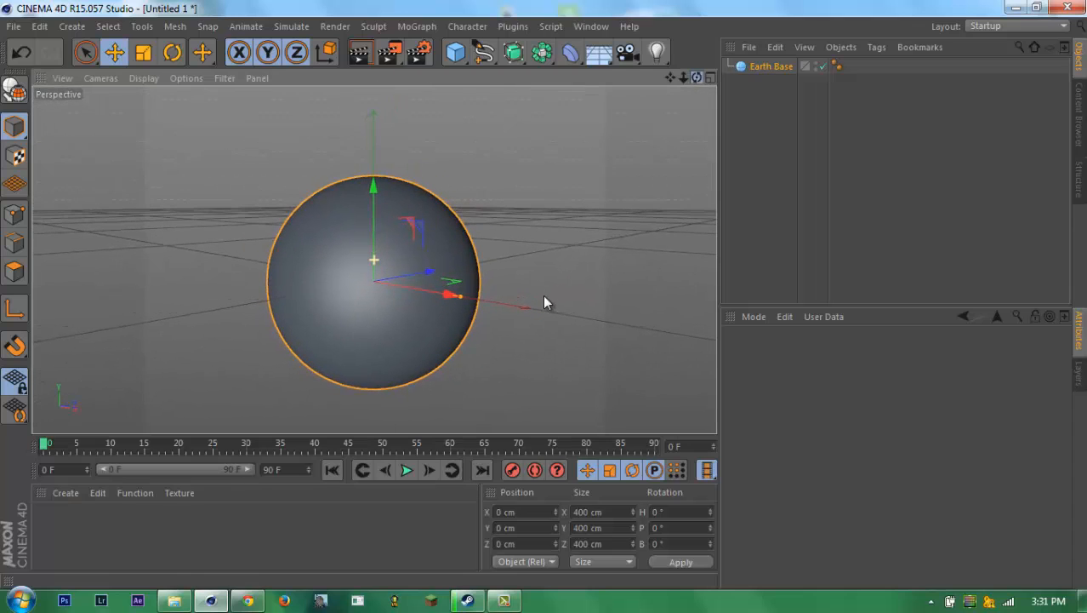
left_click(768, 65)
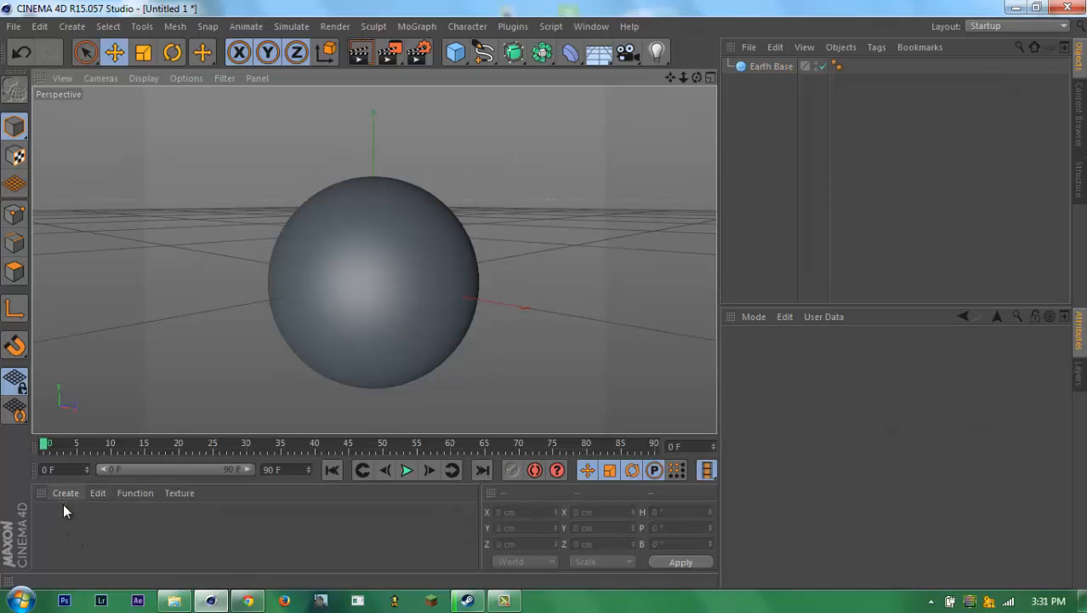
- Create the new Earth Main Texture material and move its editor window aside
left_click(66, 493)
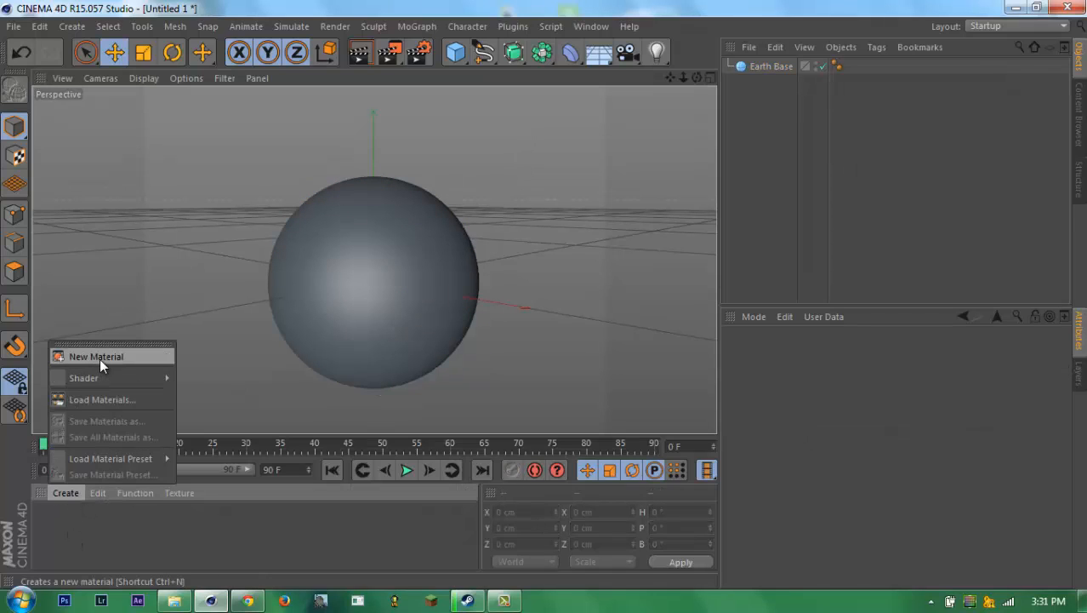
left_click(95, 356)
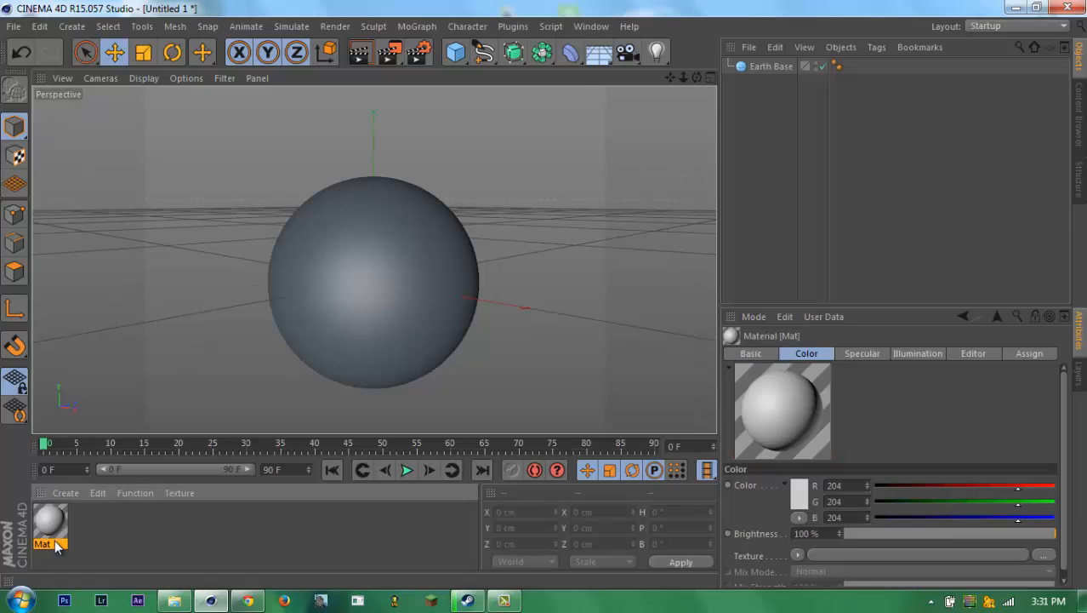
mouse_move(58, 553)
type("Earth Main Texture")
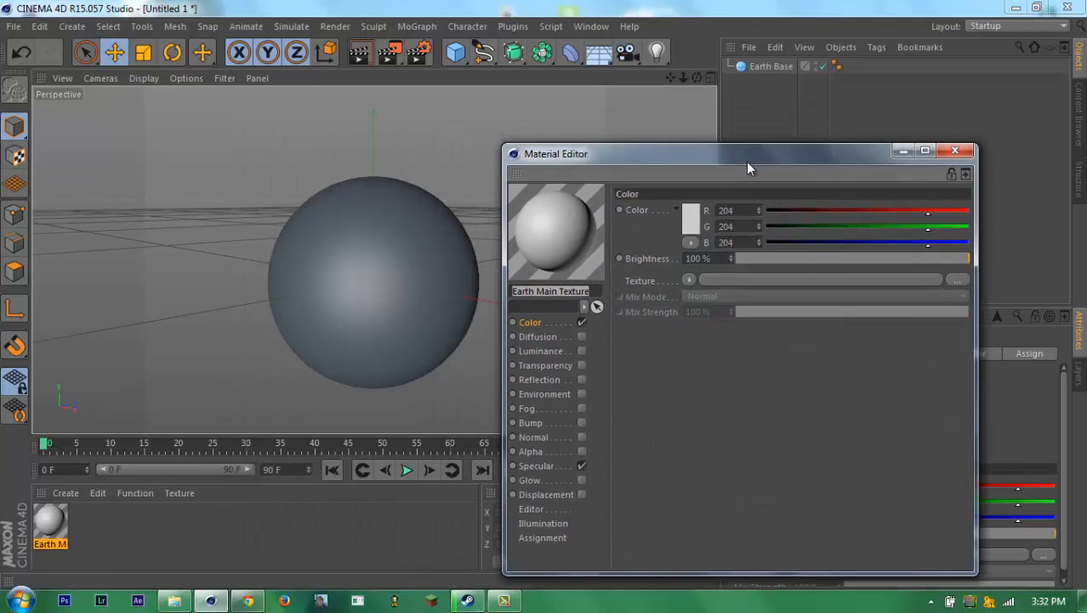
left_click_drag(748, 153, 459, 210)
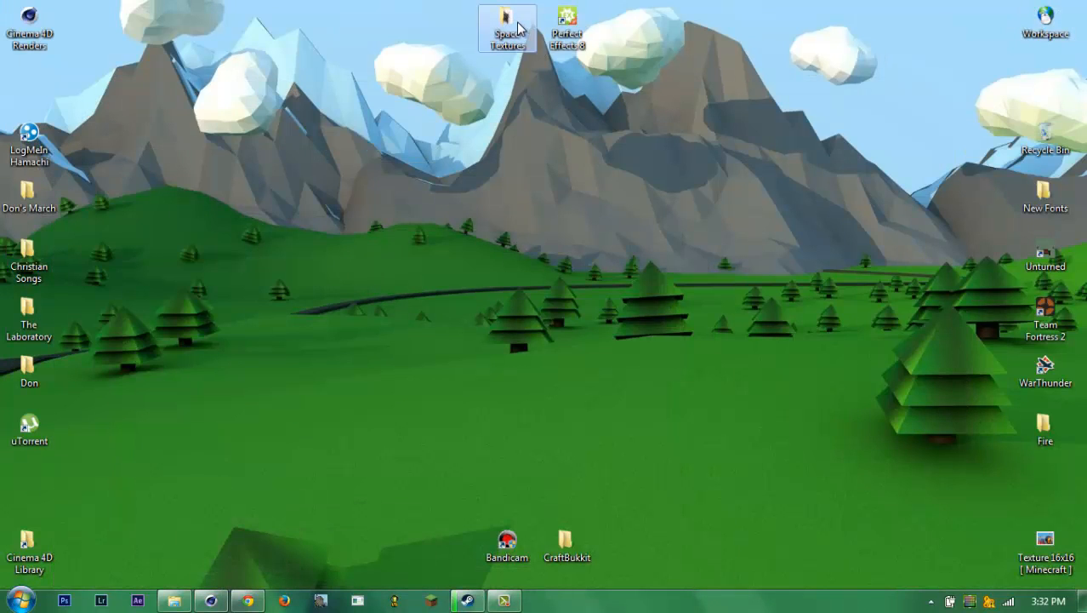
- Browse the Earth Textures folder, checking details of the Earth 4k and Earth Night images
double_click(516, 17)
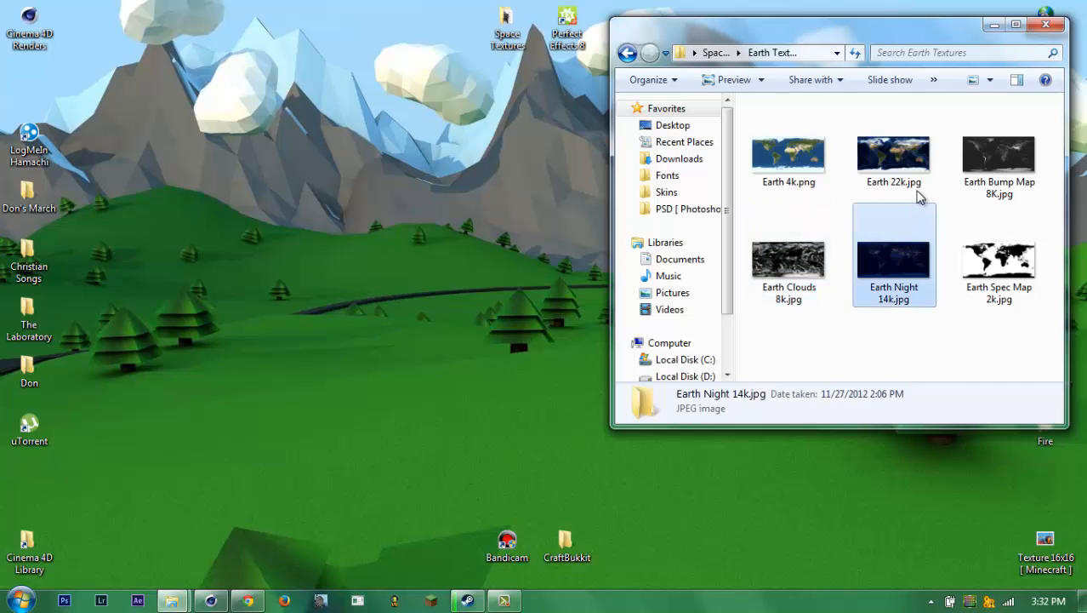
left_click(789, 153)
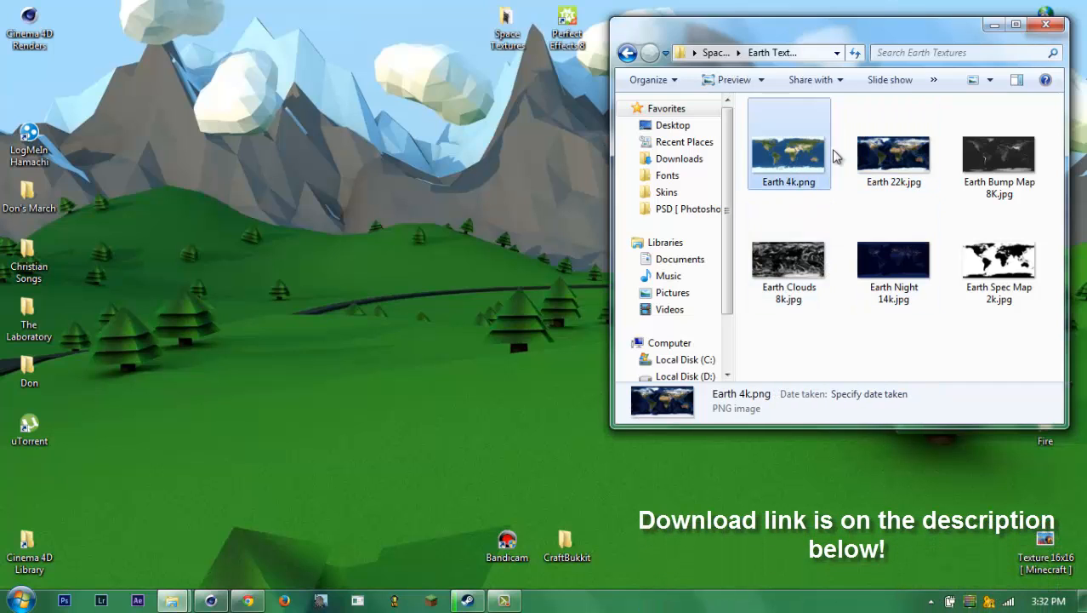
left_click(894, 255)
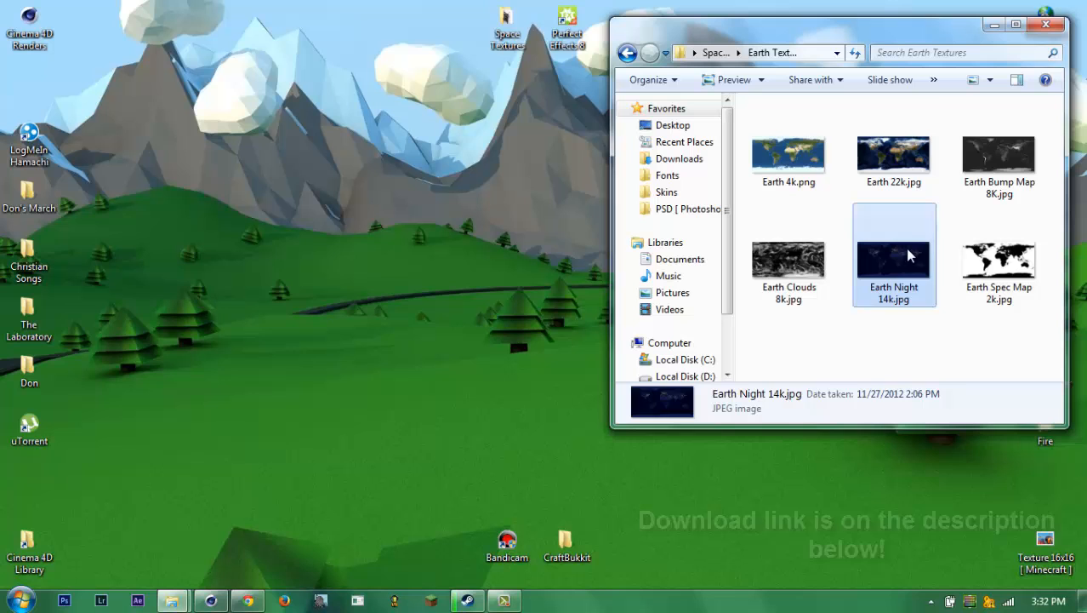
left_click(894, 153)
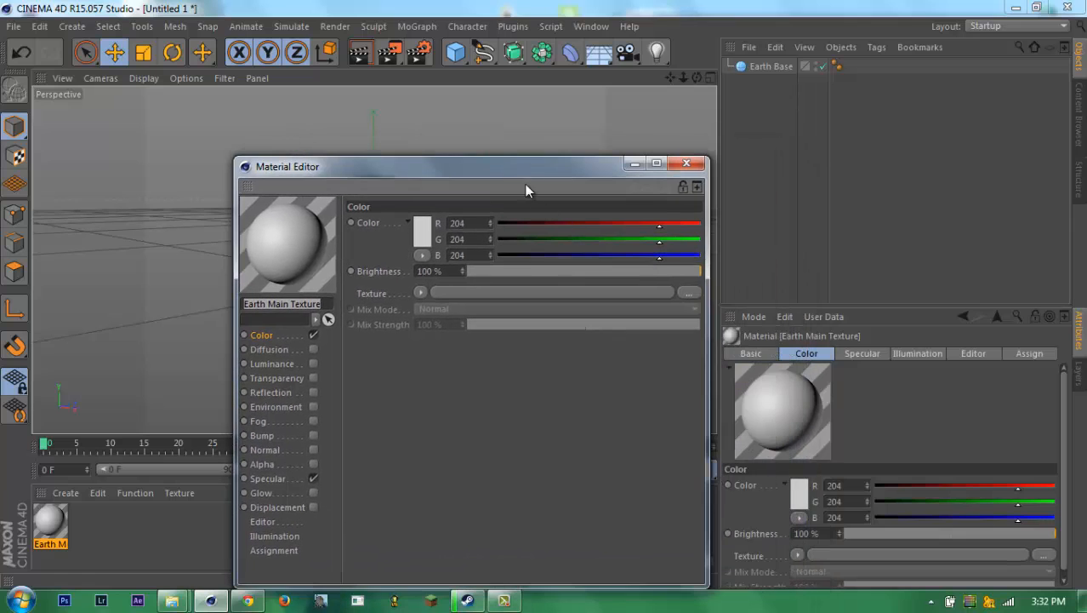
mouse_move(281, 335)
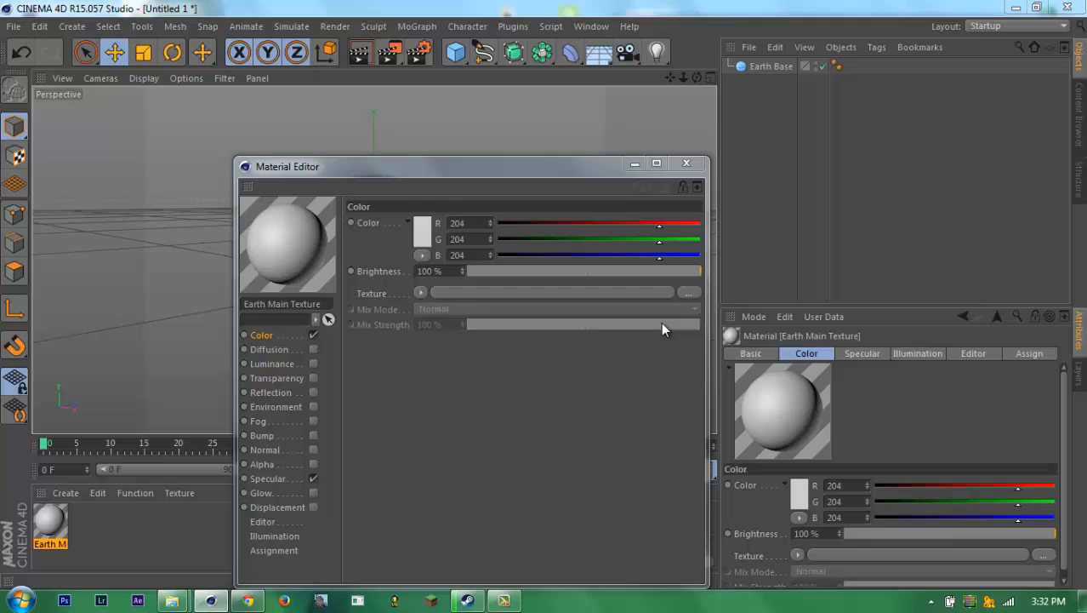
- Load Earth 4k.png as the Color channel texture and copy it into the project
left_click(690, 293)
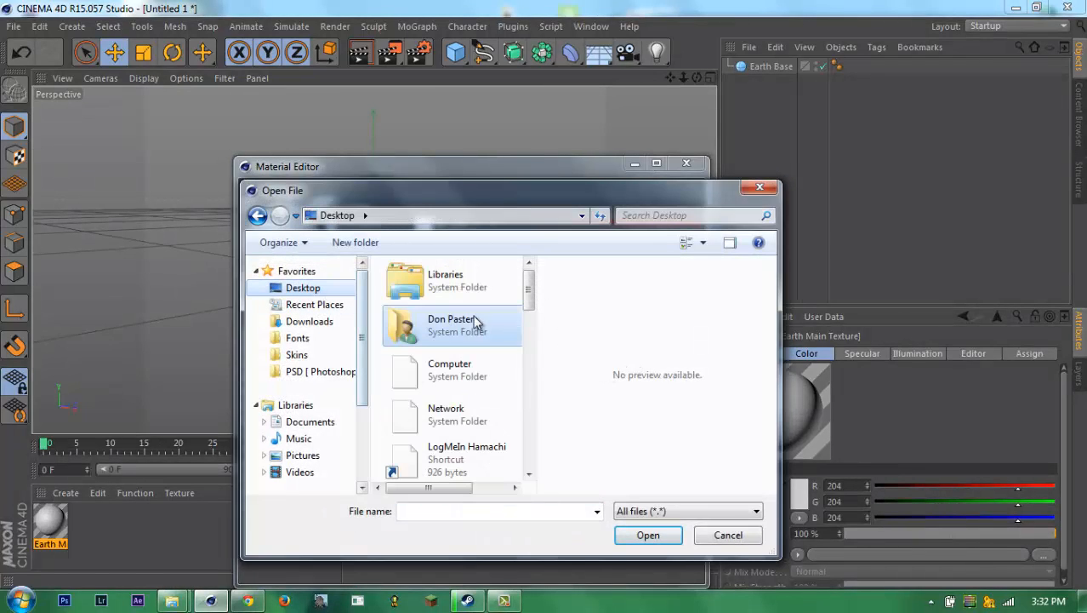
mouse_move(459, 375)
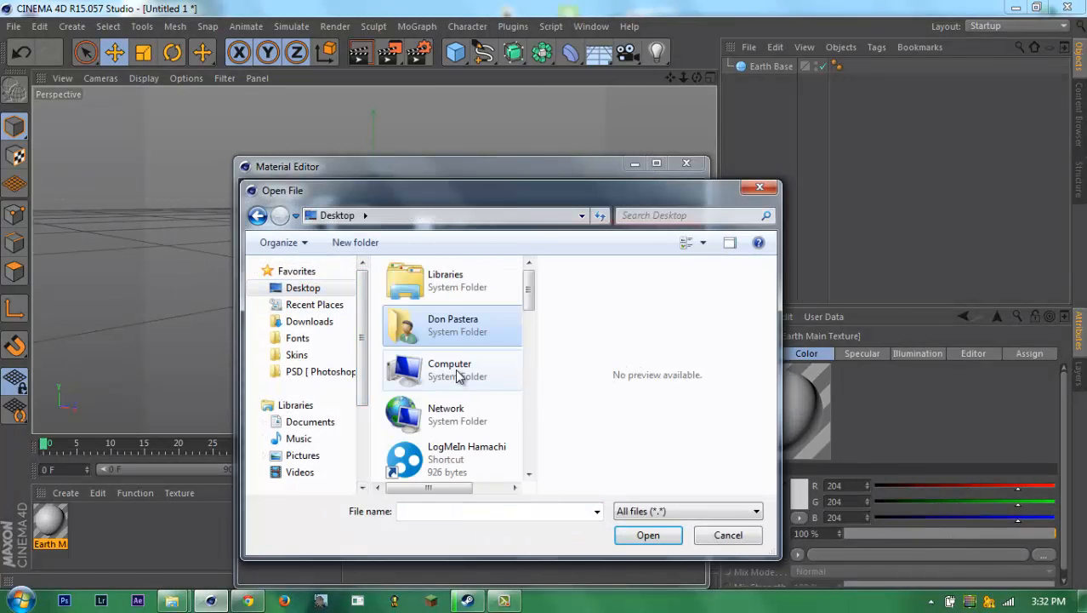
scroll("down", 3)
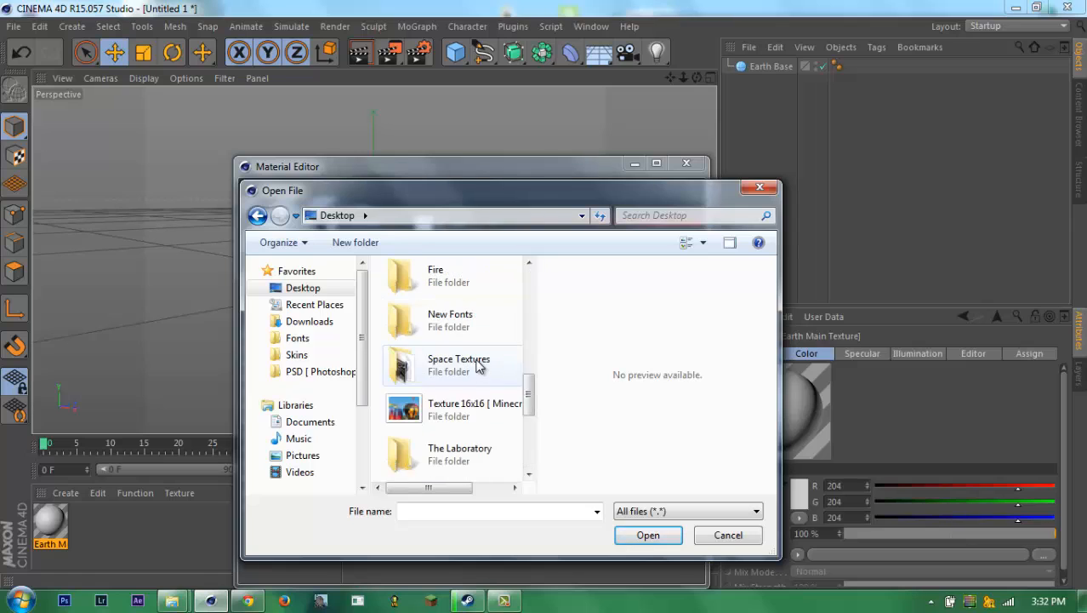
double_click(457, 364)
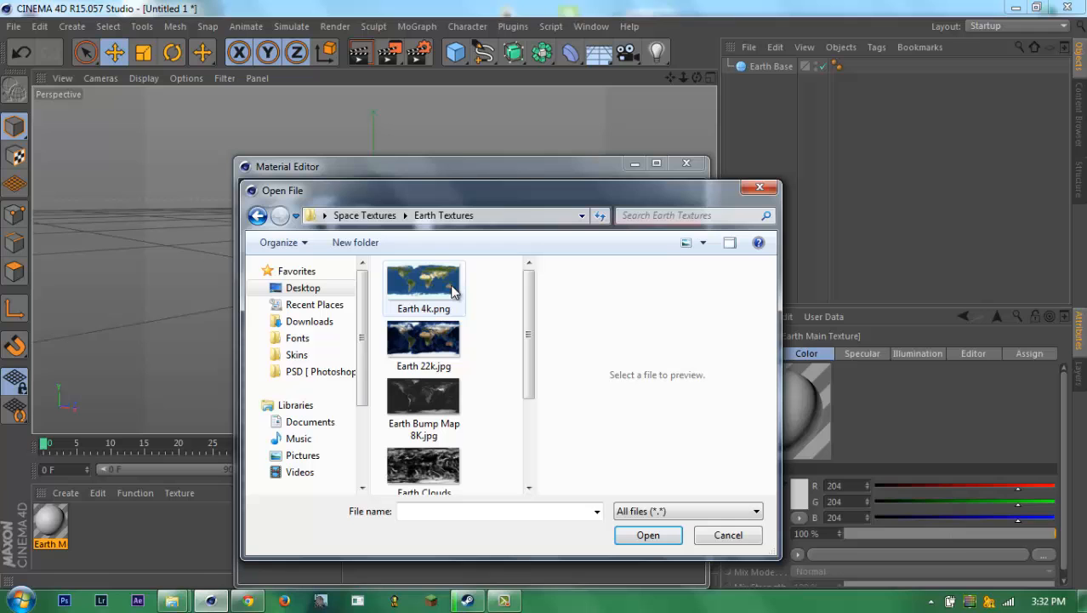
mouse_move(445, 335)
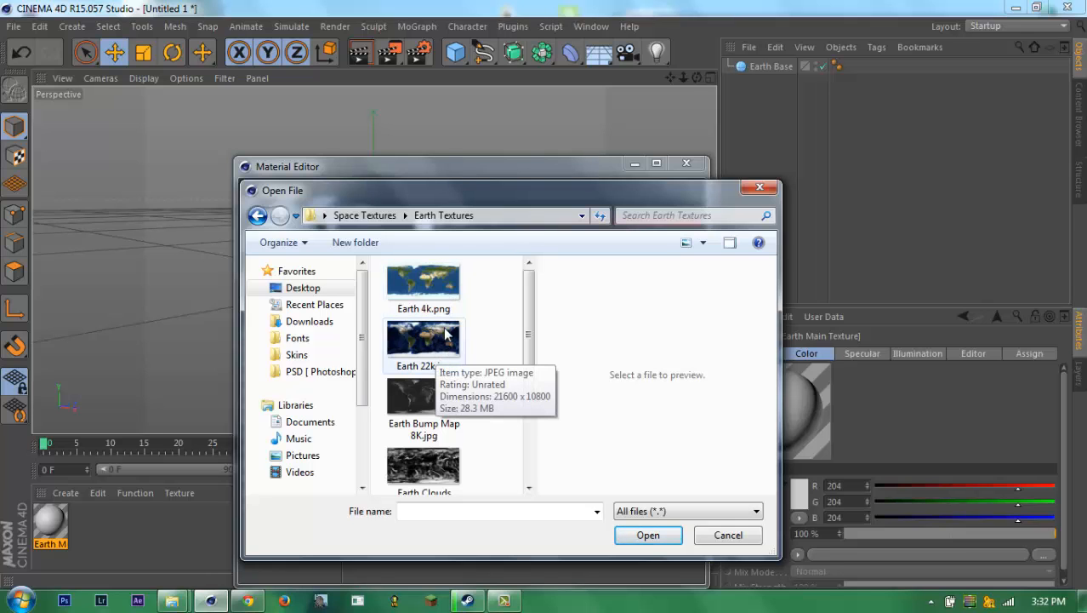
left_click(423, 341)
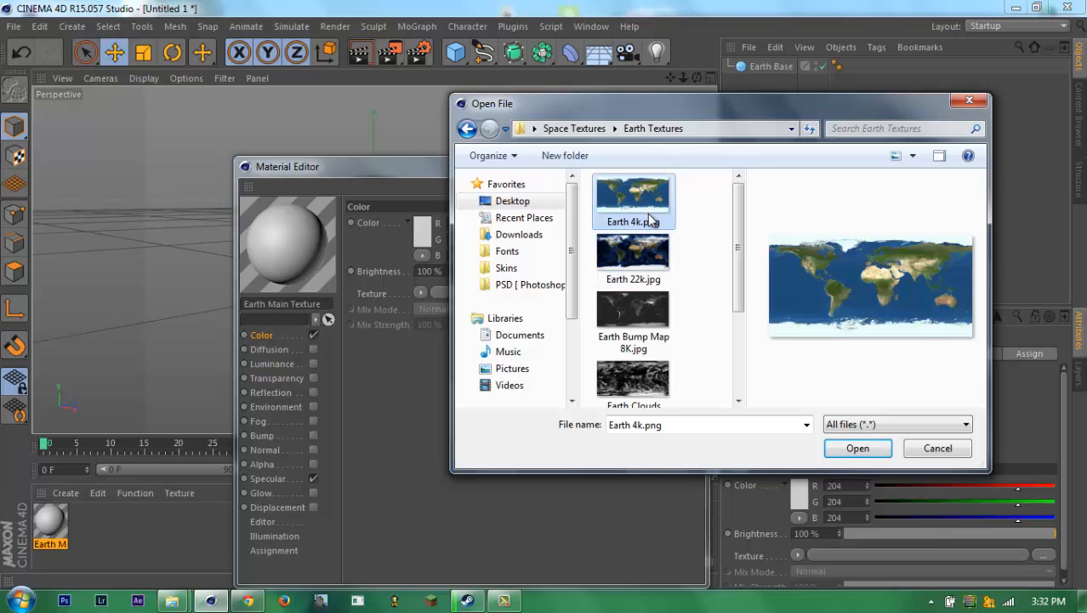
left_click(857, 448)
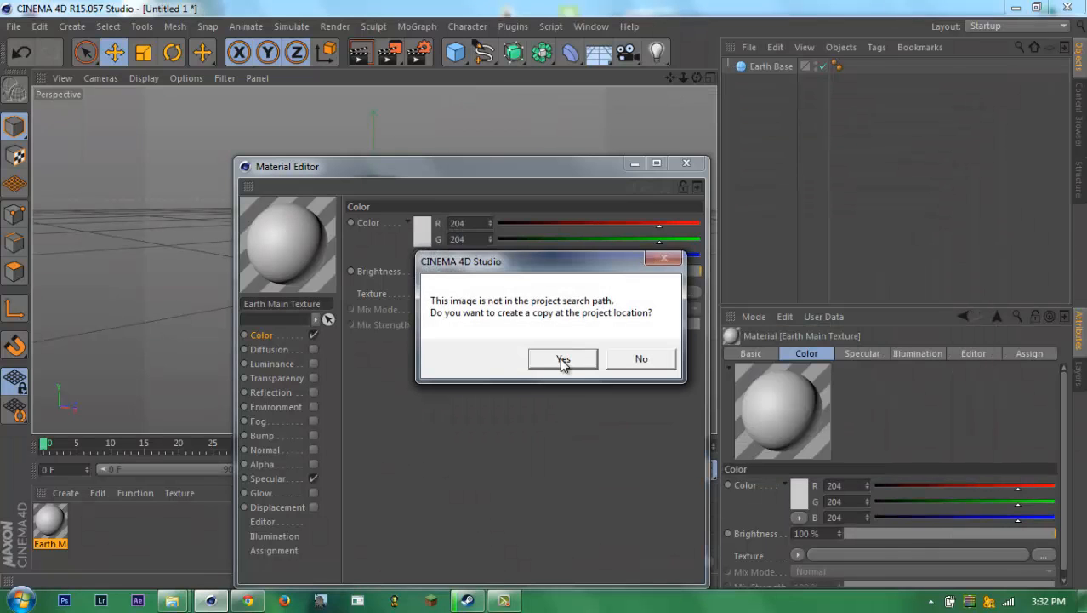
left_click(561, 359)
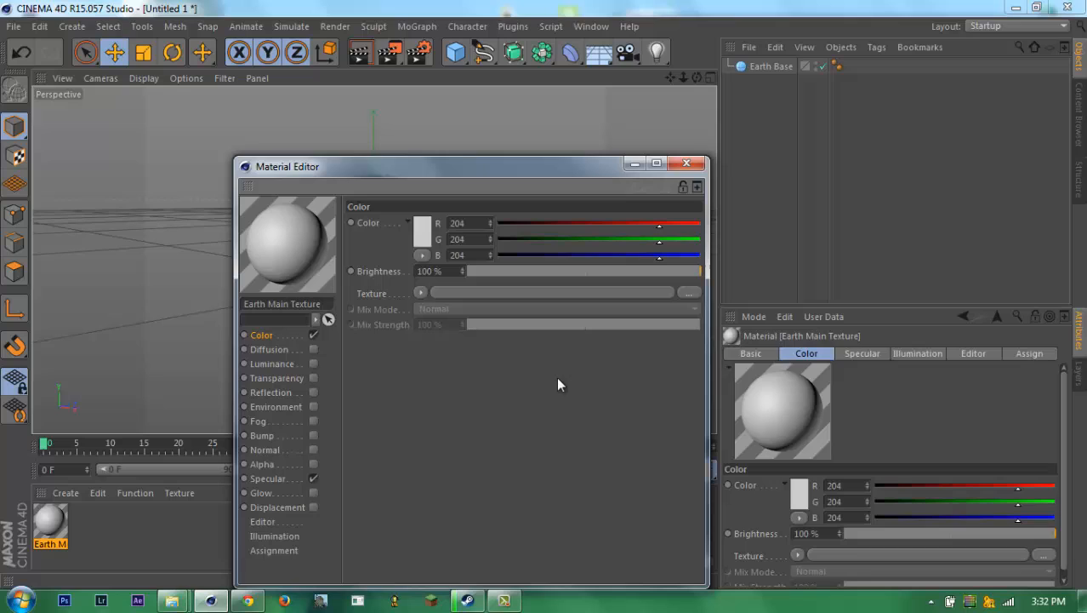
mouse_move(555, 373)
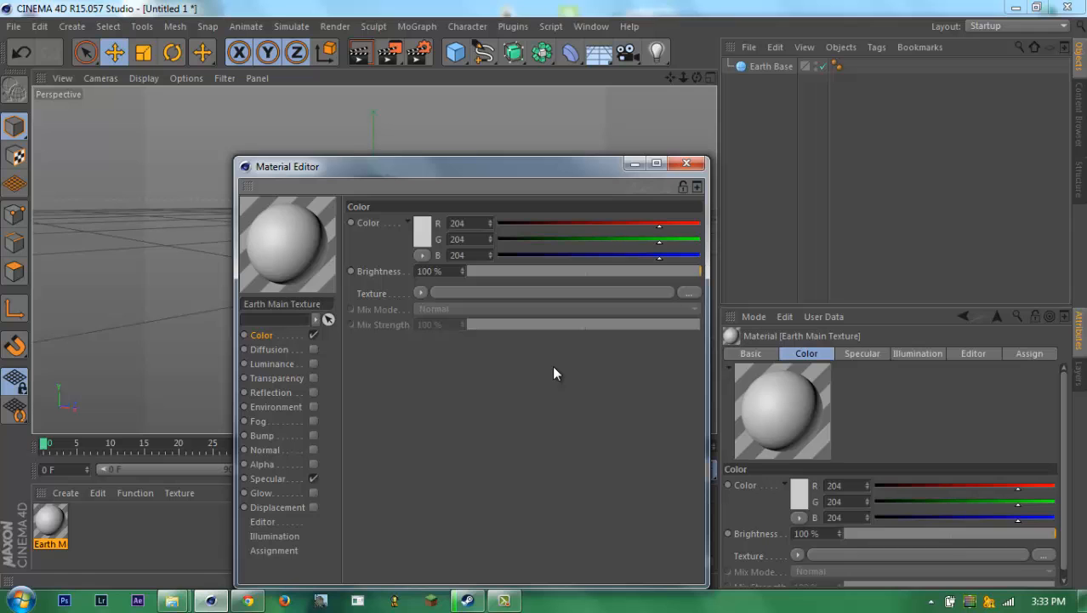
- Apply Earth Main Texture to the Earth Base sphere and review its Specular and Diffusion channels
left_click(690, 292)
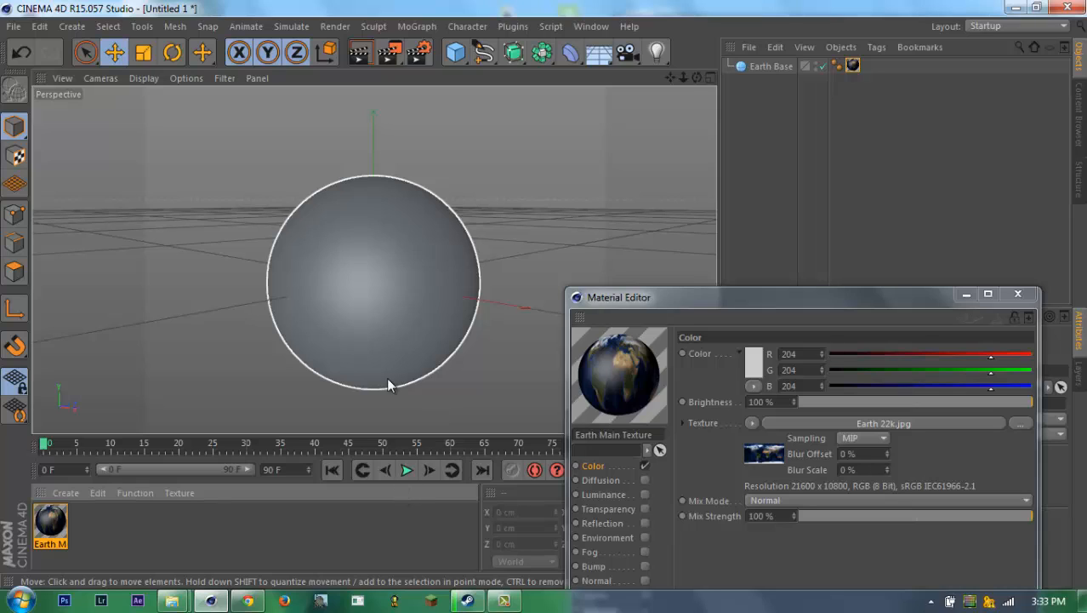
mouse_move(499, 264)
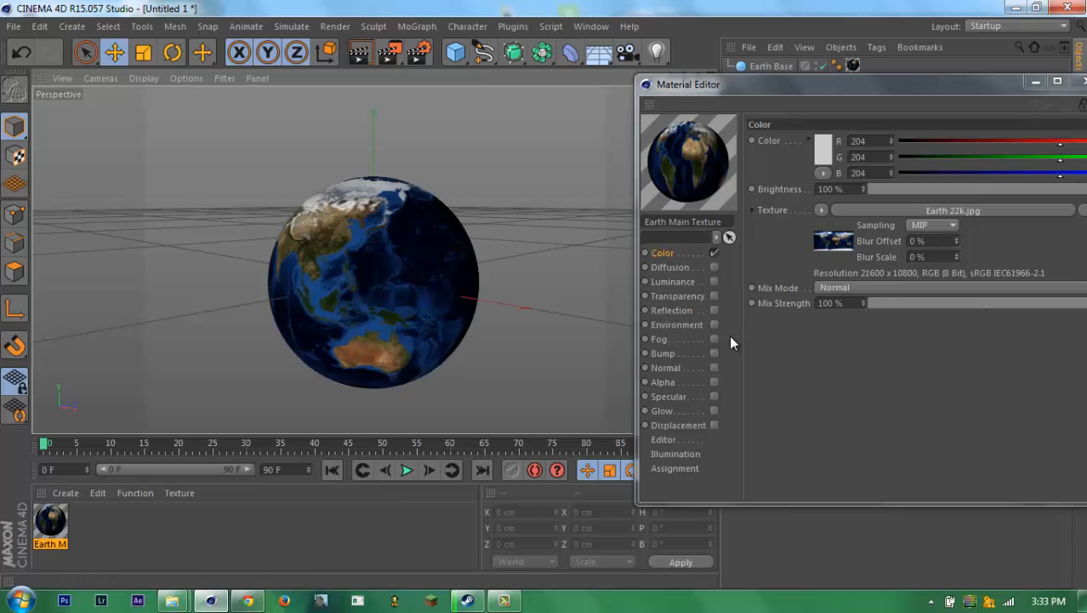
left_click(671, 395)
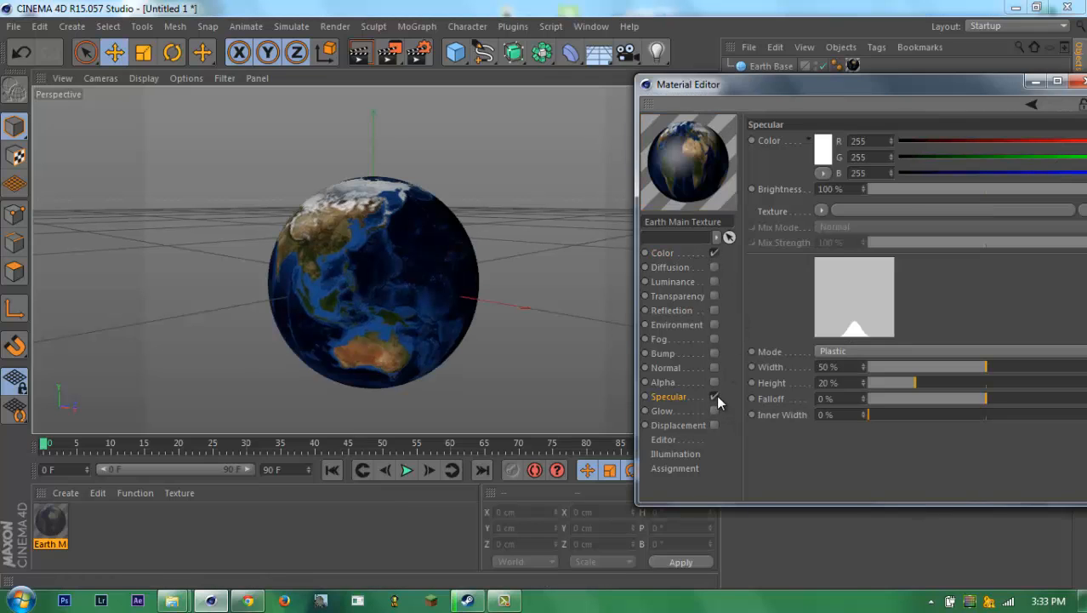
left_click(673, 266)
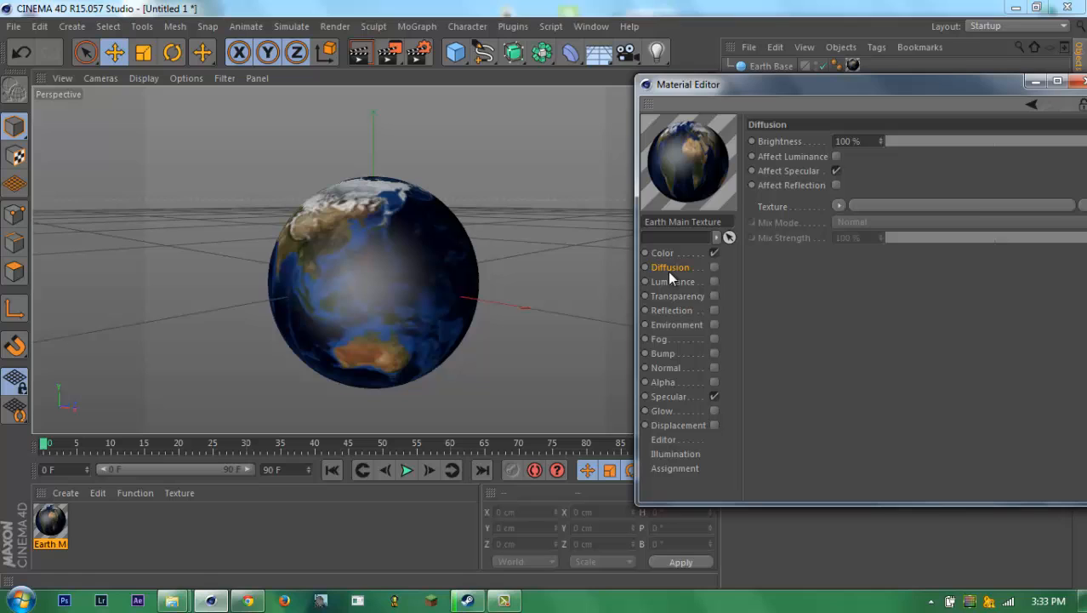
left_click(673, 281)
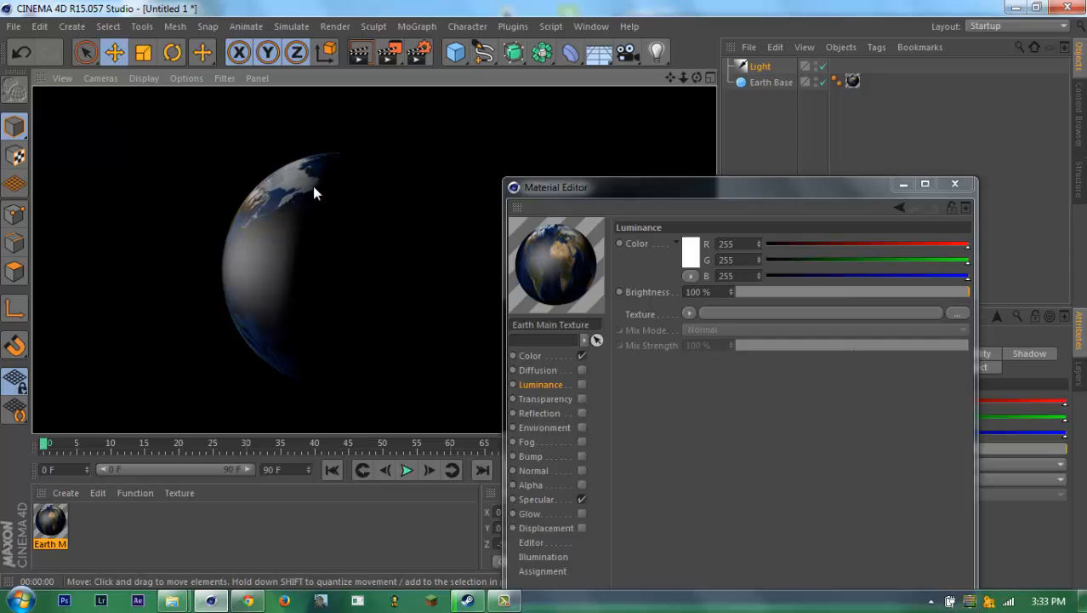
mouse_move(359, 239)
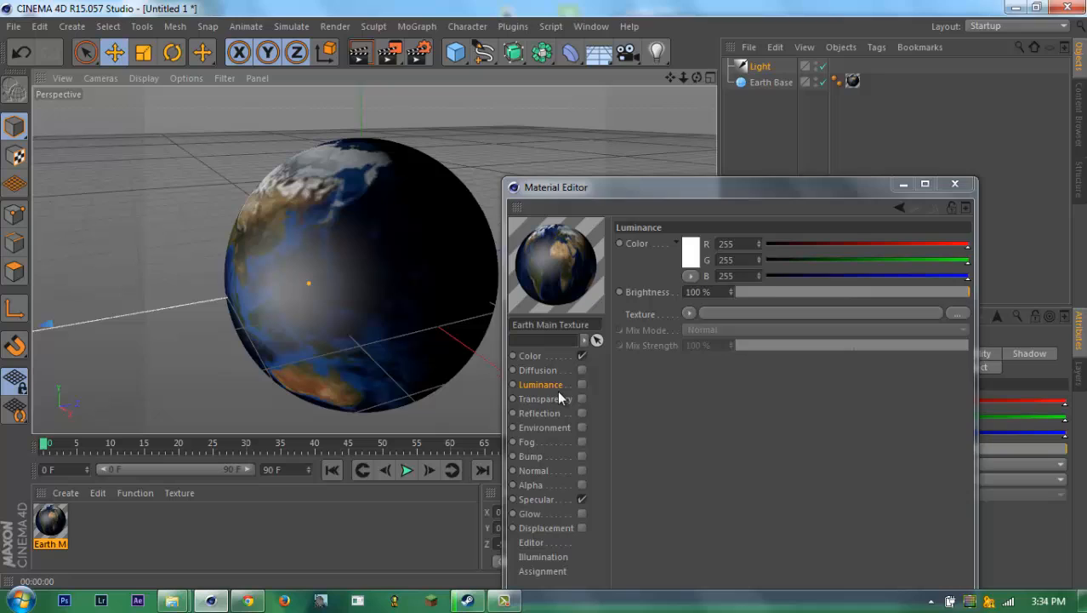
- Enable the Bump channel using Earth Bump Map 8K.jpg at 20% strength
left_click(540, 412)
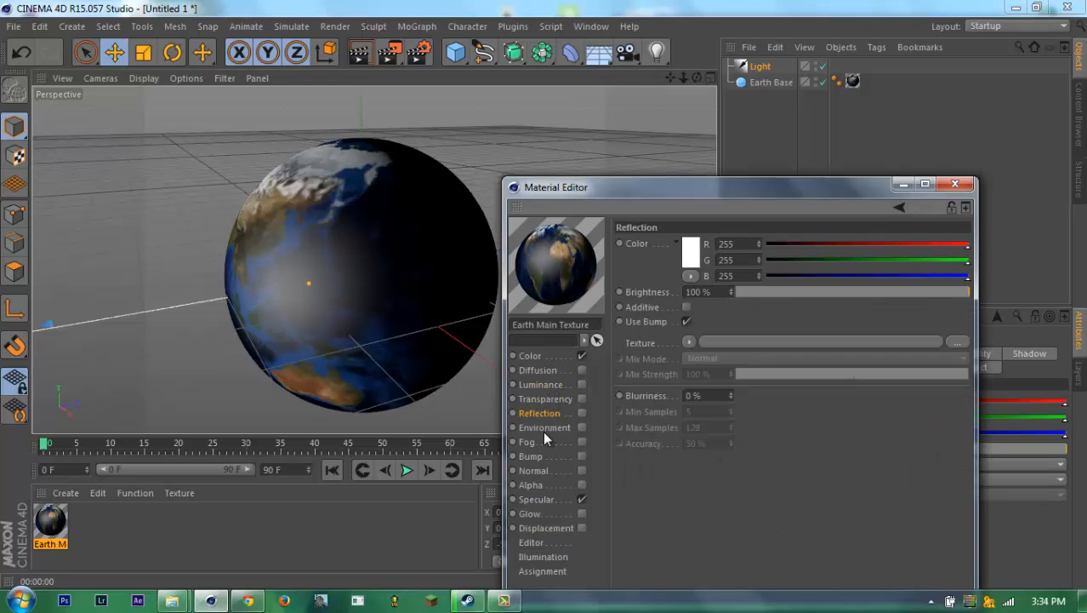
left_click(532, 455)
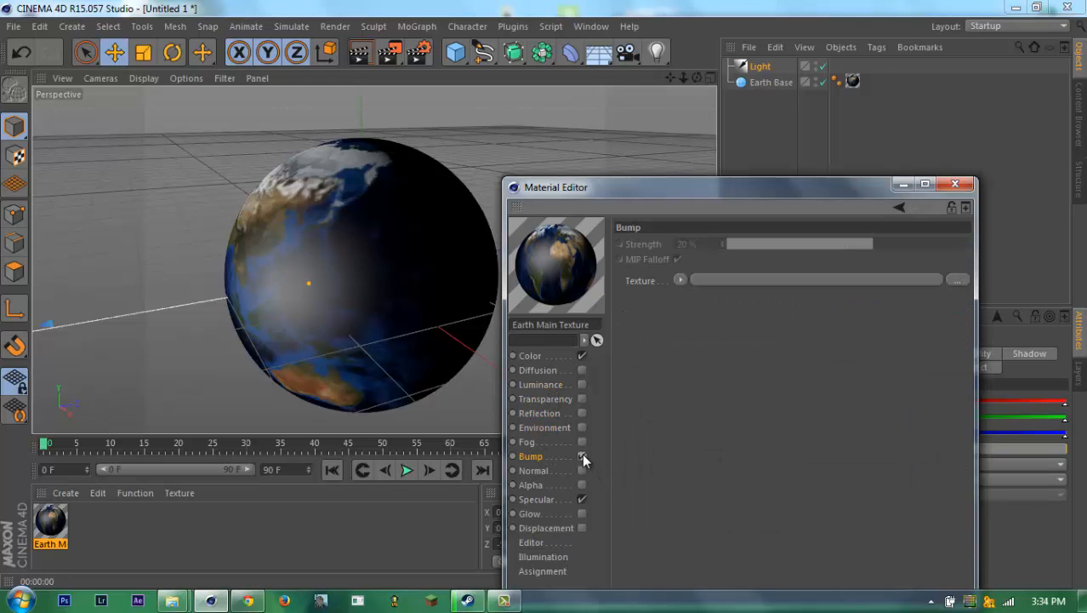
left_click(581, 456)
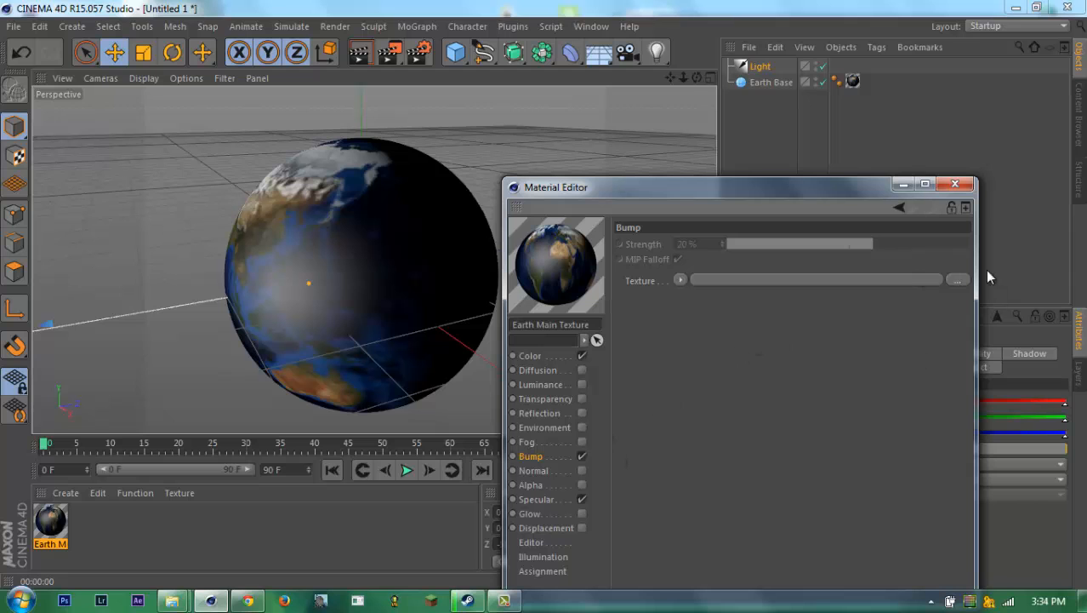
left_click(956, 279)
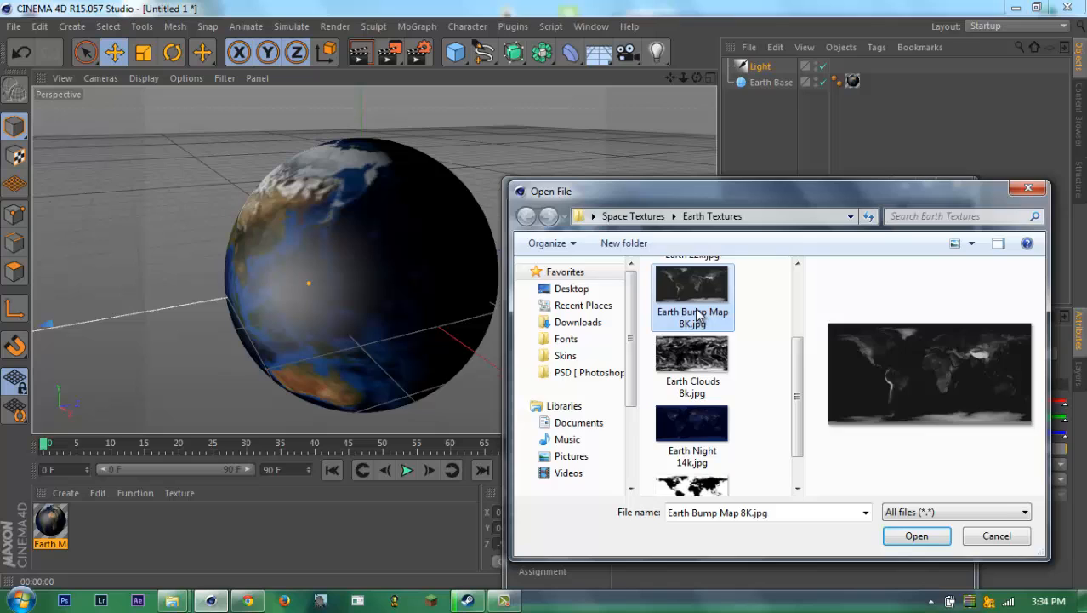
left_click(918, 535)
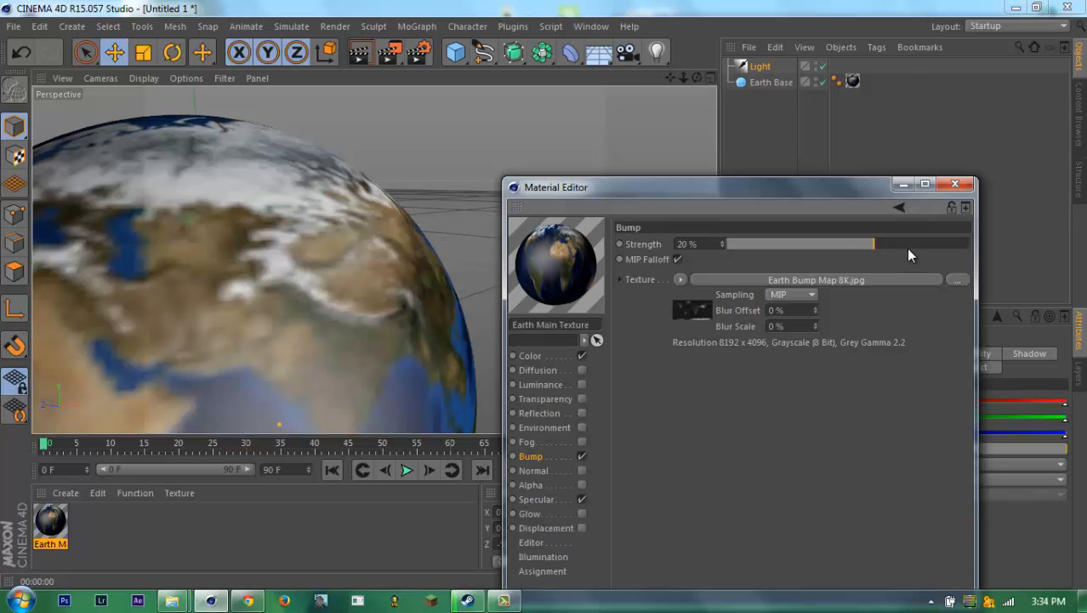
- Raise bump strength to 100%, review Color, Bump, Luminance and Environment, then close the editor
left_click_drag(872, 244, 970, 244)
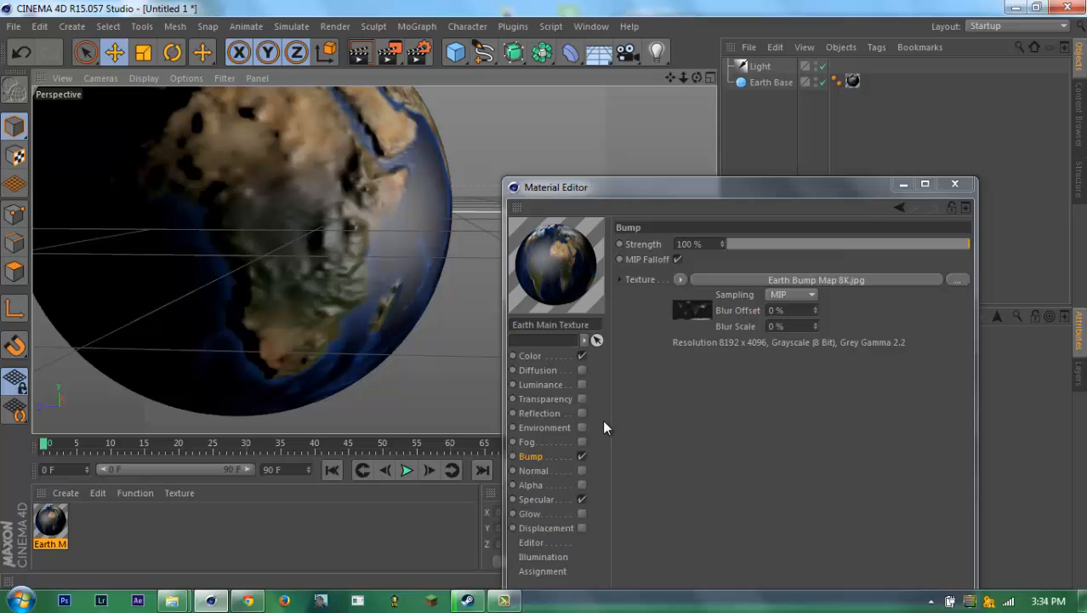
left_click(760, 65)
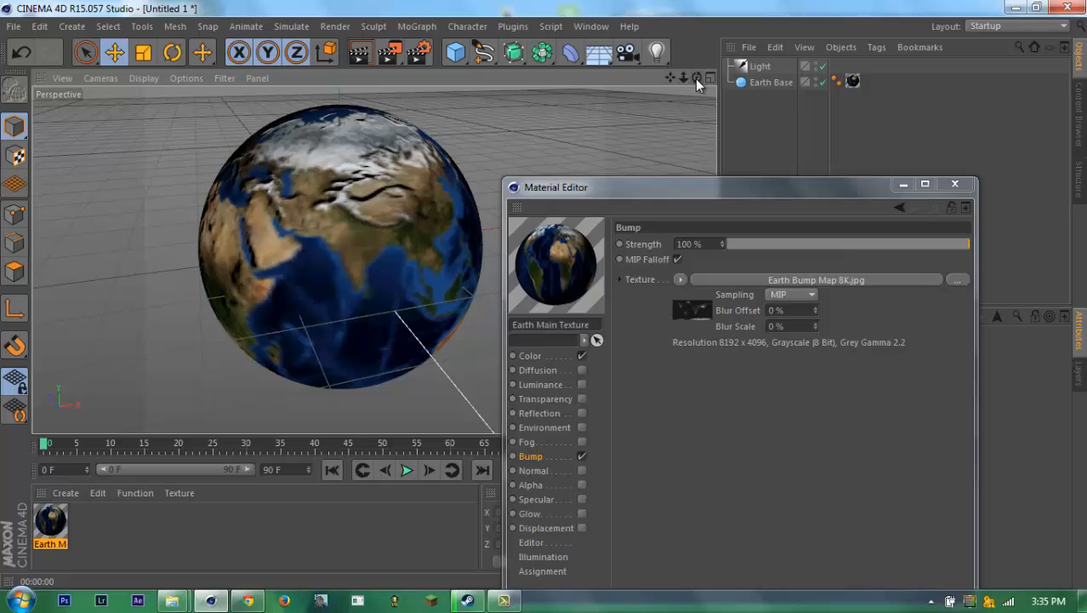
left_click(531, 356)
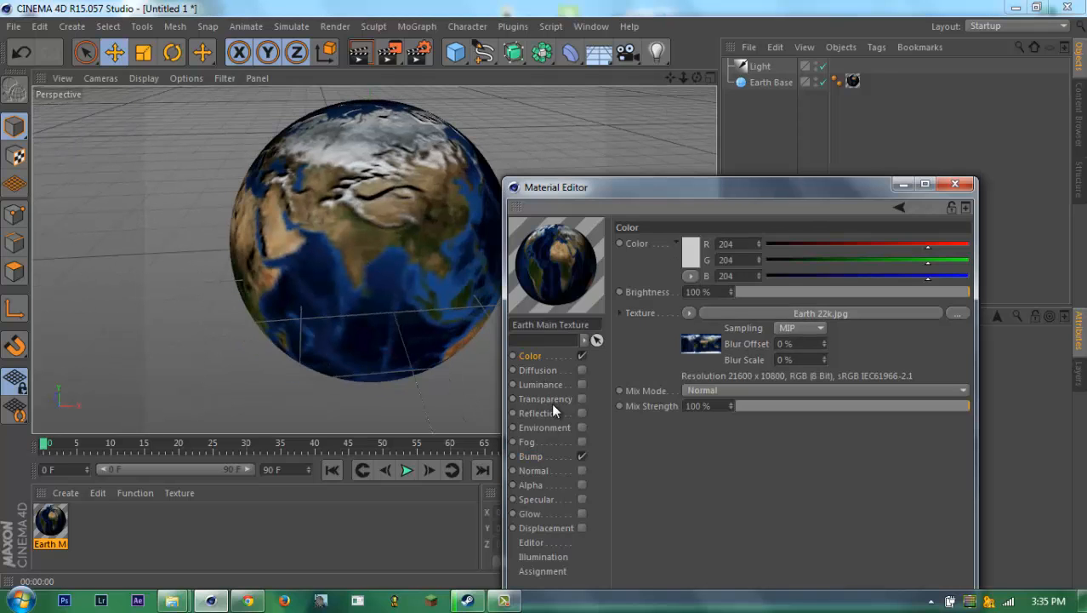
left_click(531, 455)
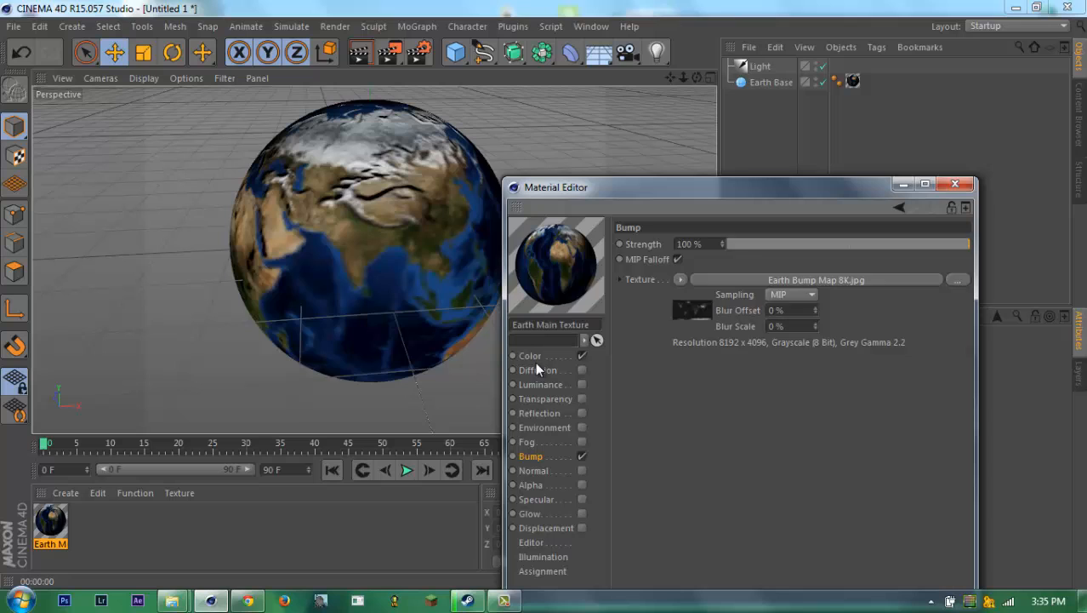
left_click(542, 384)
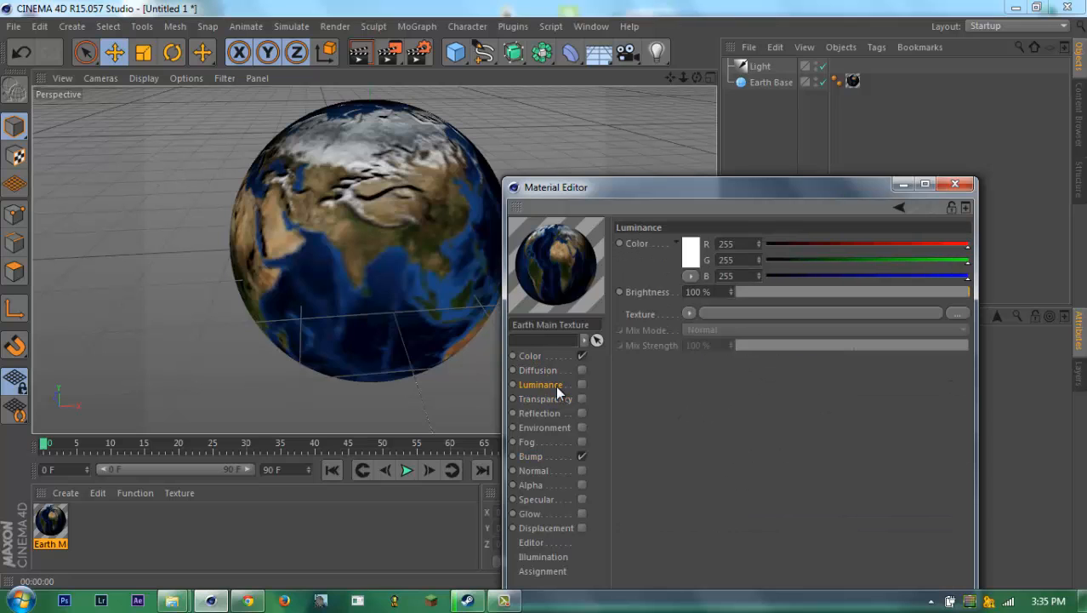
left_click(544, 428)
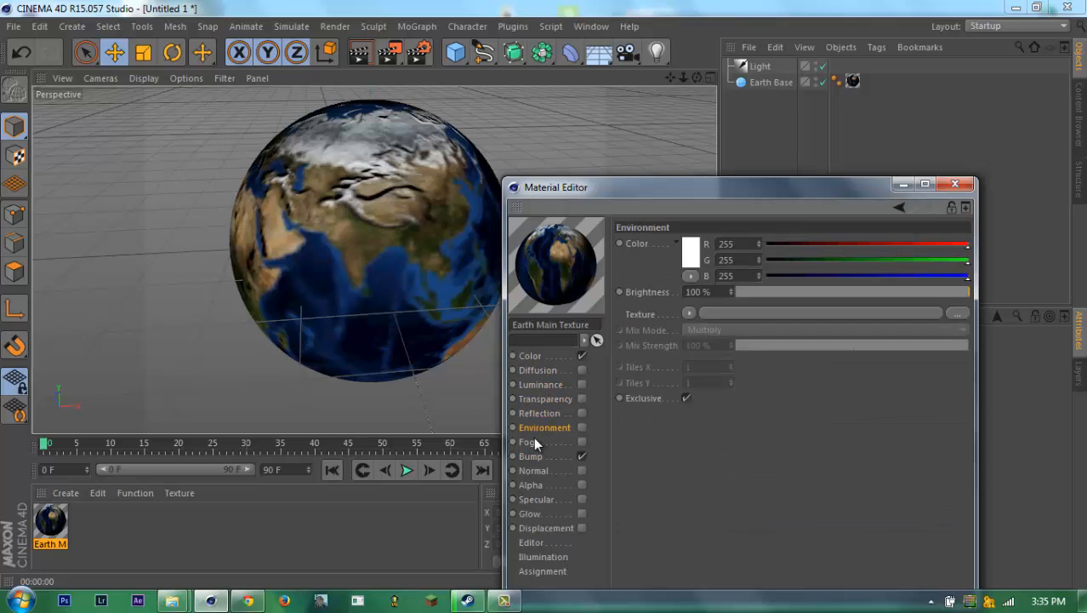
left_click(532, 456)
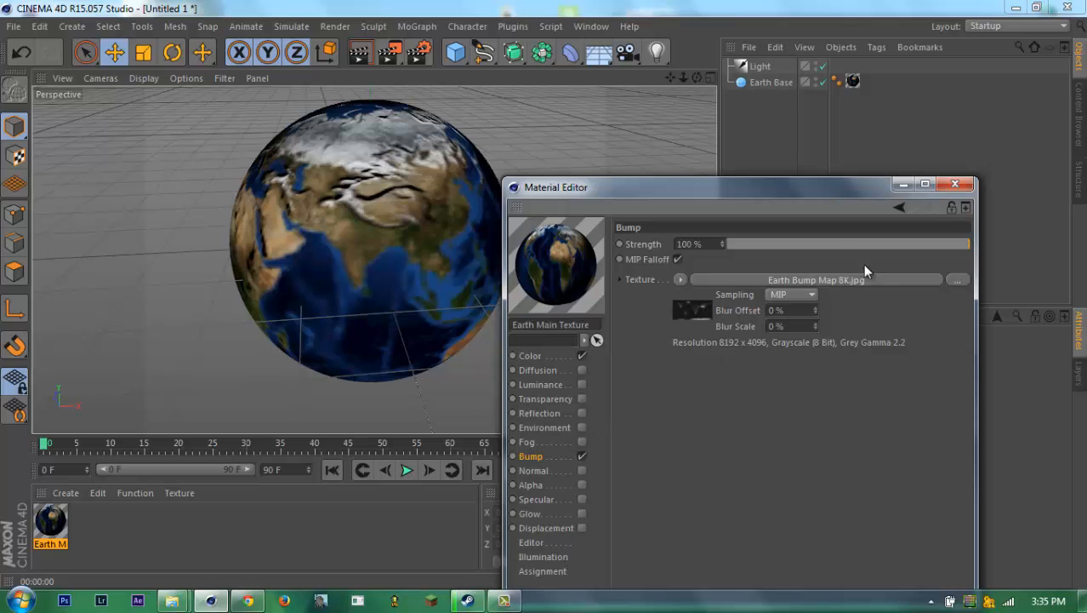
left_click(954, 184)
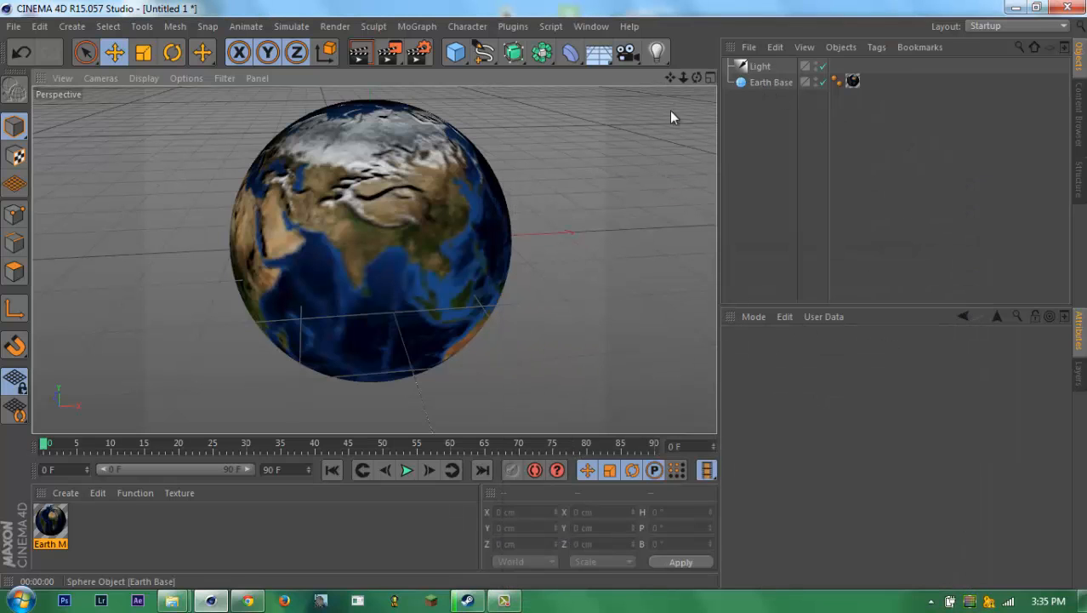
- Duplicate the Earth Base sphere and delete the copy's Earth texture tag
left_click(768, 83)
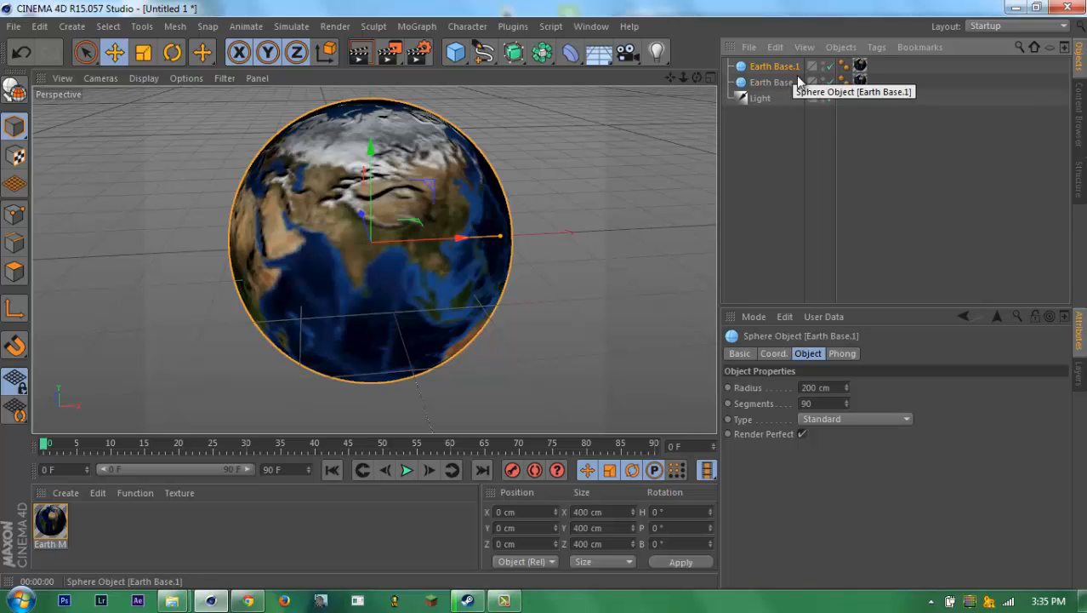
left_click(858, 66)
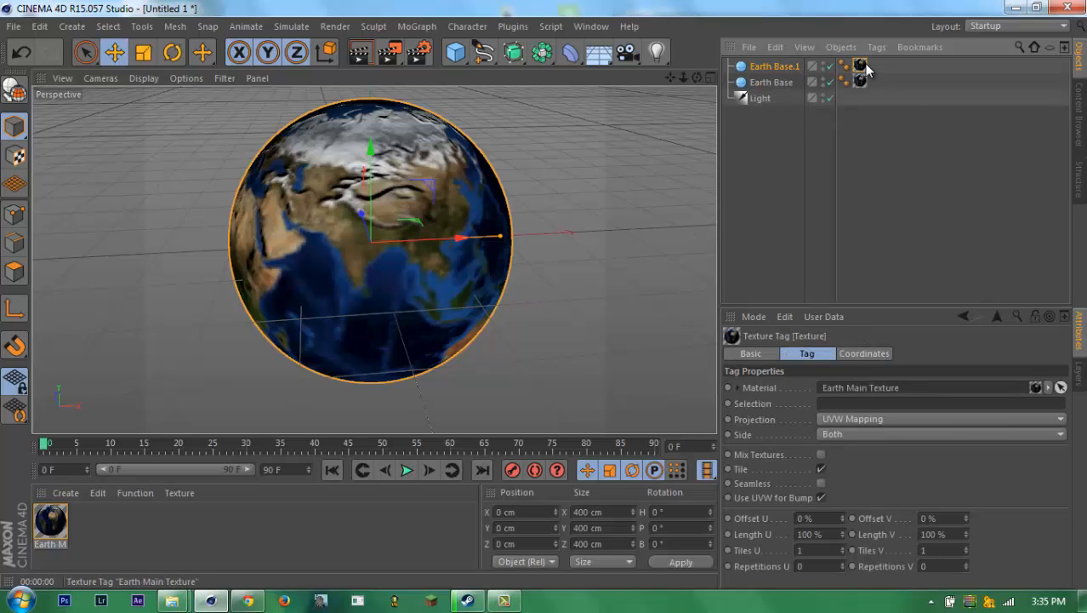
left_click(762, 66)
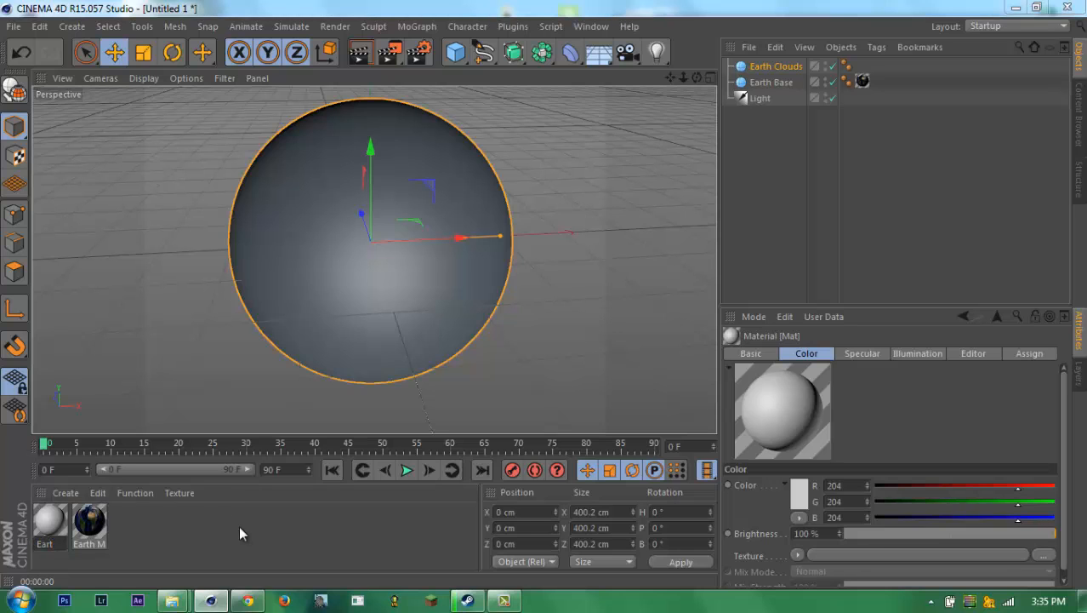
- Open the Earth Clouds material, enable Transparency and turn off Total Internal Reflection
left_click(49, 524)
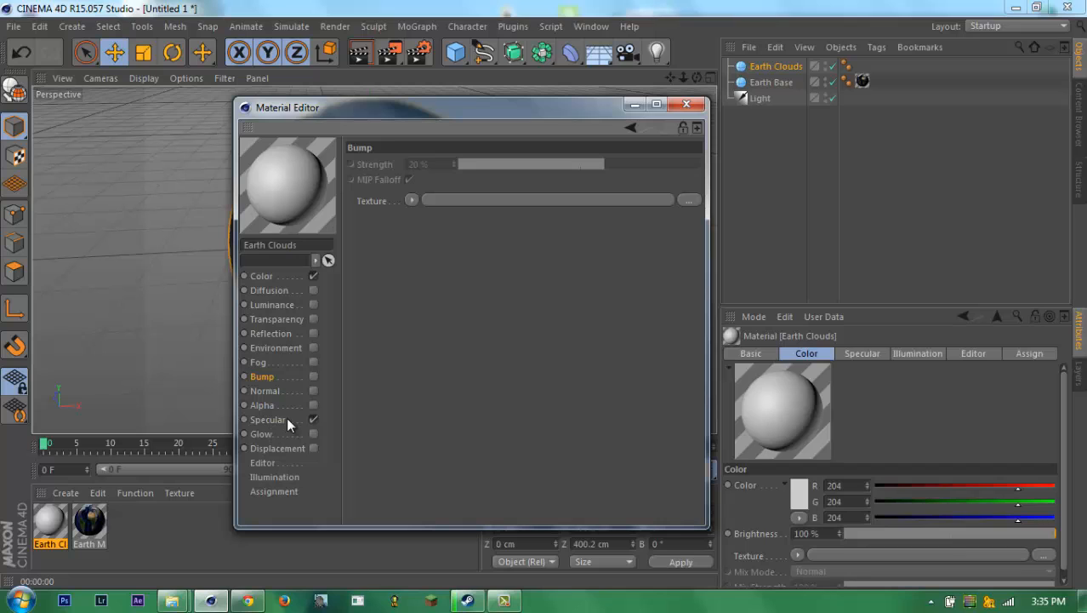
left_click(267, 419)
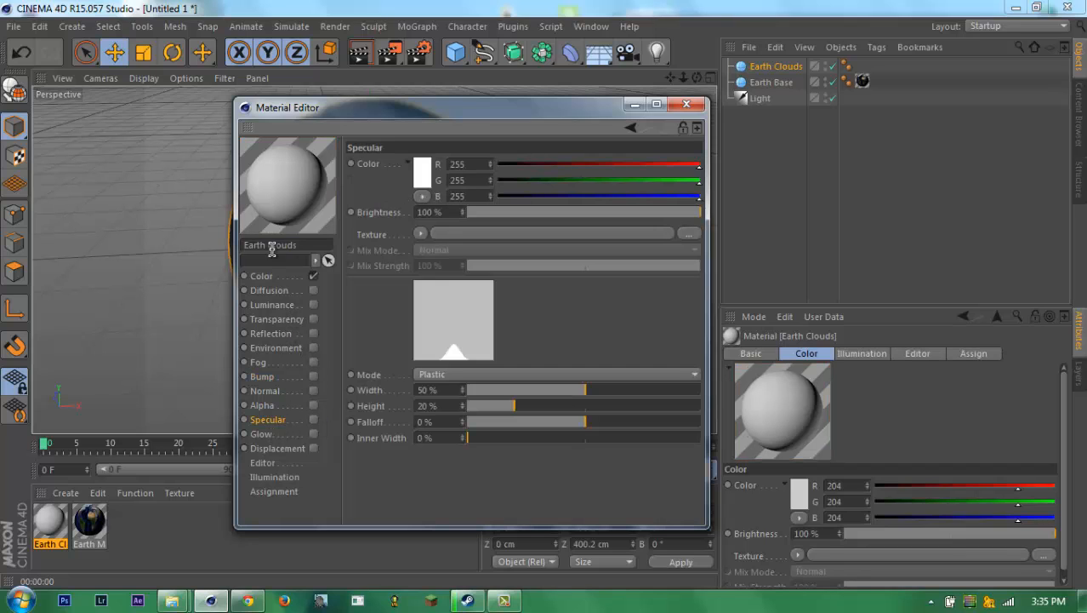
left_click(277, 318)
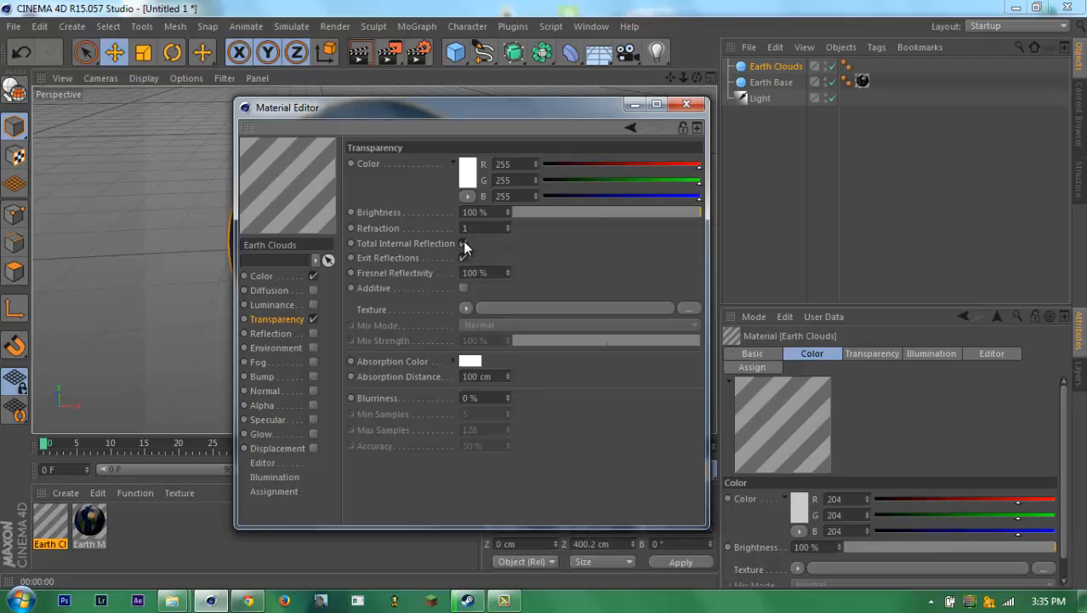
left_click(463, 257)
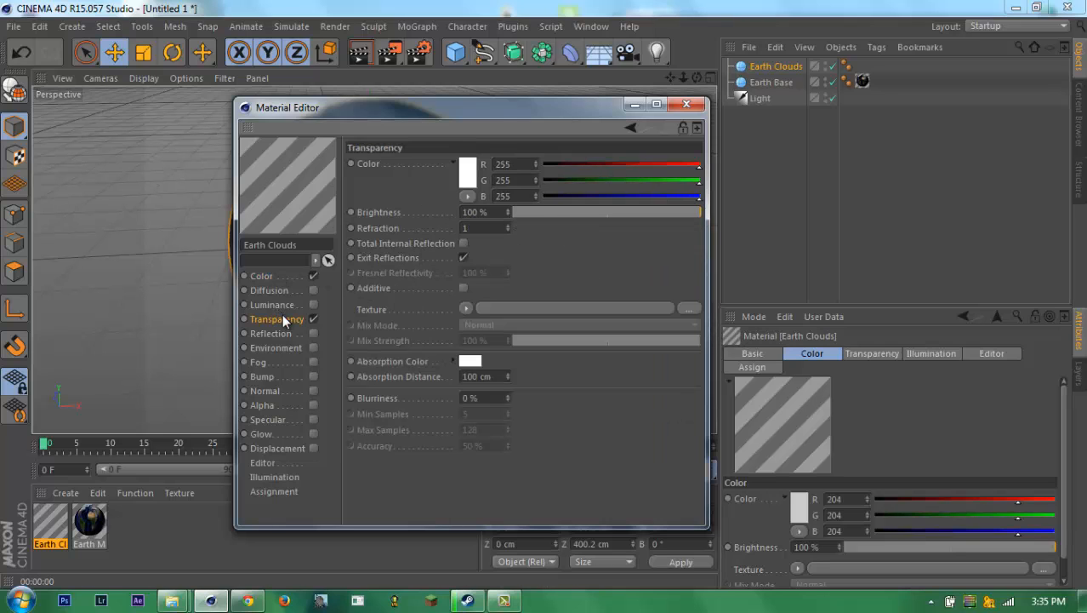
- Load a shader into the transparency texture slot instead of an image file
left_click(466, 308)
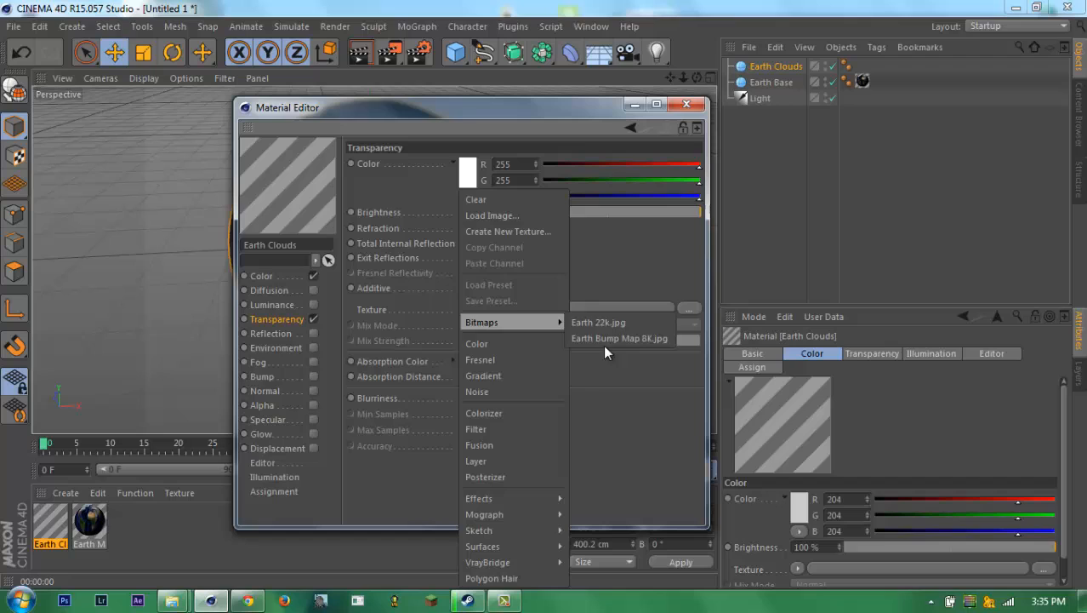
mouse_move(513, 401)
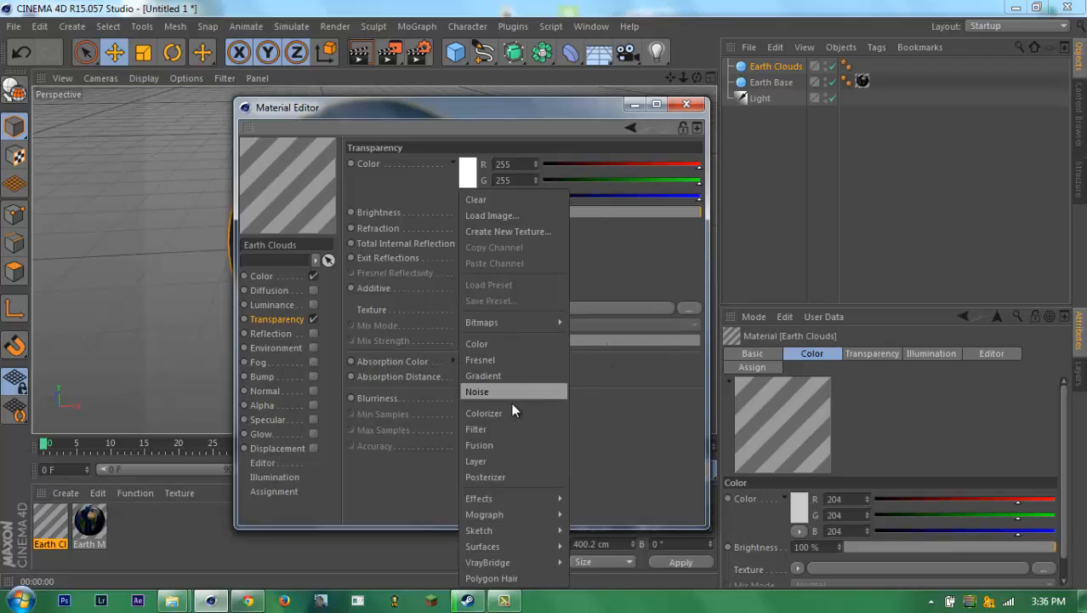
mouse_move(597, 448)
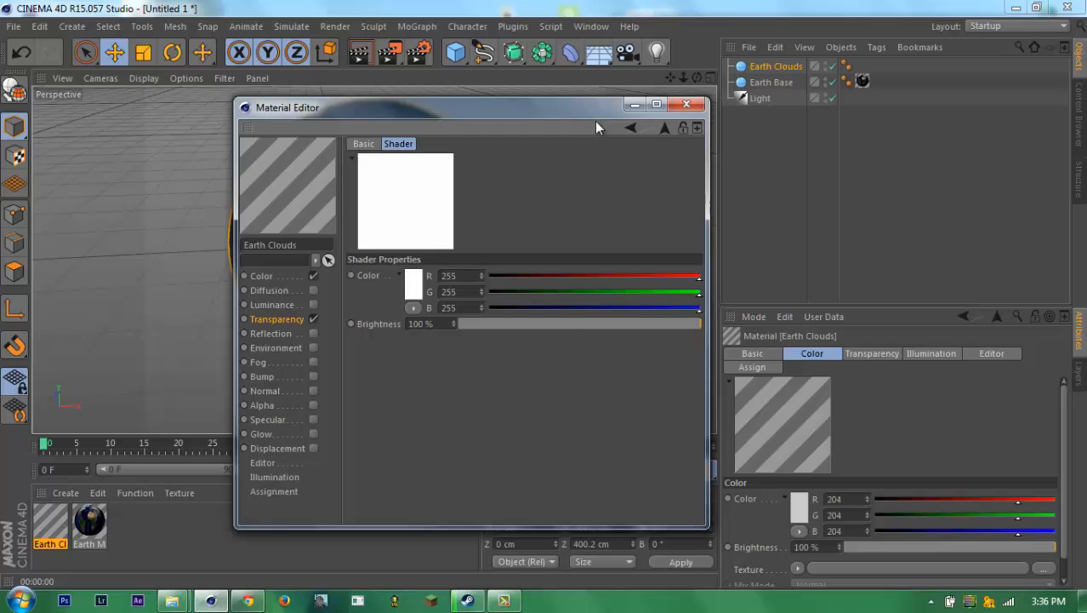
left_click(278, 320)
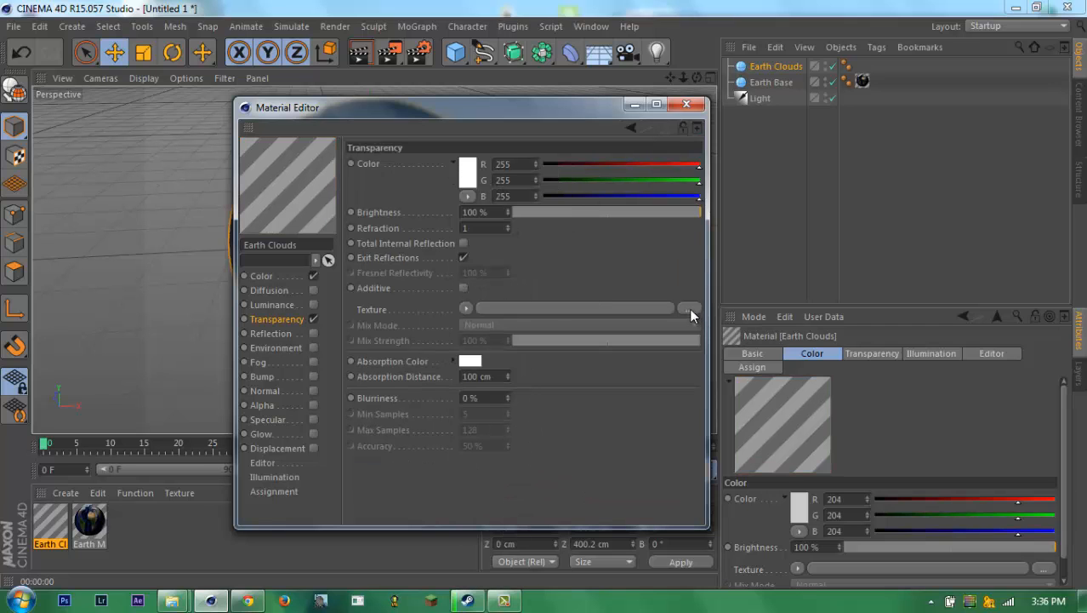
left_click(687, 307)
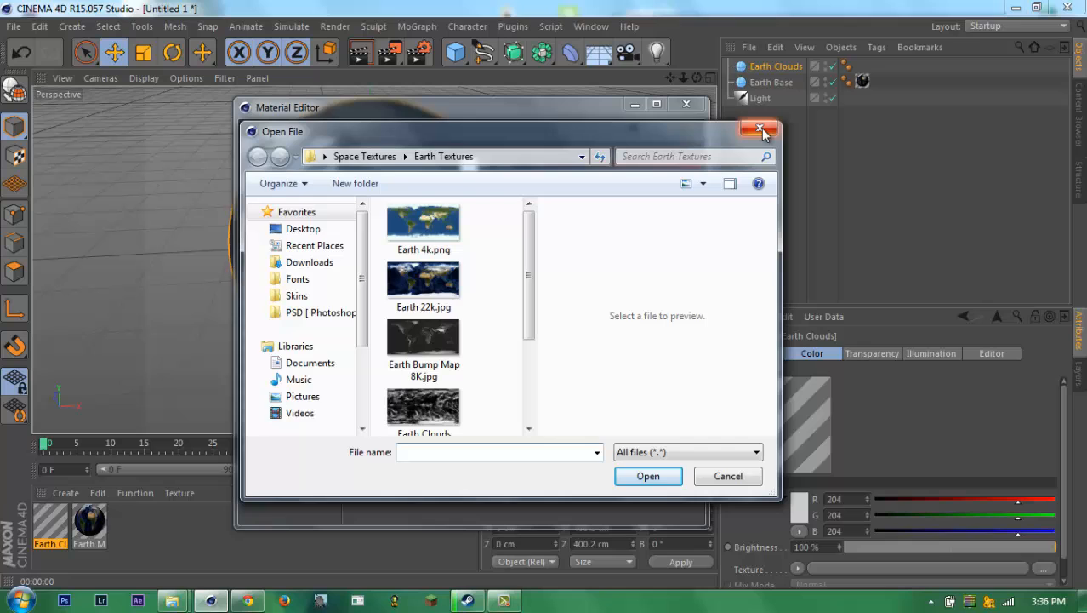
left_click(757, 129)
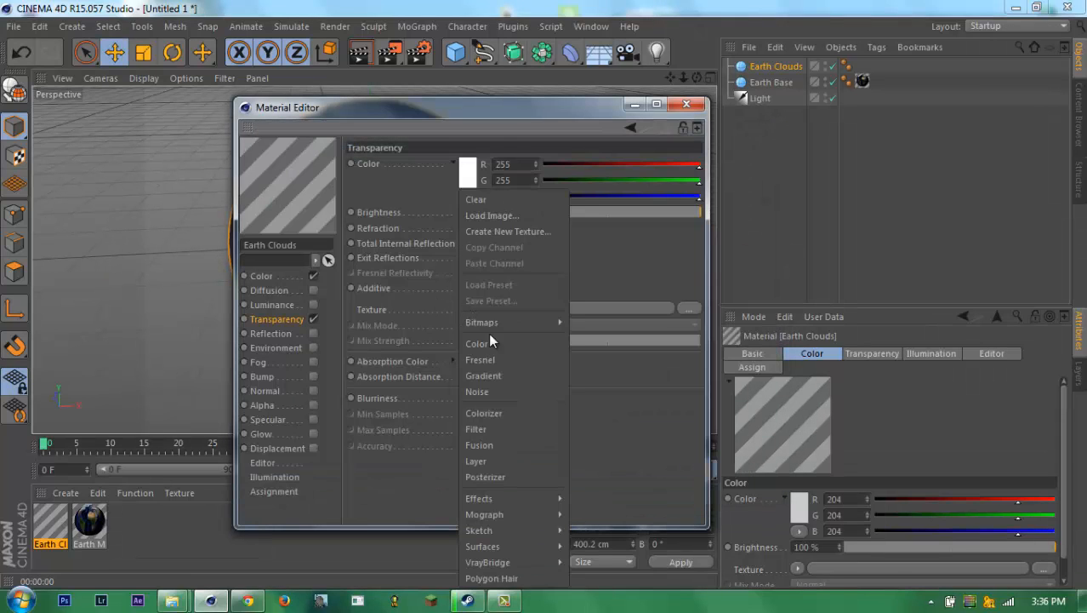
left_click(483, 377)
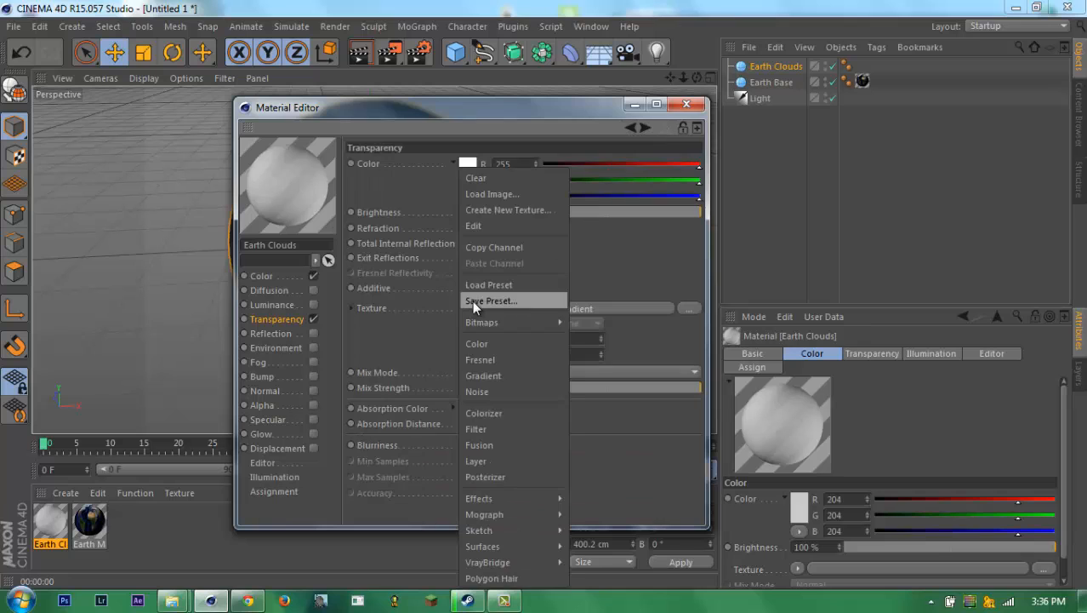
- Load Earth Clouds 8k into a Colorizer transparency shader with white and black gradient knots
left_click(483, 376)
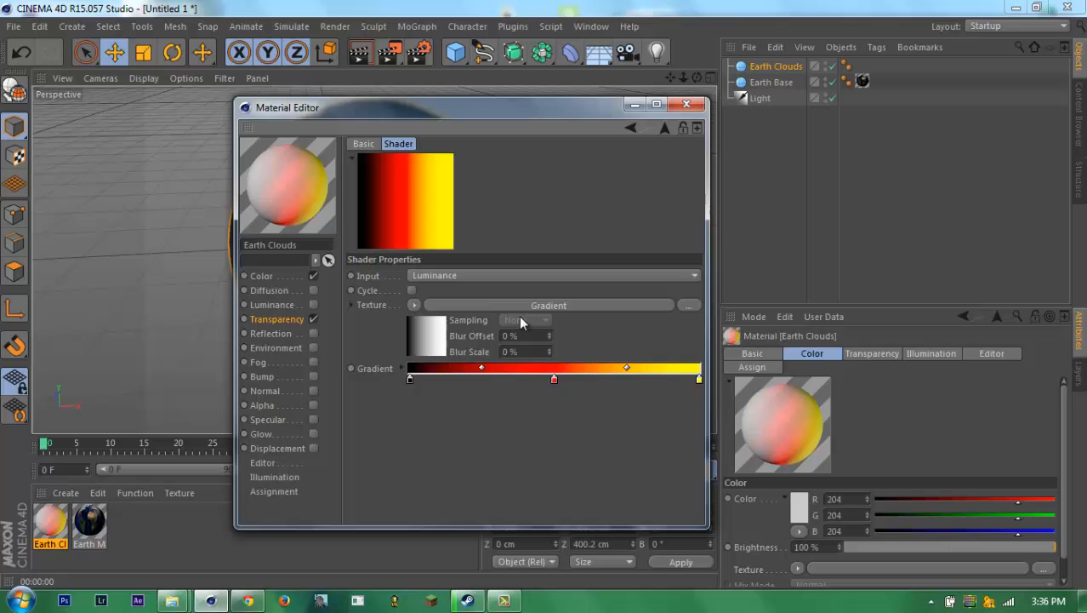
mouse_move(687, 149)
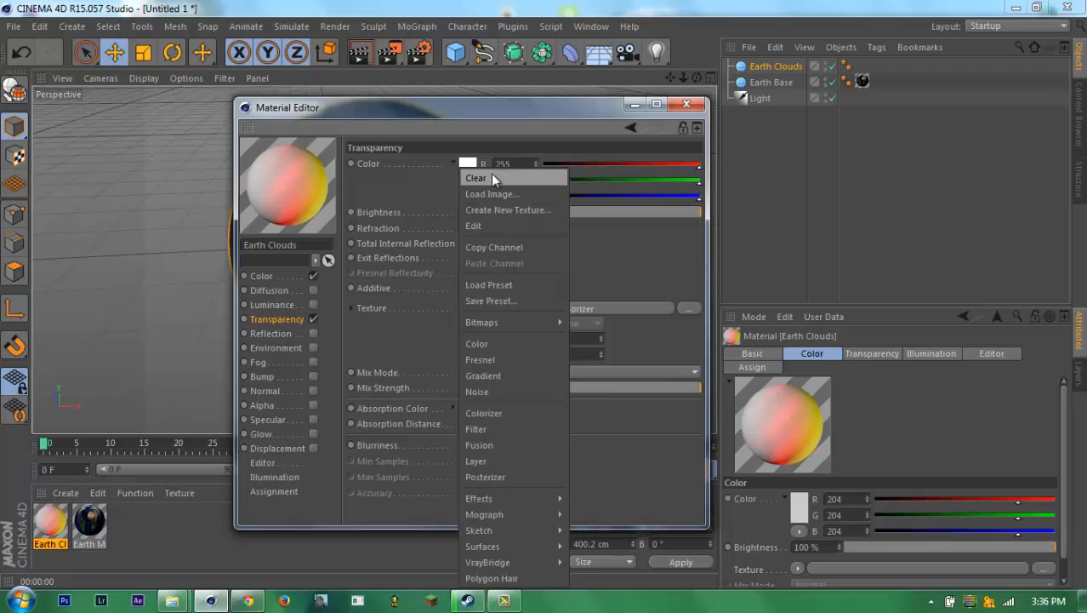
left_click(476, 177)
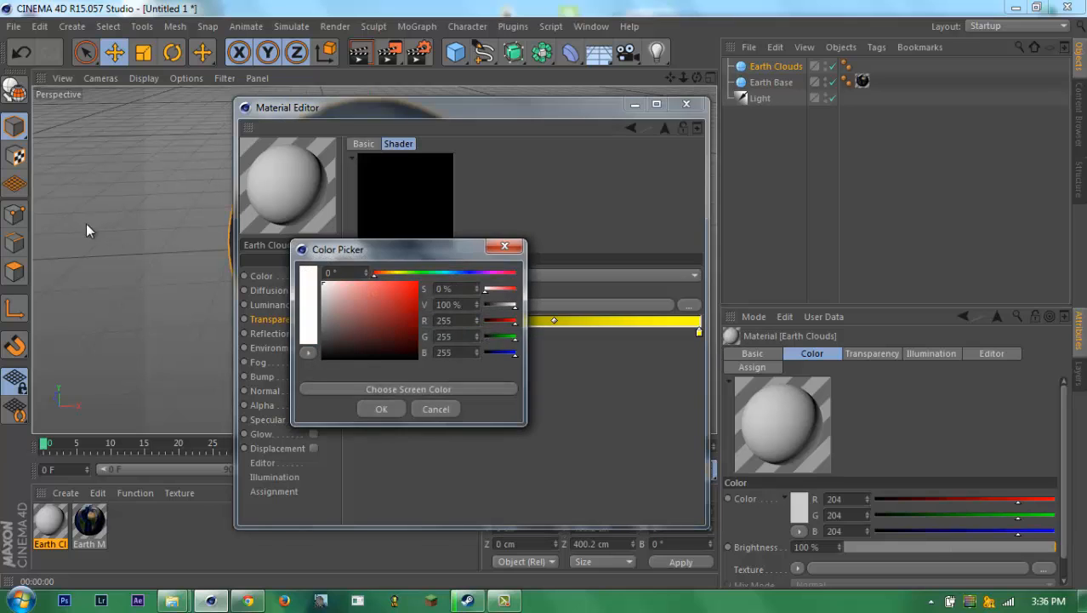
left_click(381, 409)
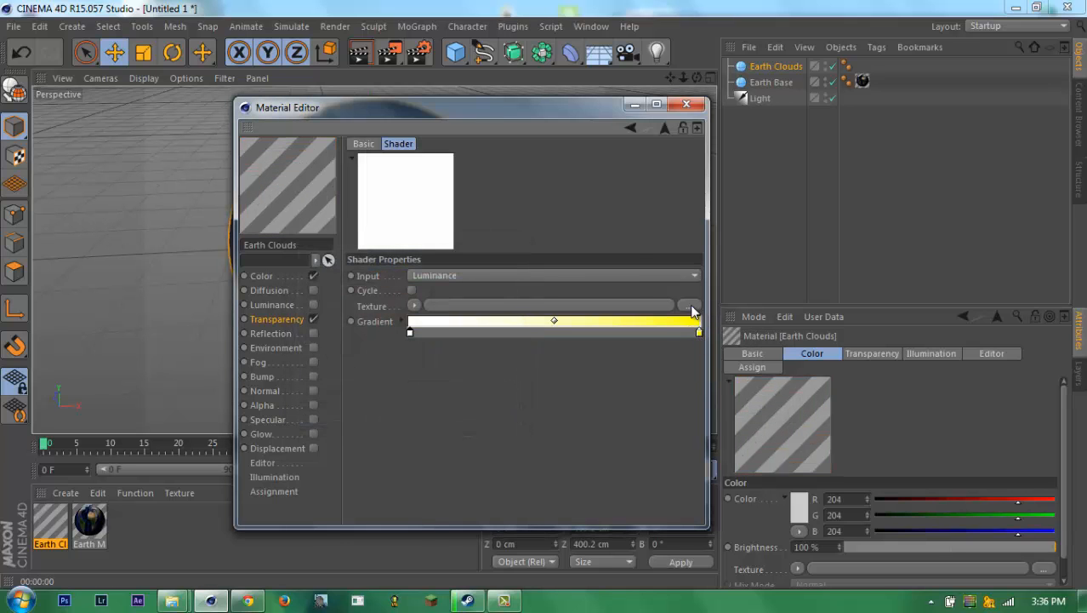
left_click(692, 306)
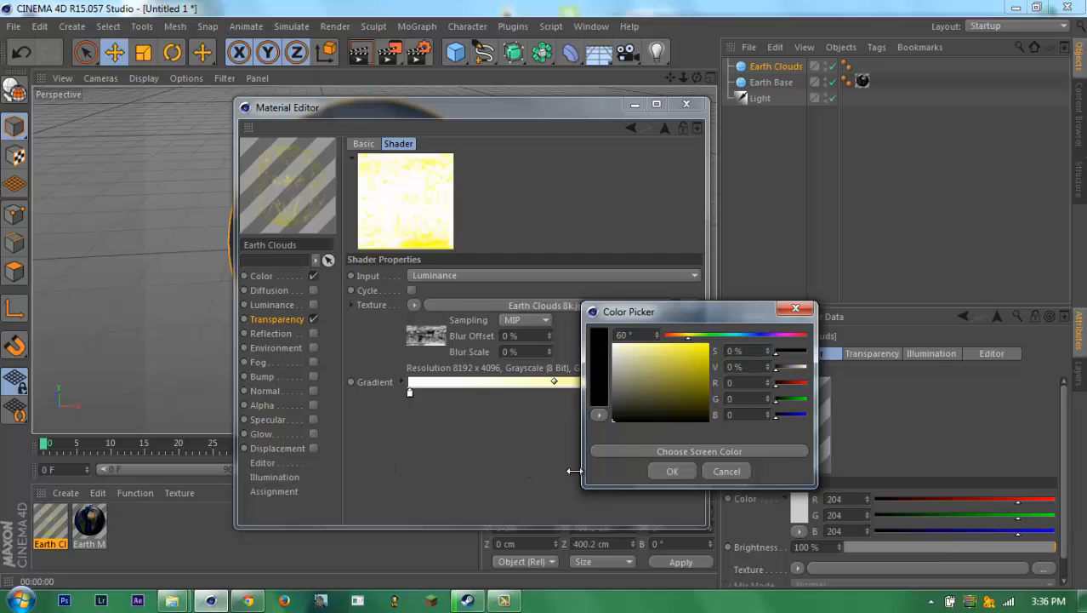
left_click(672, 470)
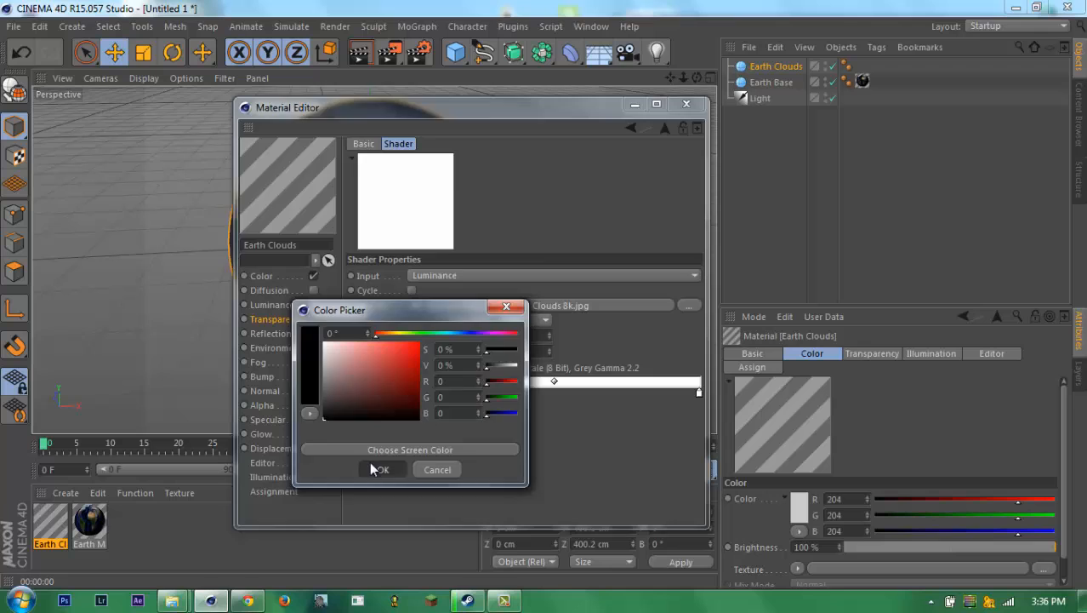
left_click(380, 469)
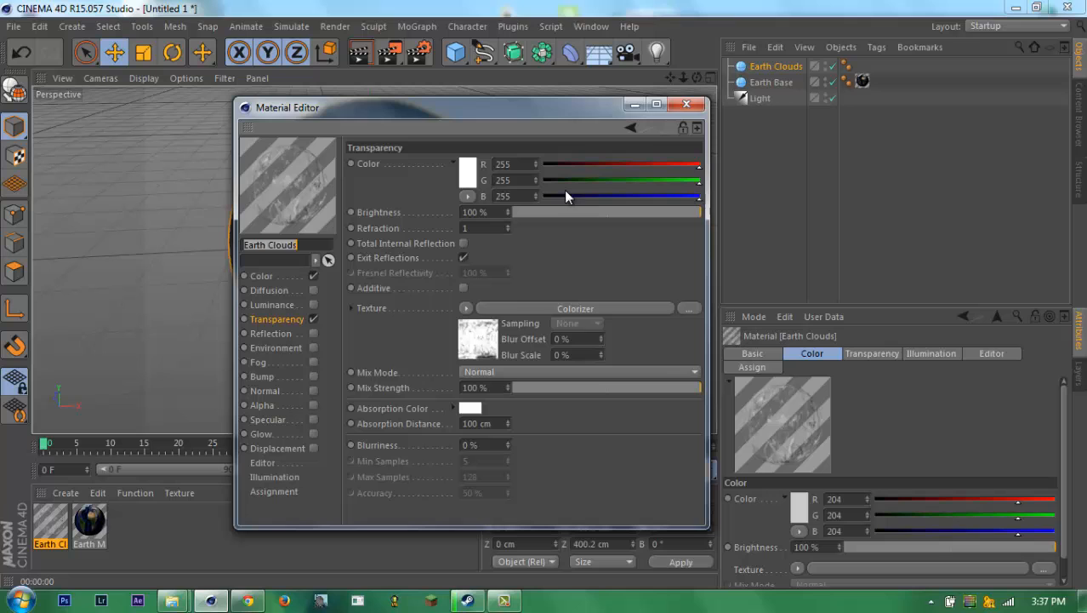
- Close the cloud material editor, render the clouded Earth, then return to the editor view
left_click(686, 104)
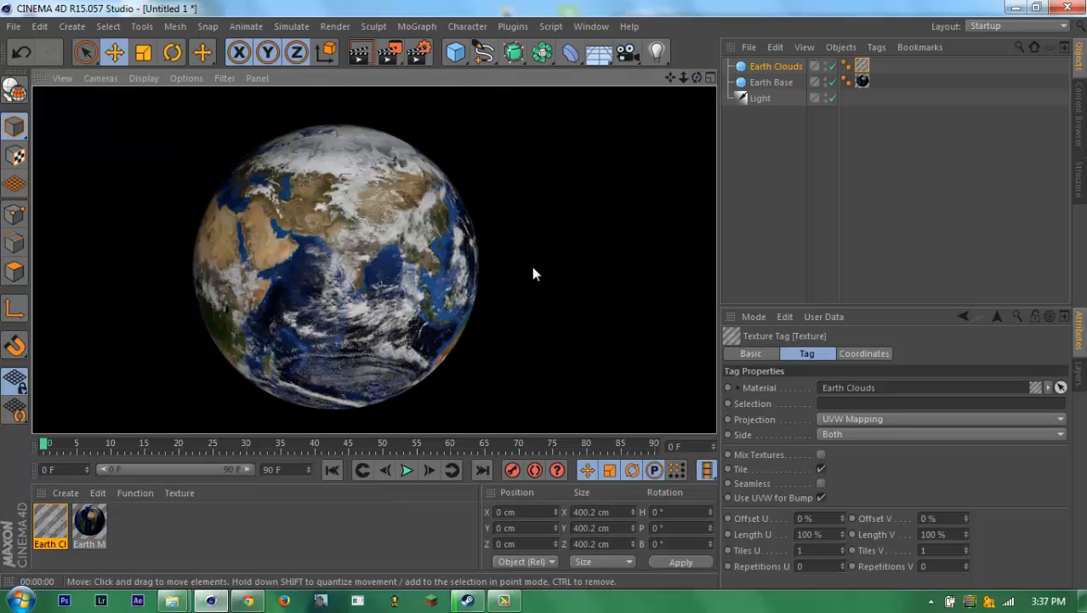
mouse_move(537, 212)
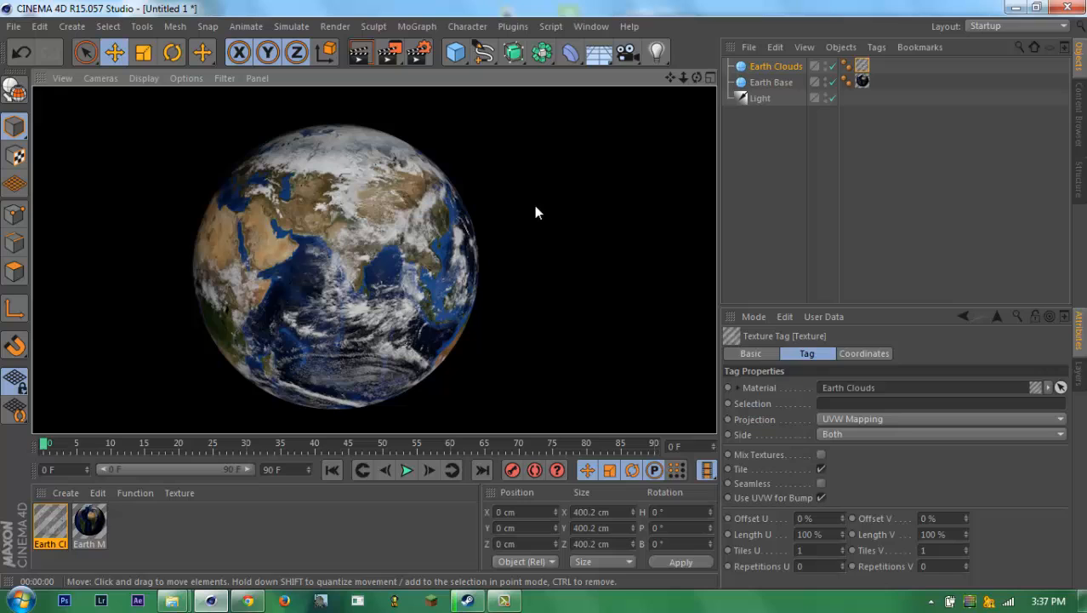
left_click(774, 66)
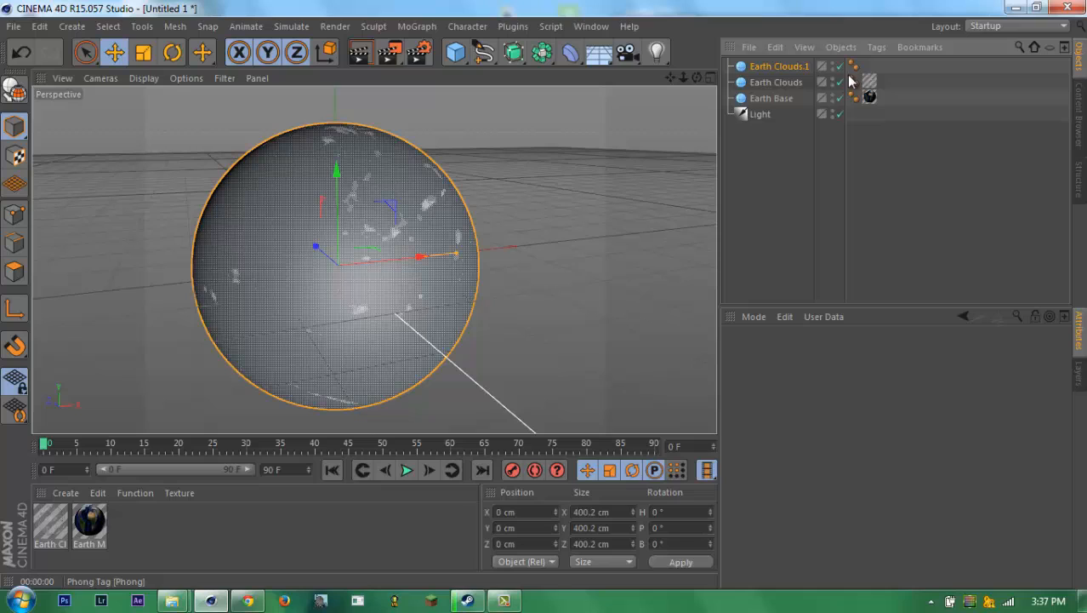
- Make the copied sphere Earth Atmosphere at 202 cm and name a new material Earth Atmosphere
left_click(776, 66)
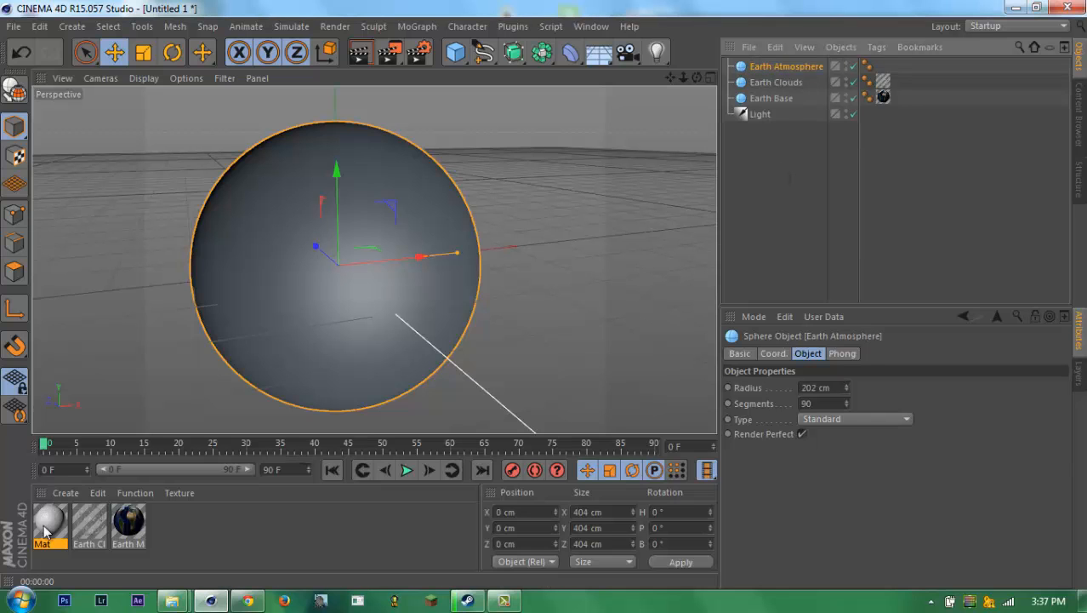
double_click(49, 523)
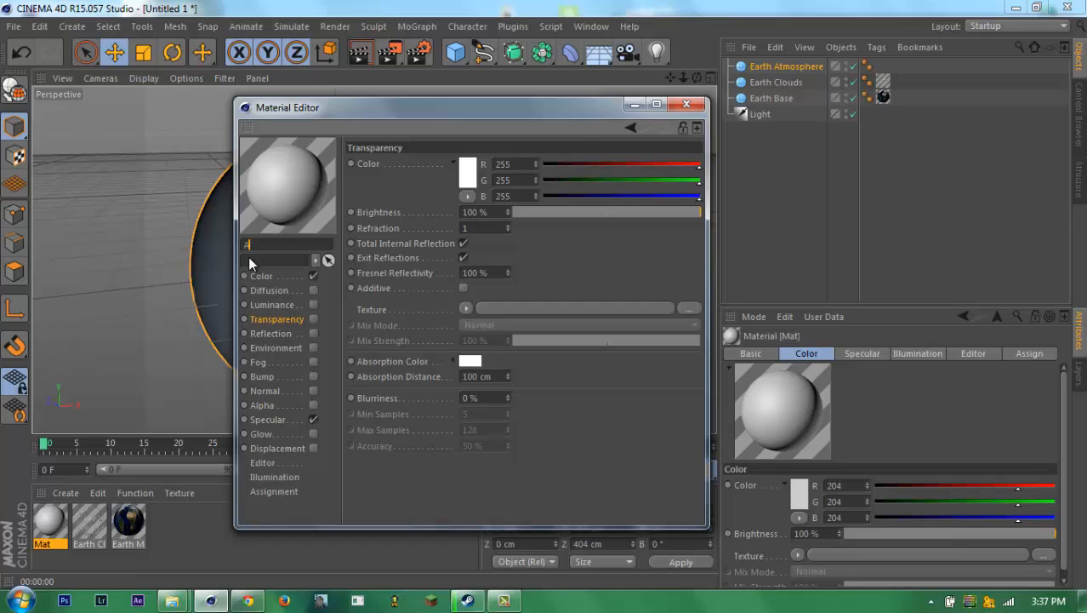
type("Earh")
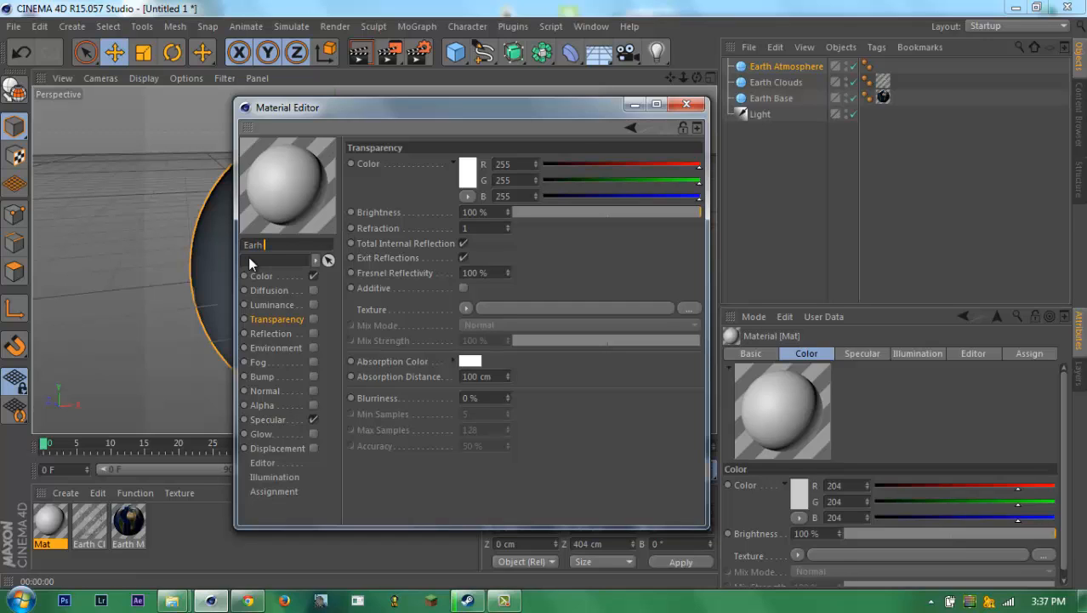
type("Earth Atmosphere")
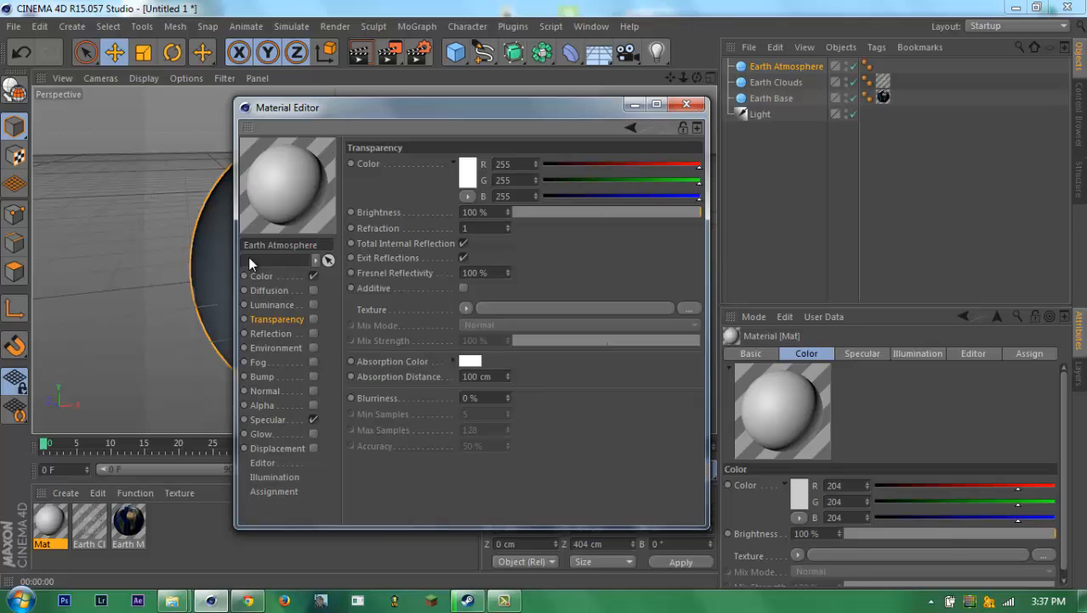
left_click(262, 274)
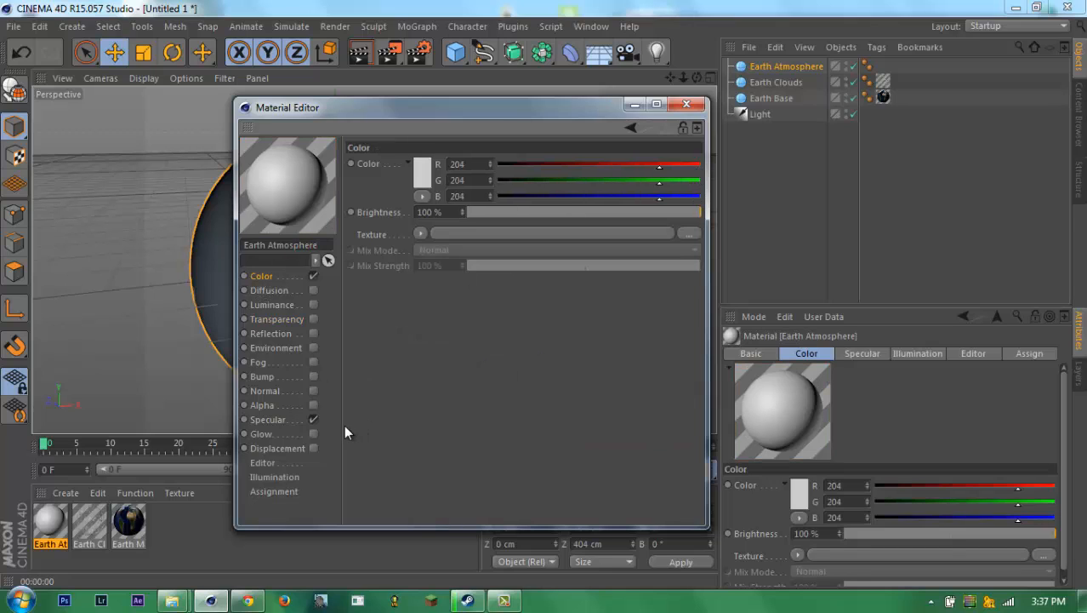
- Enable transparency on Earth Atmosphere with a Fresnel shader as its texture
left_click(272, 305)
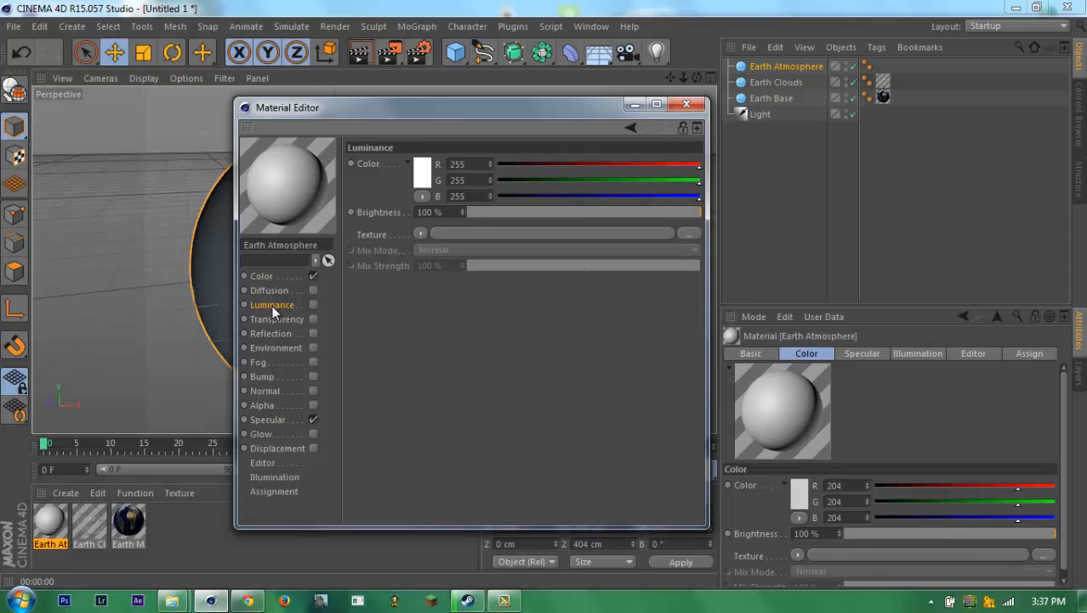
left_click(277, 318)
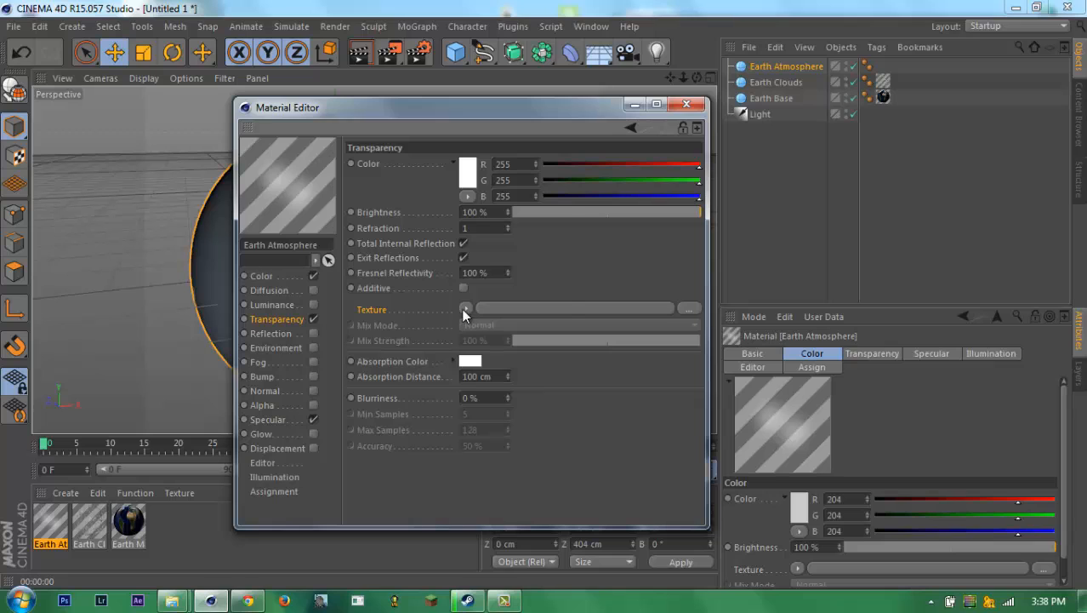
left_click(466, 309)
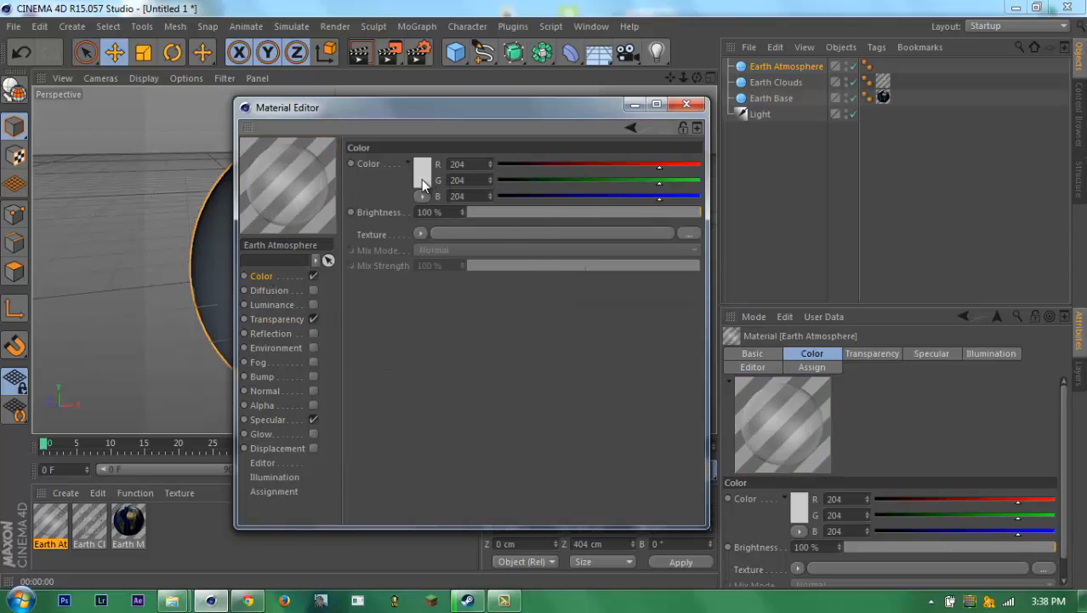
- Set the material colour to dark blue and turn off specular
left_click(423, 179)
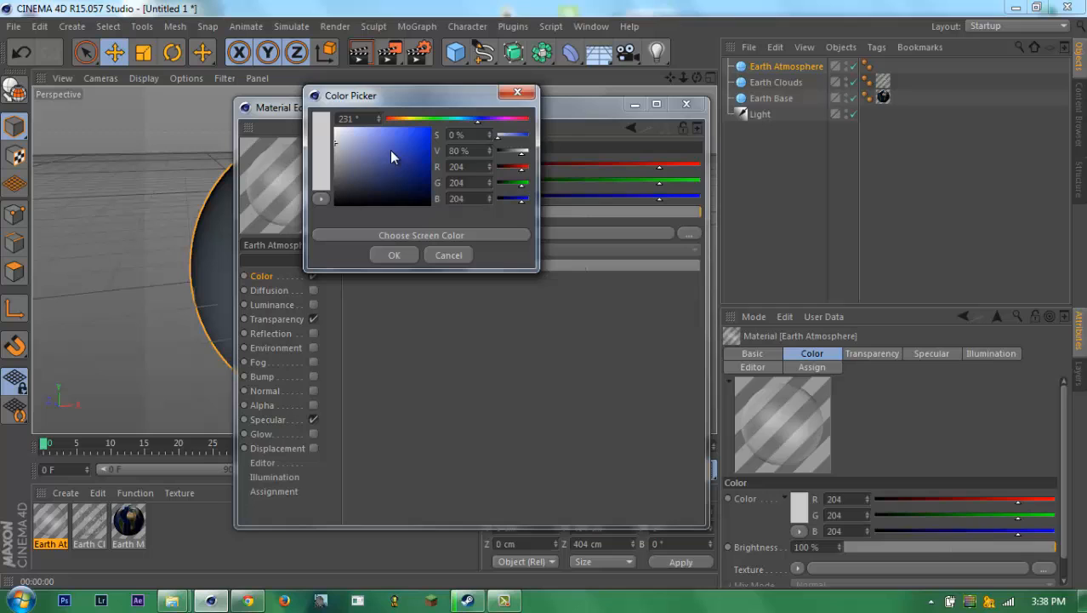
left_click(394, 162)
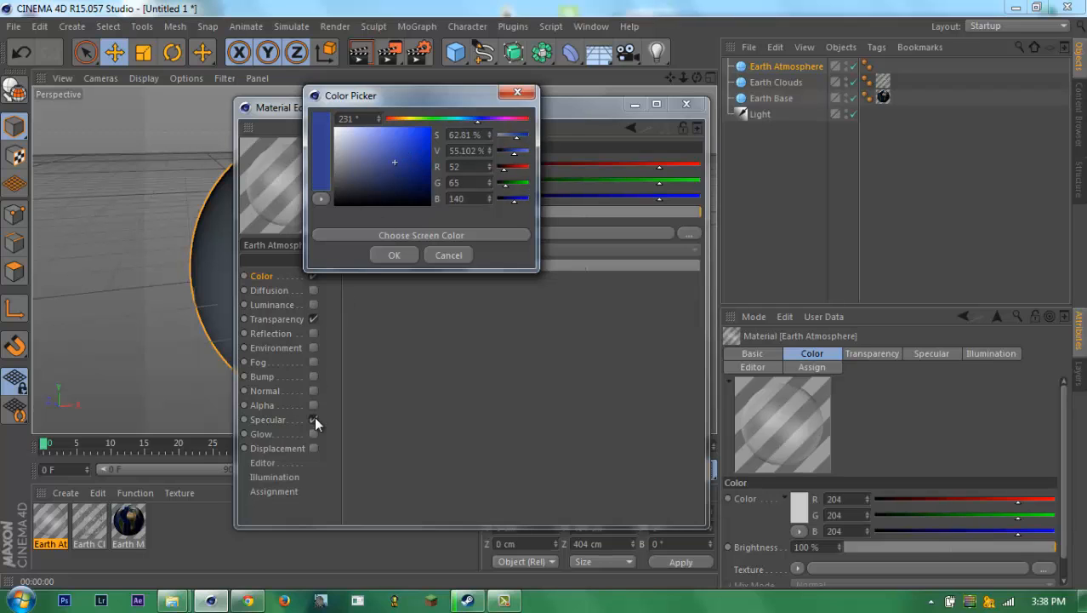
left_click(394, 255)
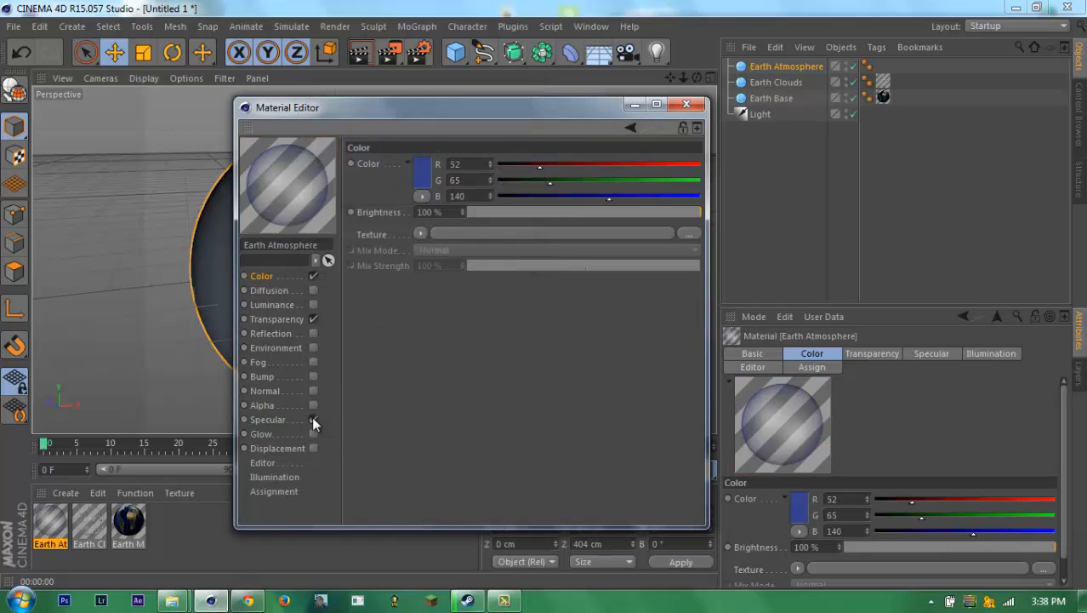
left_click(421, 174)
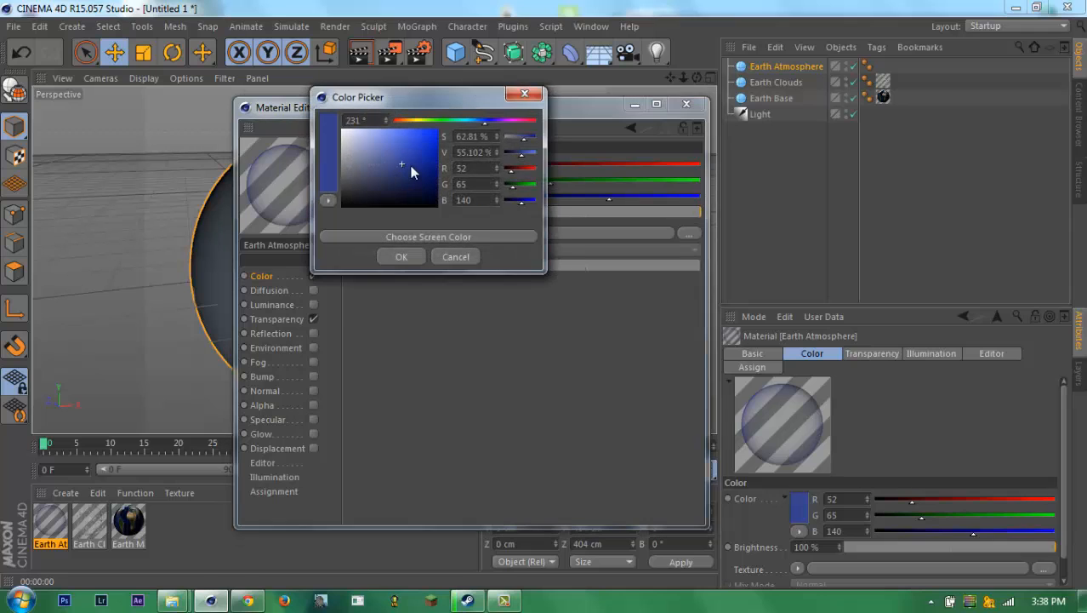
left_click(401, 256)
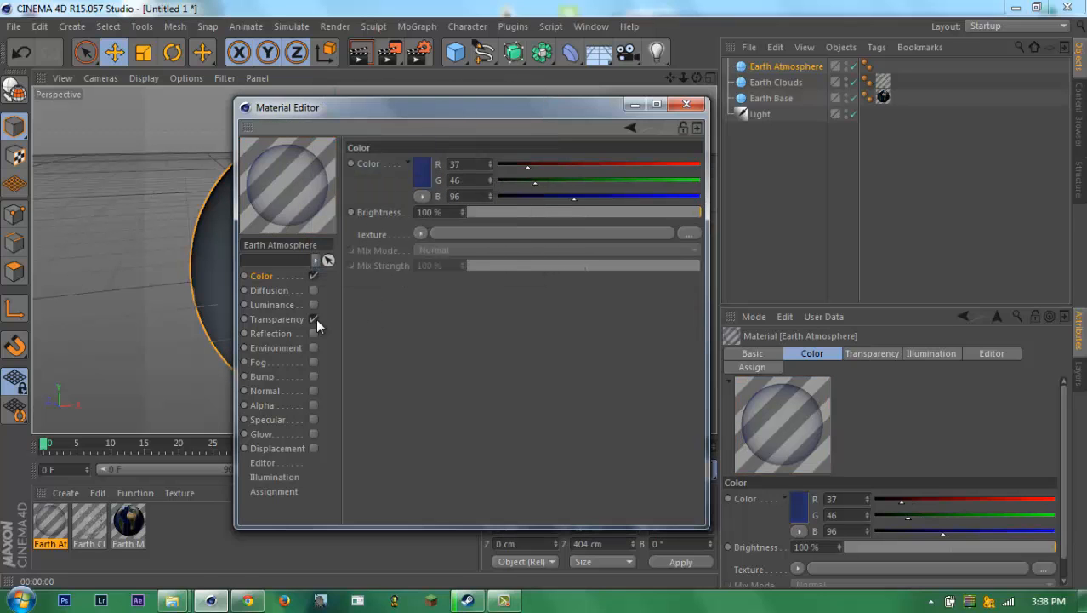
- Tint the transparency colour dark blue
left_click(277, 318)
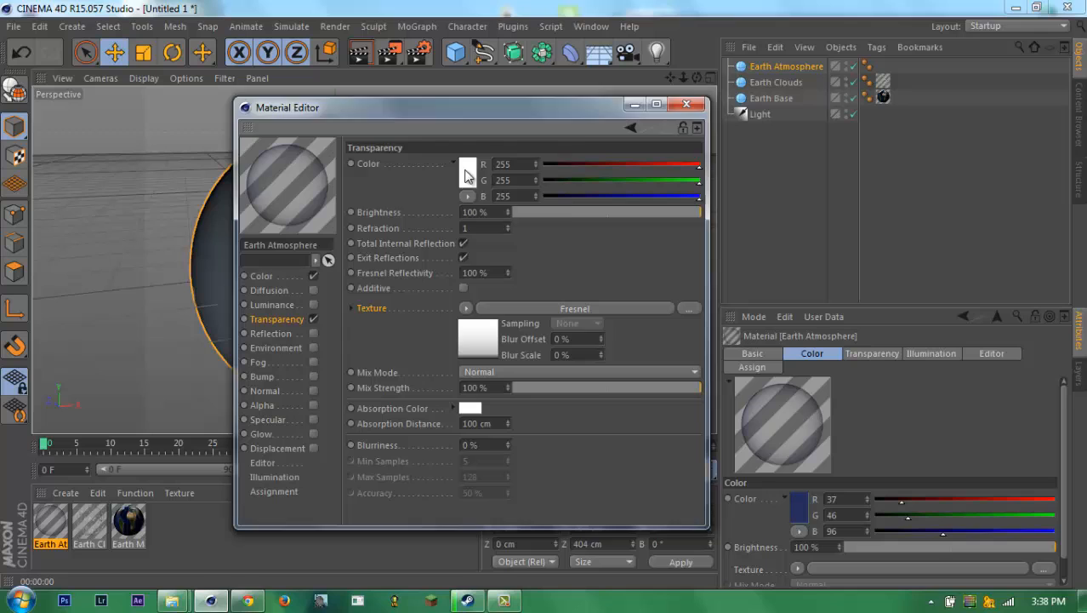
left_click(469, 164)
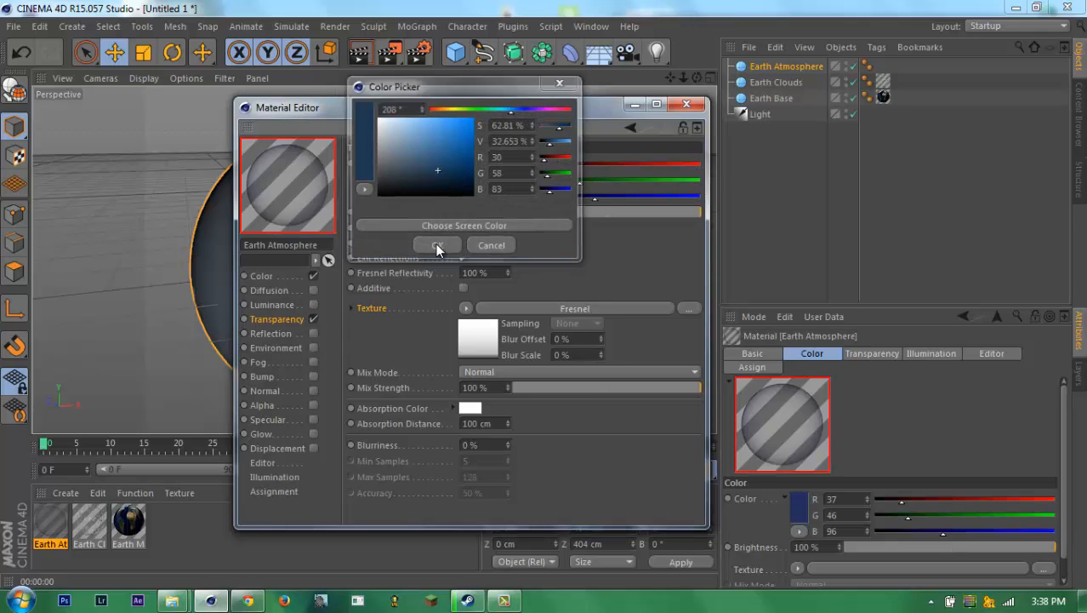
left_click(436, 245)
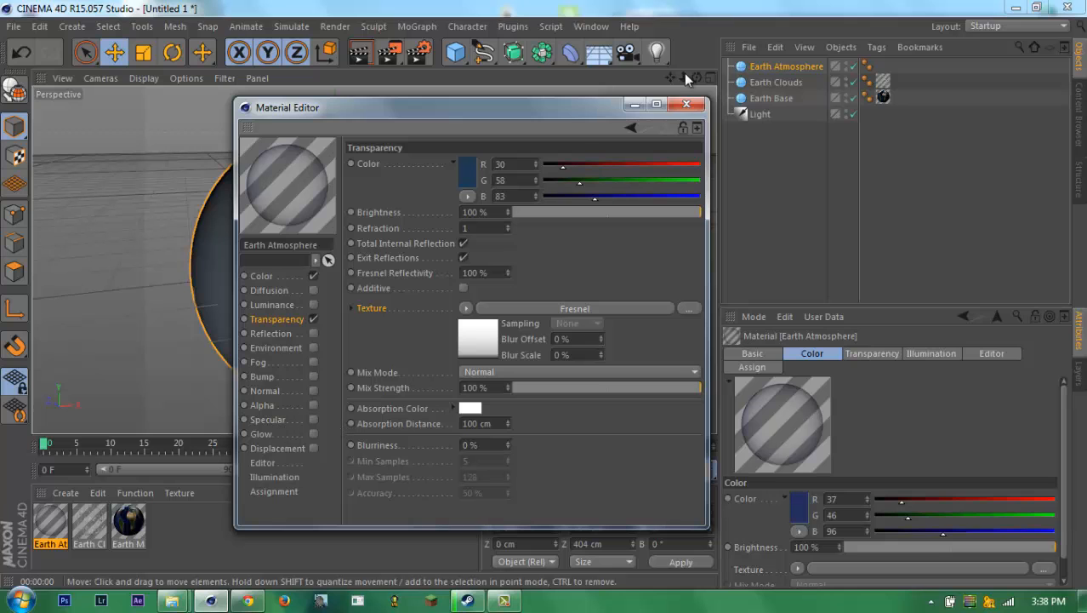
left_click(686, 104)
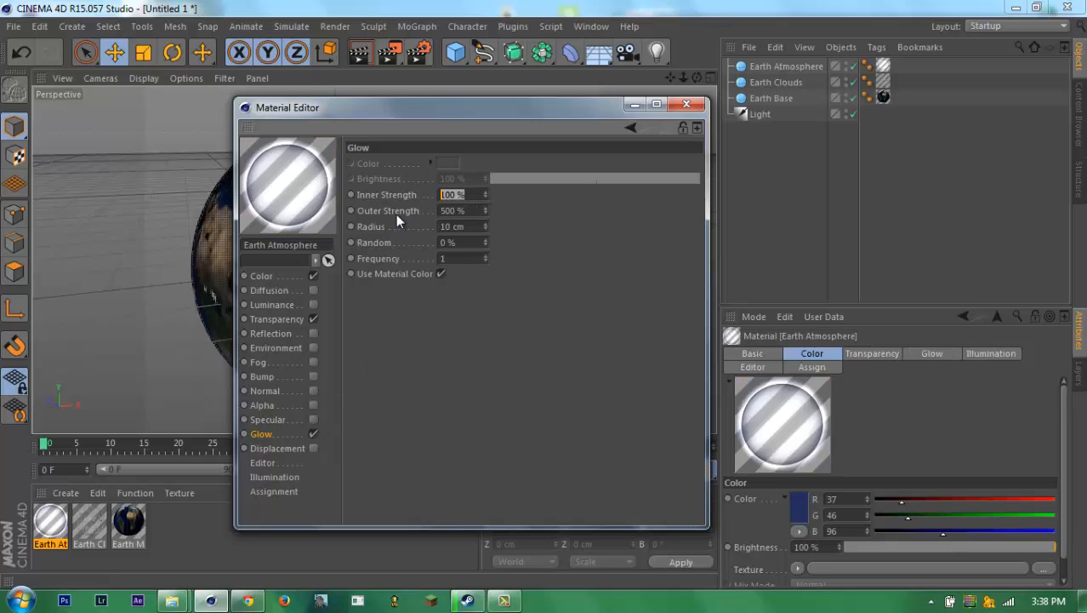
mouse_move(406, 213)
type("125")
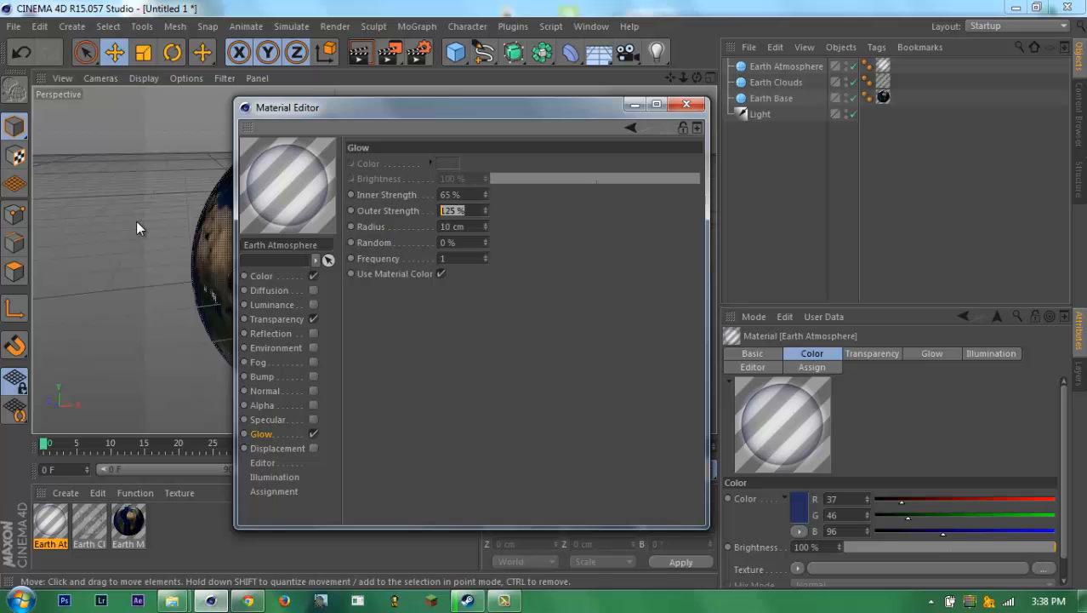
- Set Glow to 65% inner and 200% outer strength, then close the Material Editor
type("200")
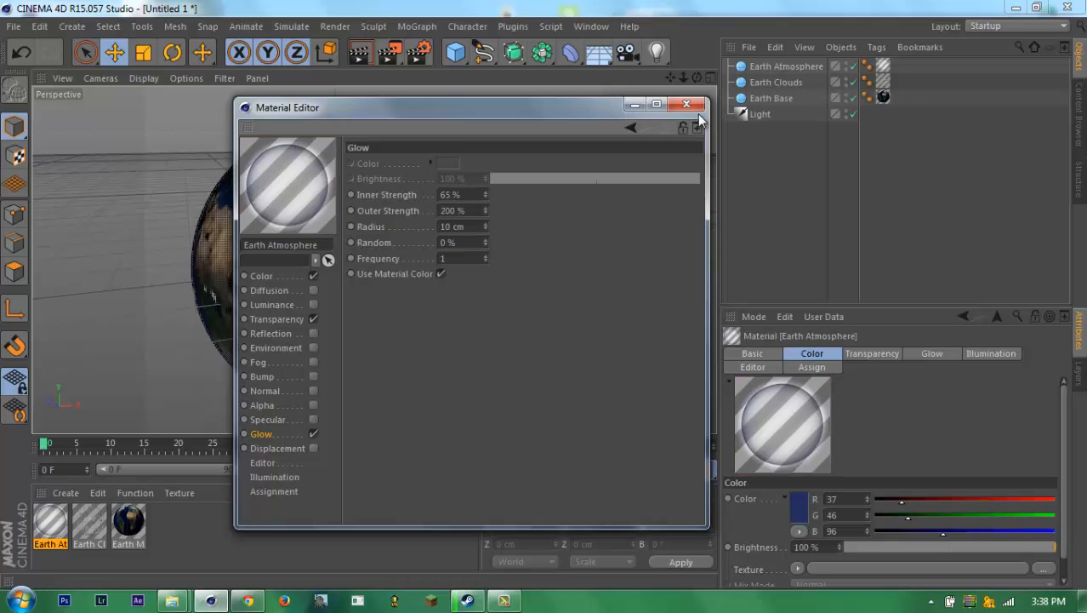
left_click(684, 104)
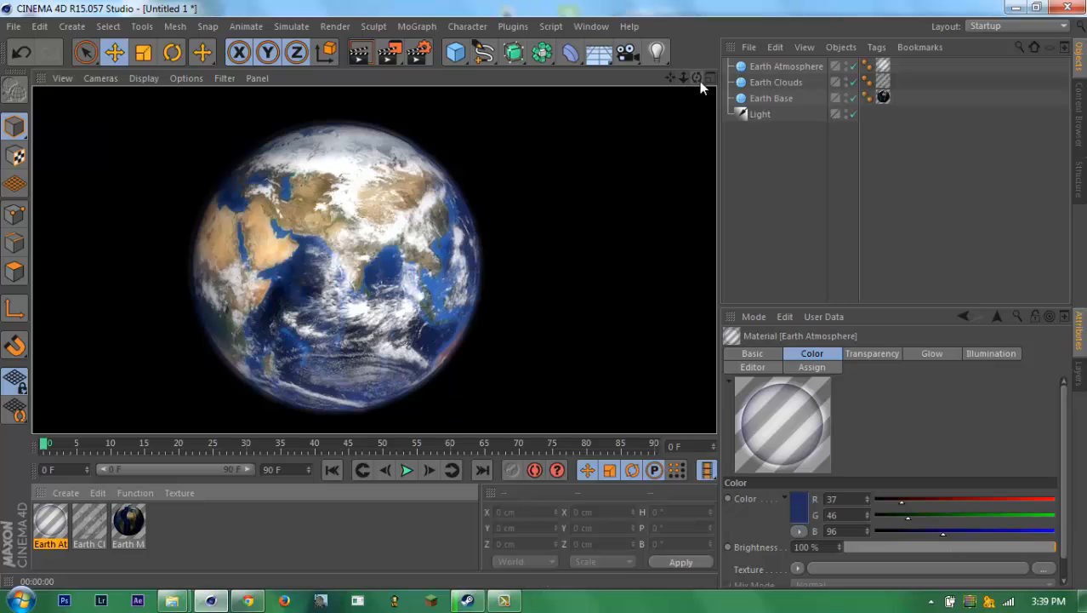
mouse_move(698, 89)
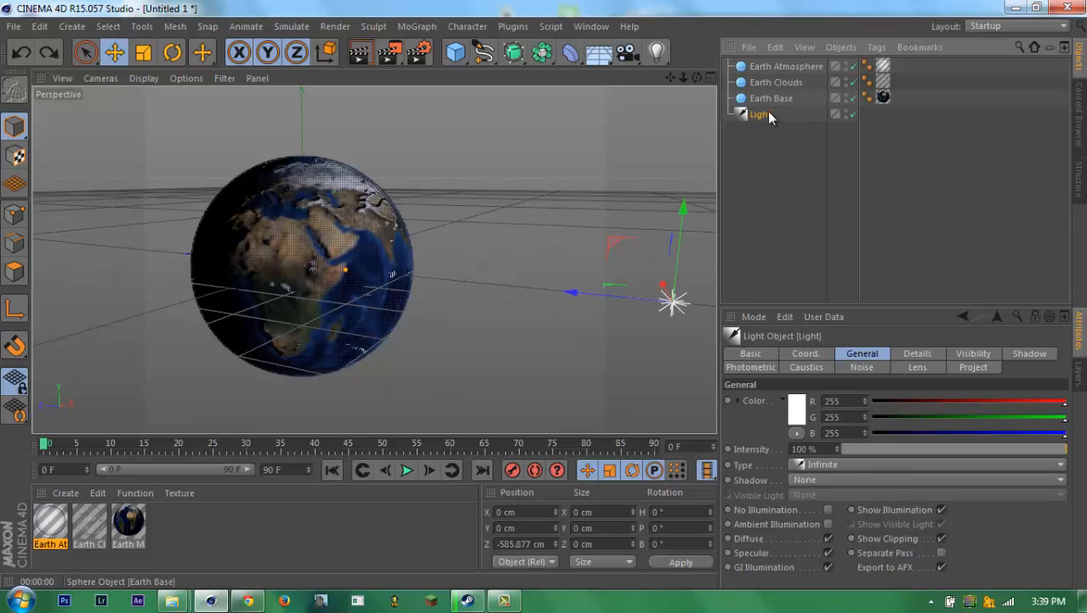
- Rename the Light object in the Object Manager to Sun
double_click(761, 114)
type("Sun")
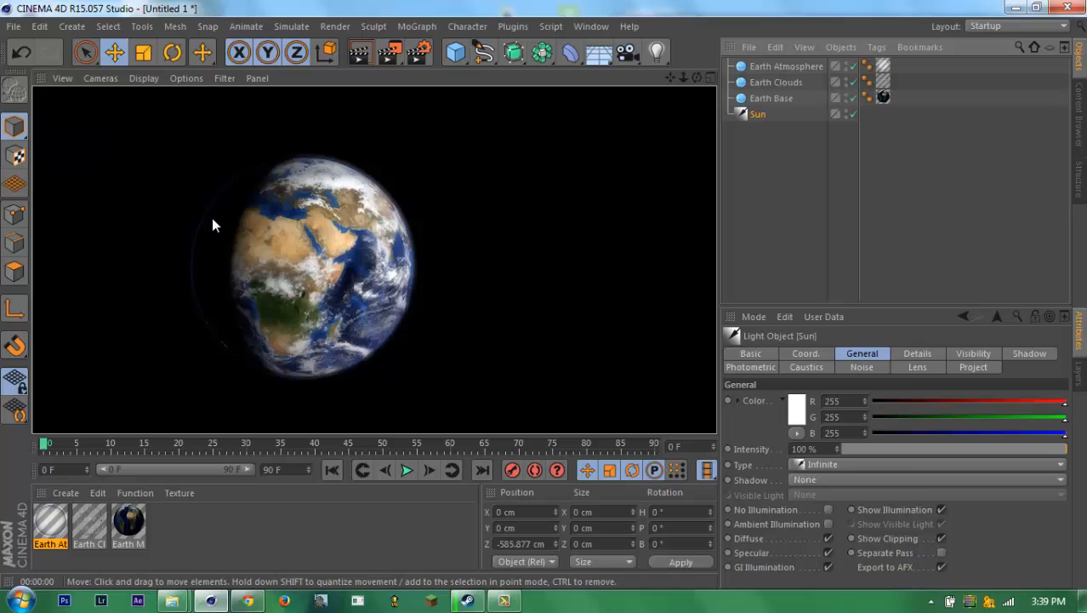
mouse_move(219, 230)
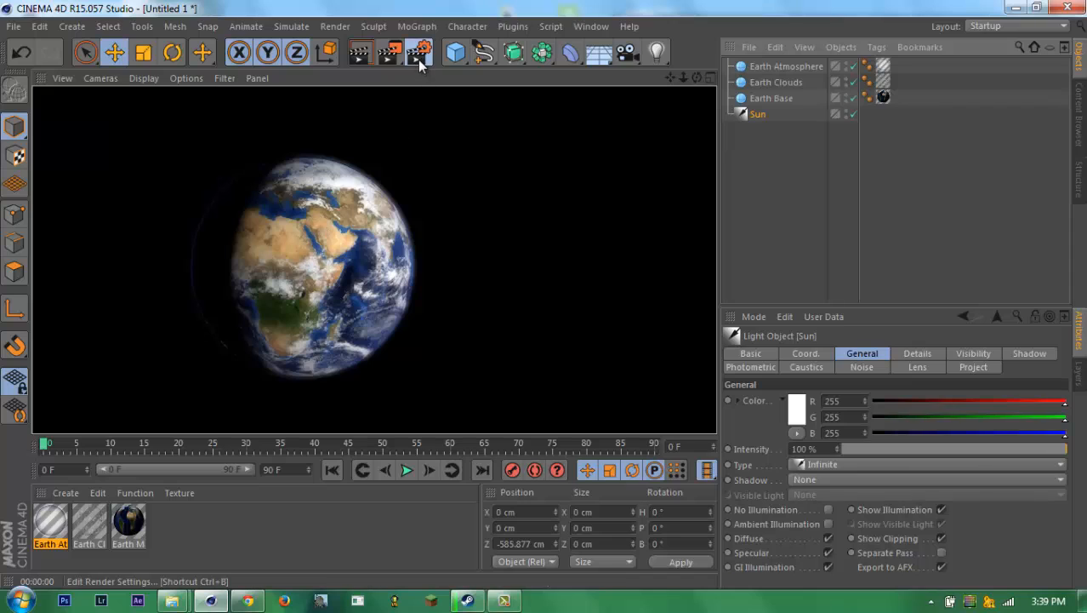
- Open Render Settings to view the Save page's image format options
left_click(415, 52)
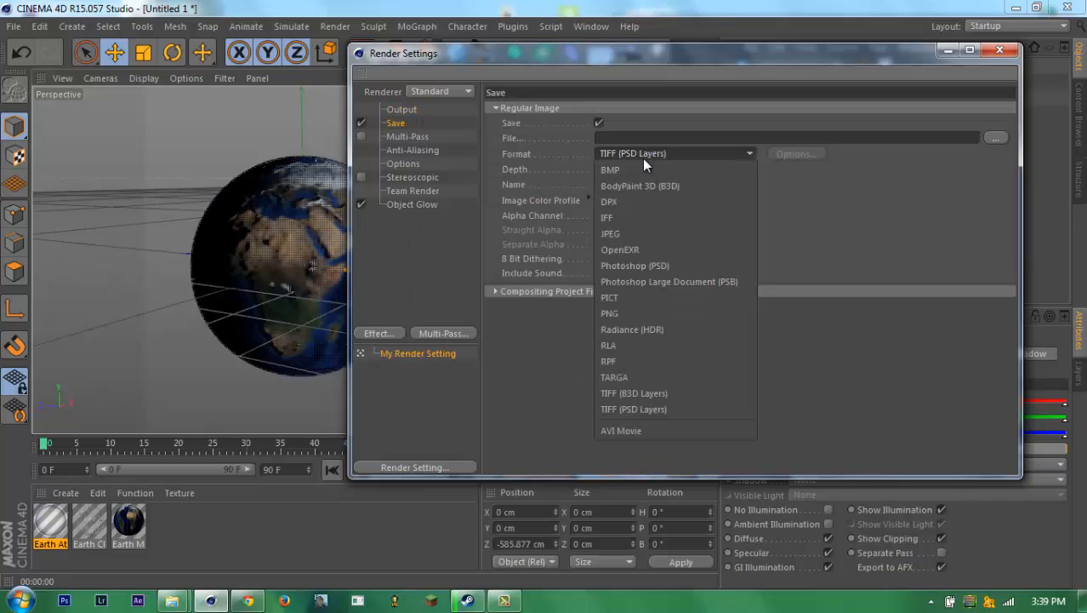
- Set anti-aliasing to Best and choose a maximum anti-aliasing level
left_click(407, 136)
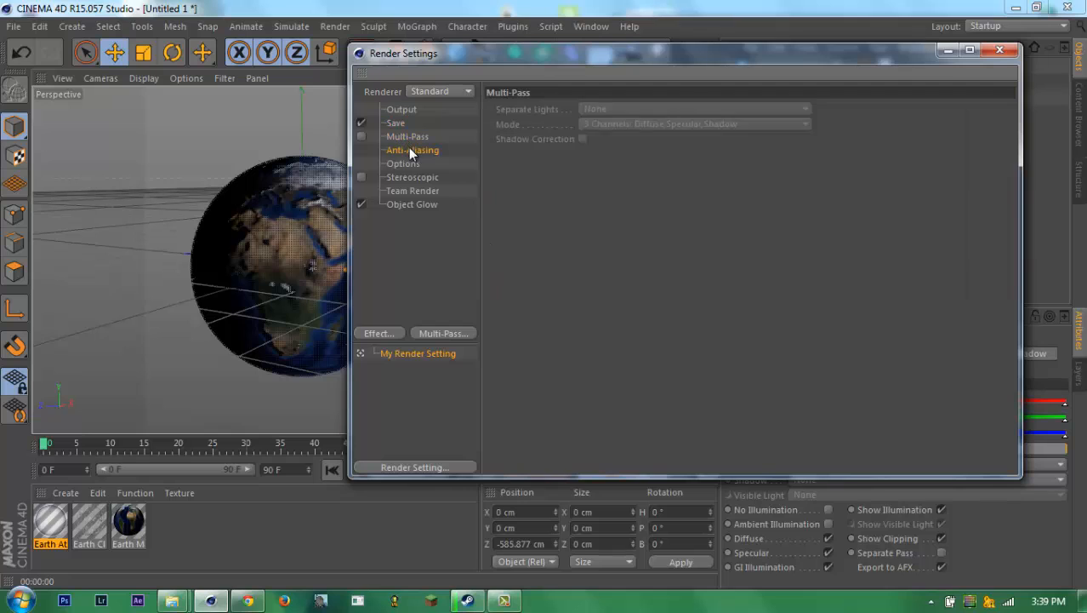
left_click(412, 150)
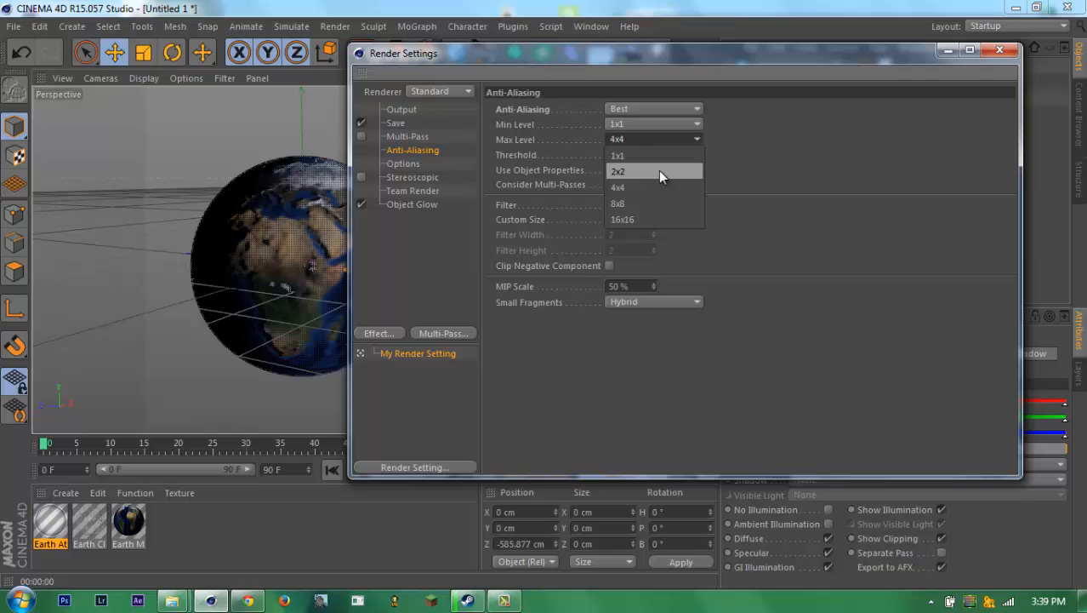
left_click(620, 171)
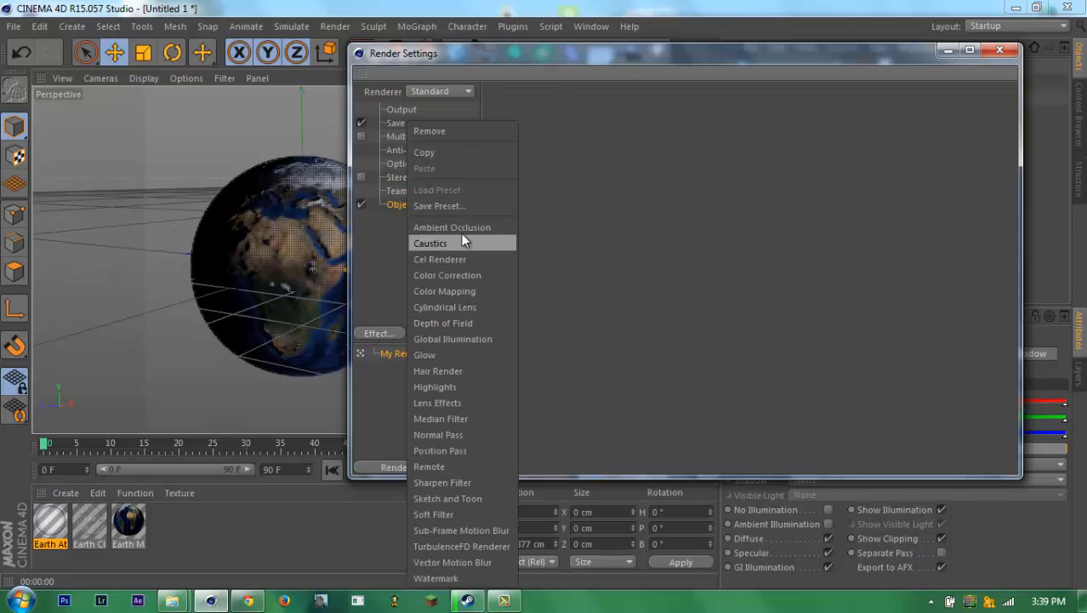
- Add Ambient Occlusion and Global Illumination: Irradiance Cache (Legacy) primary, Irradiance Cache secondary, Low samples
left_click(451, 226)
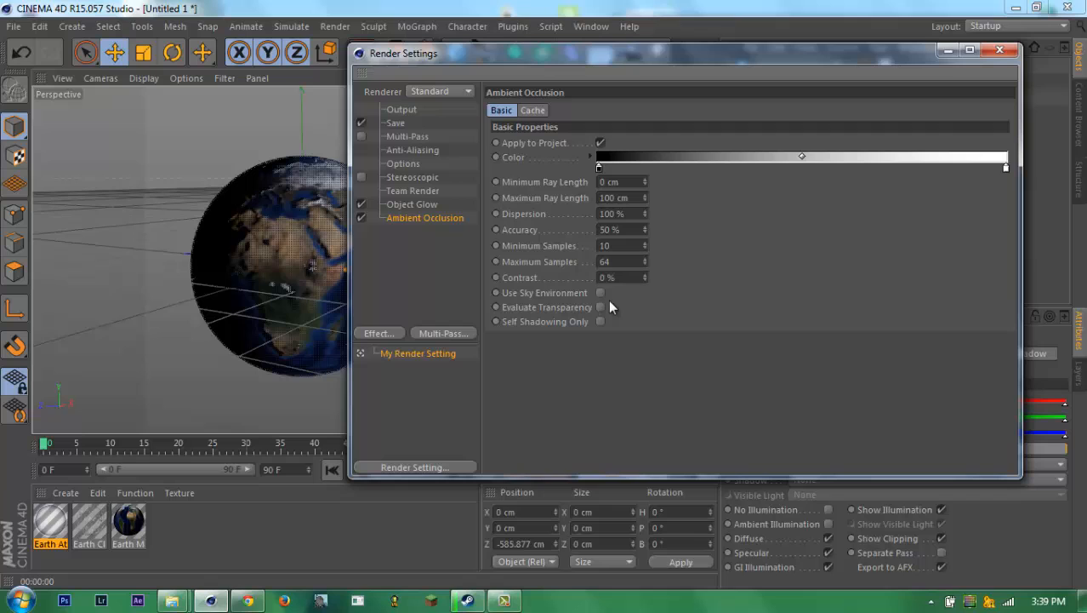
left_click(603, 307)
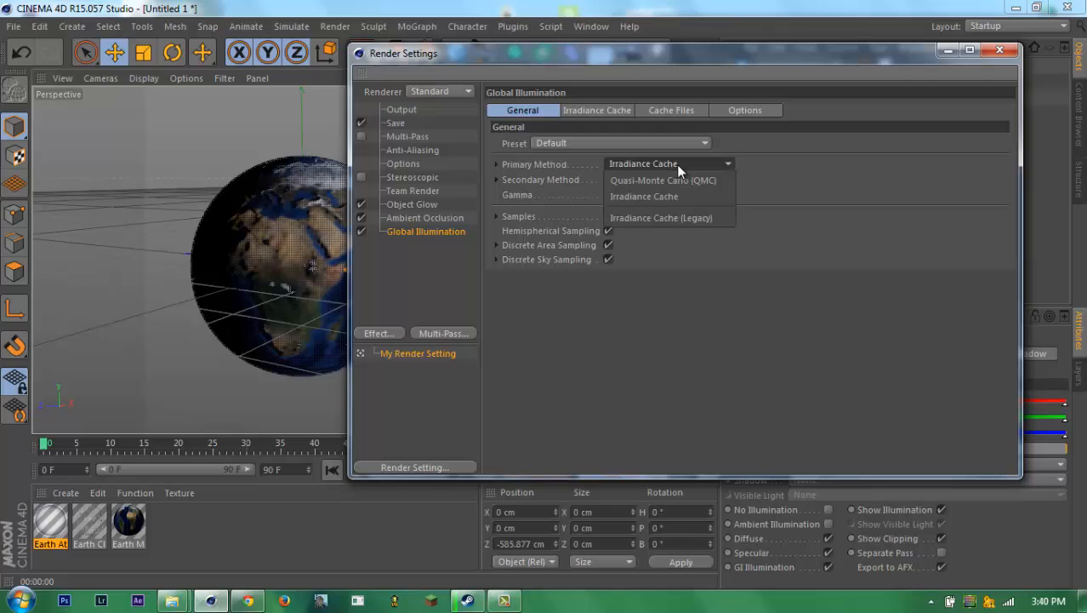
left_click(669, 218)
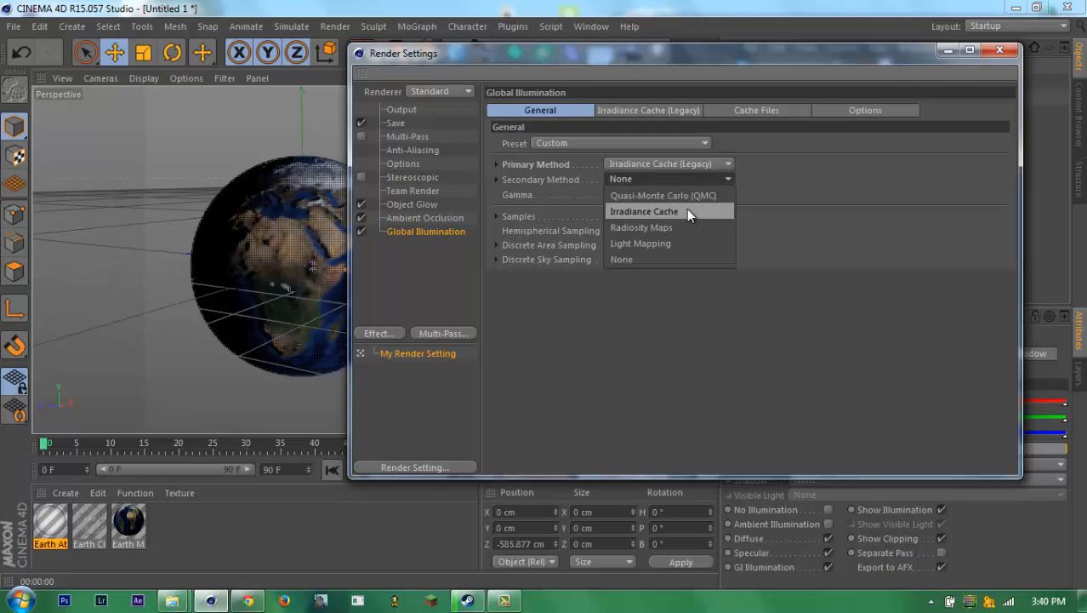
left_click(644, 211)
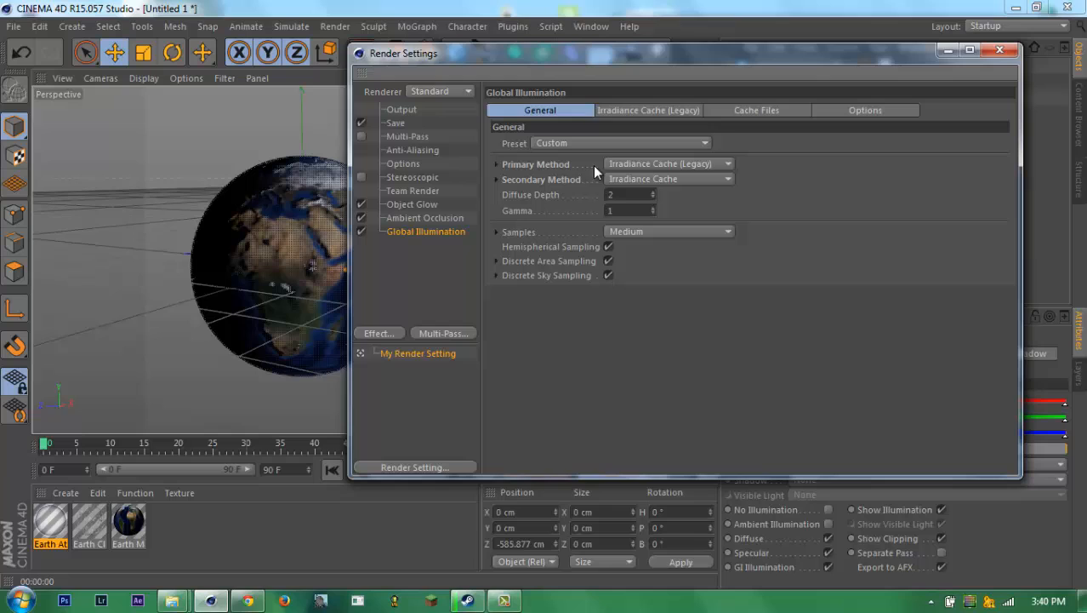
mouse_move(827, 238)
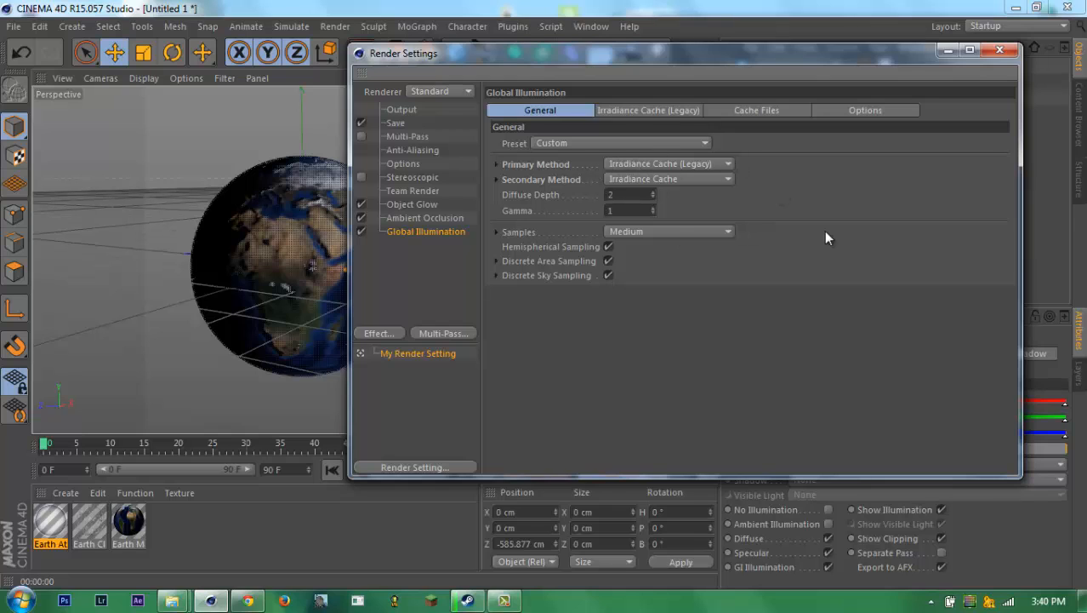
left_click(669, 230)
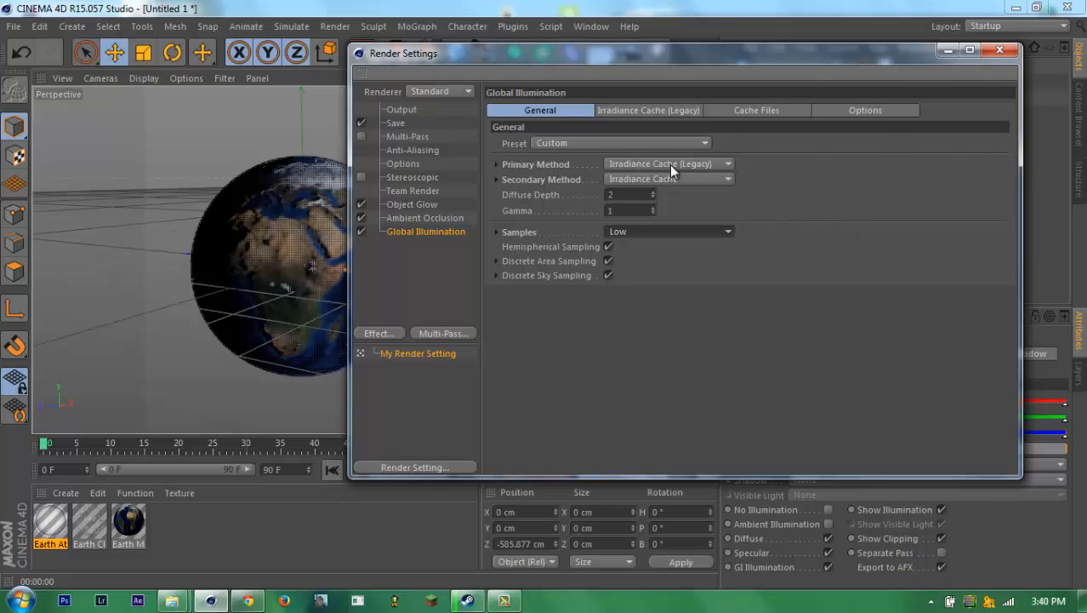
left_click(648, 110)
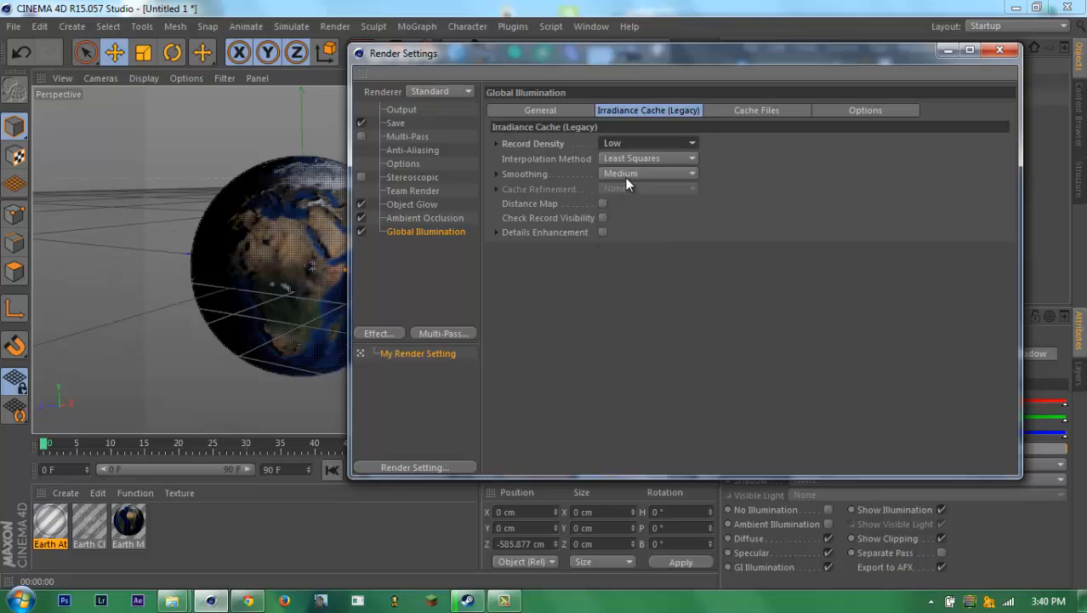
left_click(540, 110)
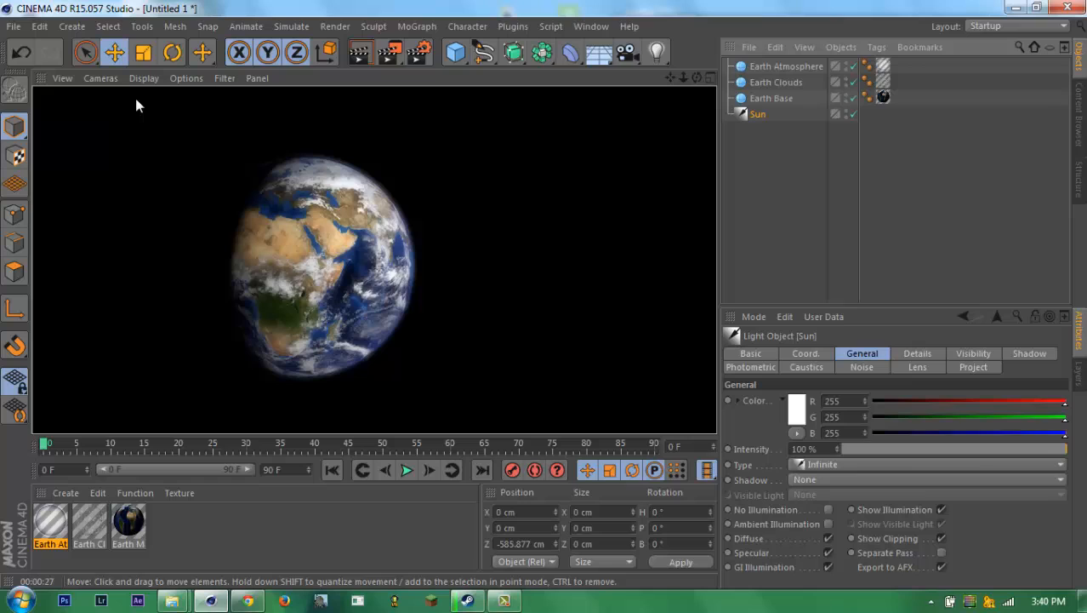
mouse_move(177, 312)
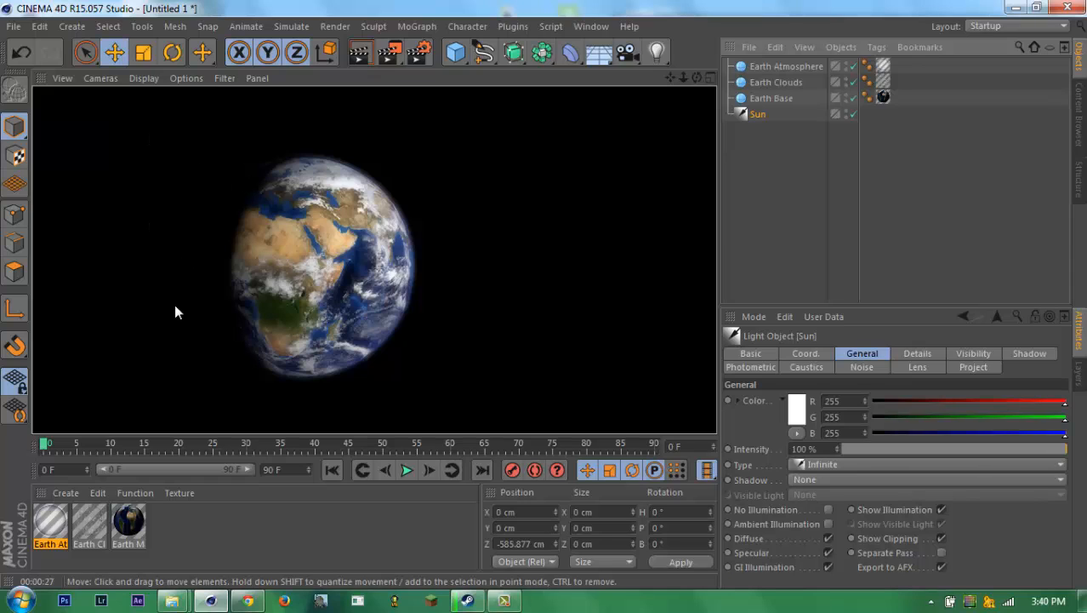
mouse_move(262, 162)
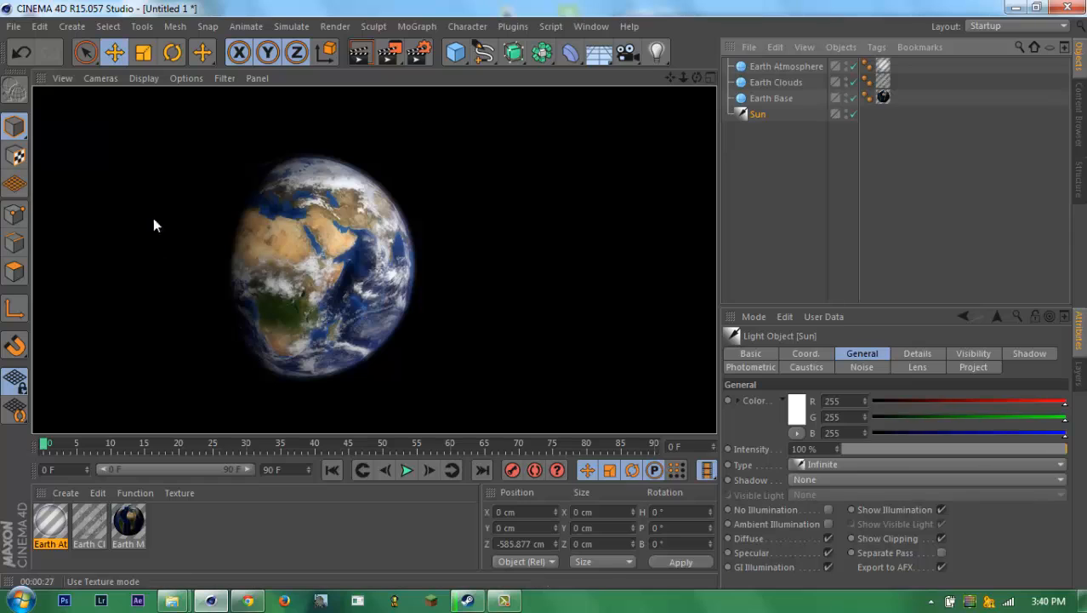
mouse_move(262, 209)
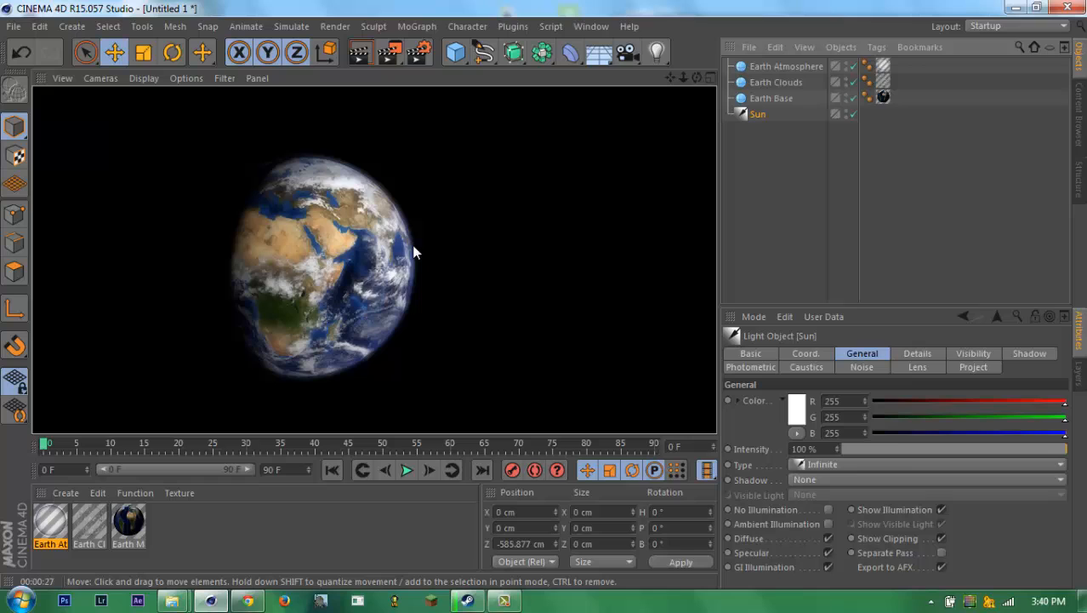
mouse_move(371, 389)
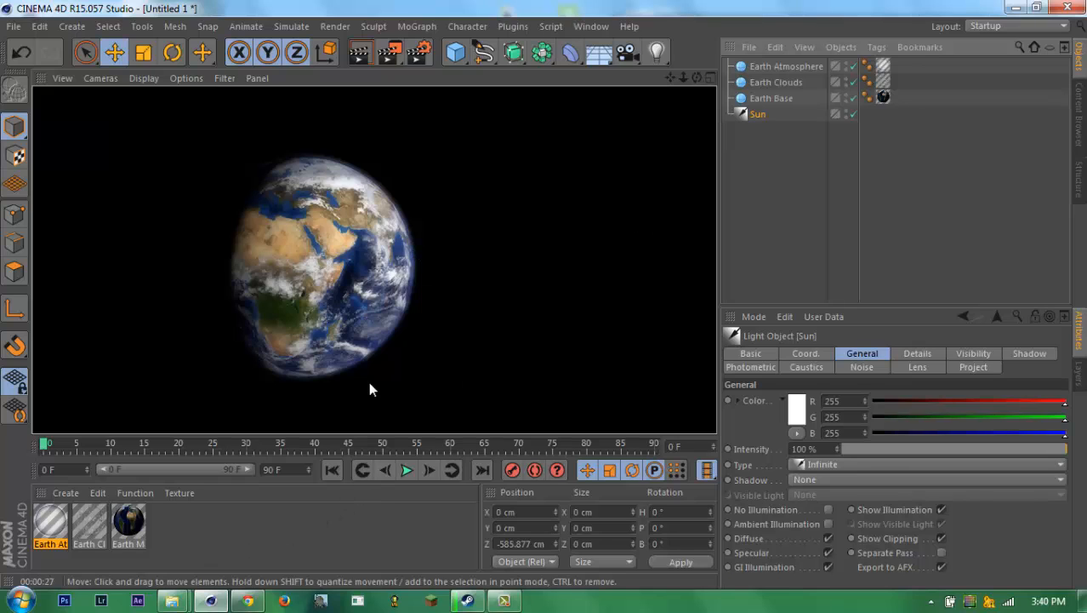
- Add a trial Sky object from the Environment menu, select it, then deselect everything
left_click(596, 53)
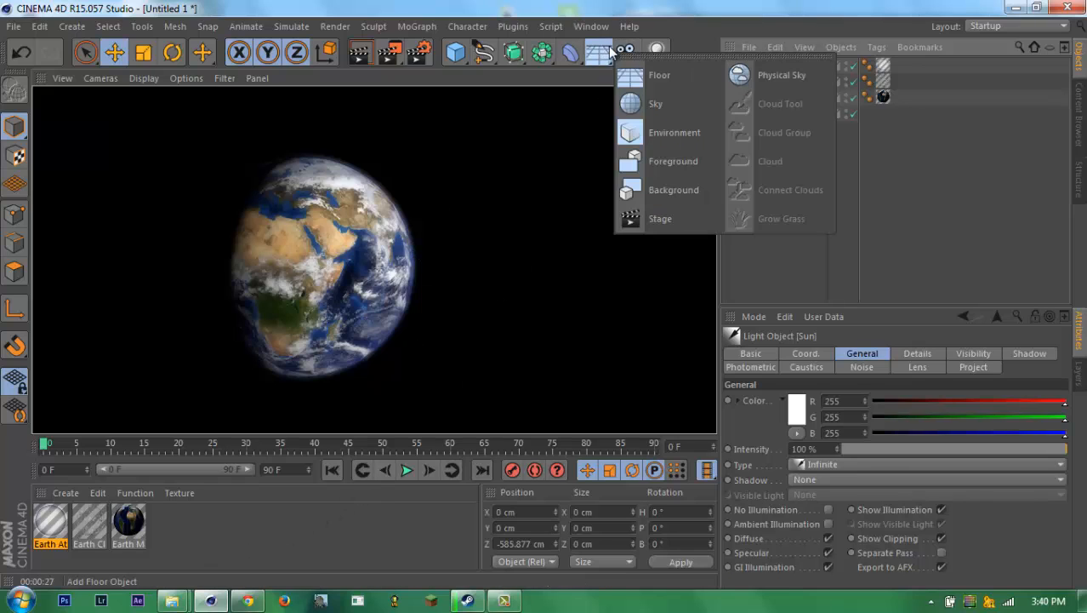
left_click(655, 103)
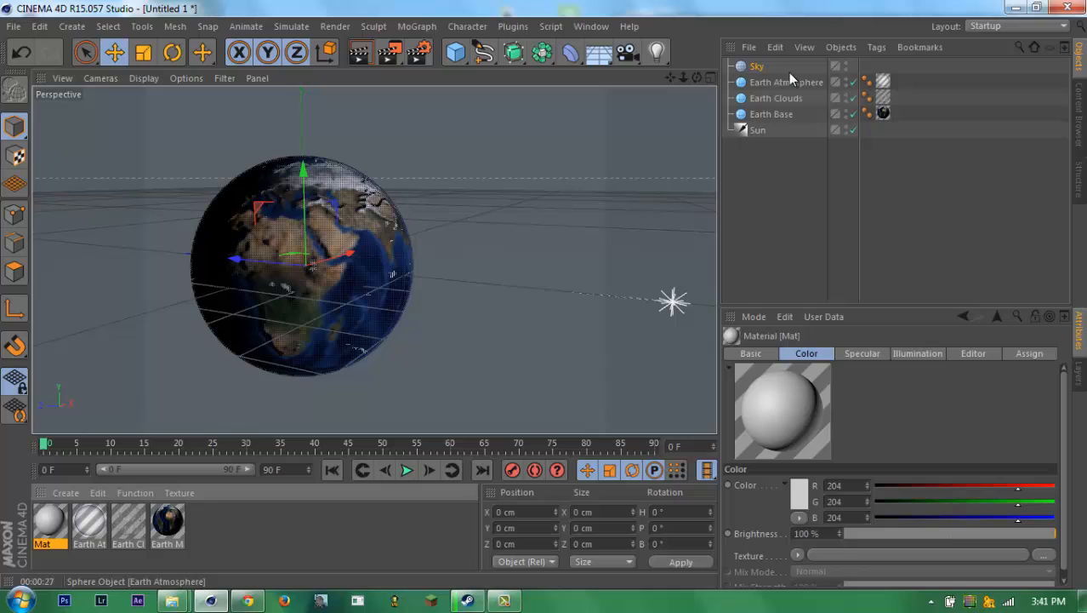
left_click(758, 67)
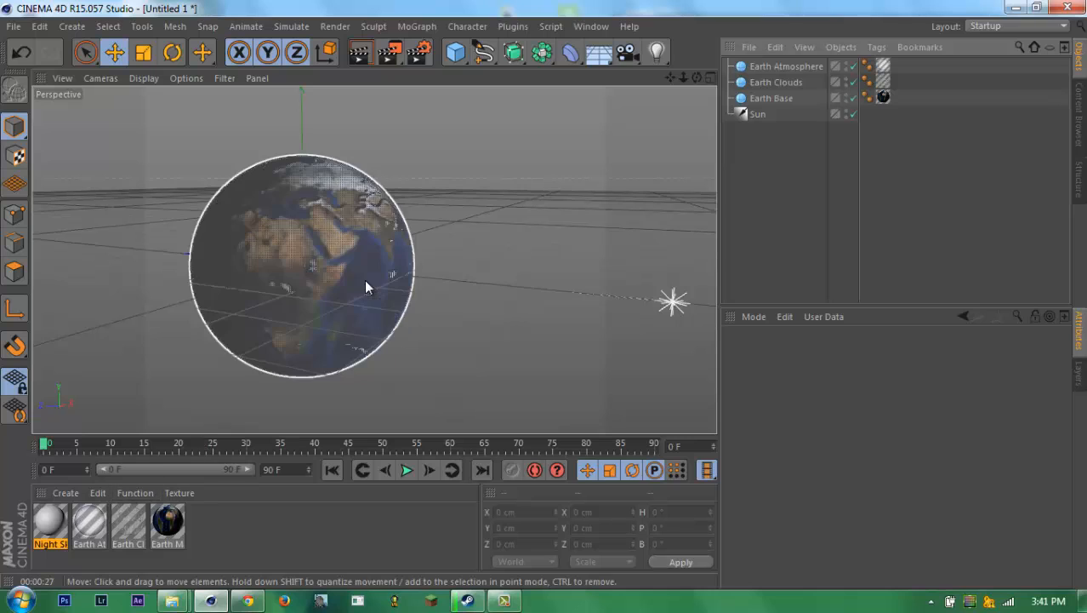
left_click(590, 27)
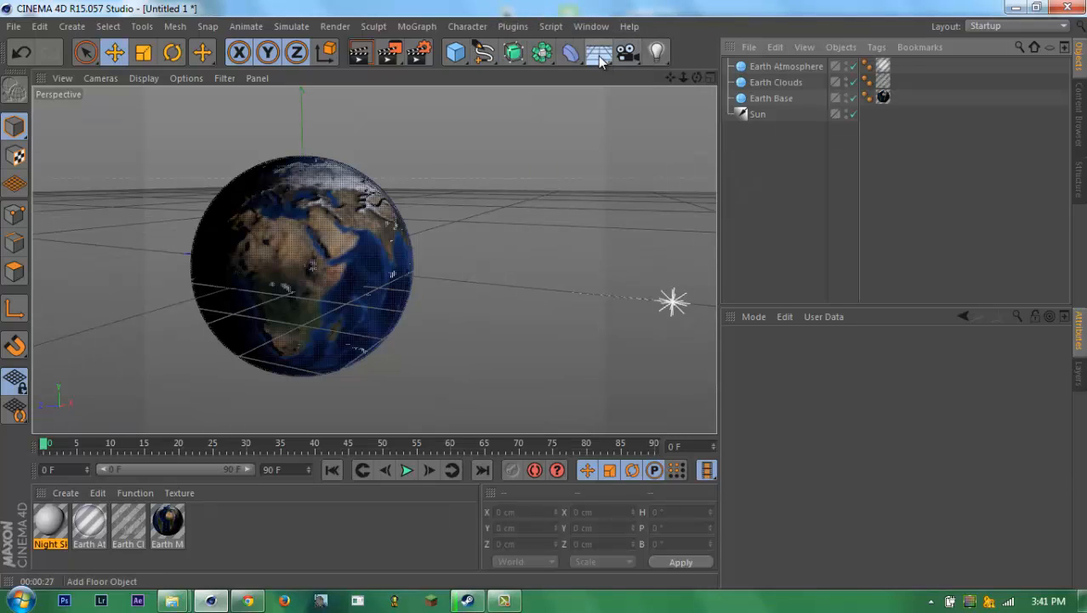
- Add a Background object from the Environment menu and open the Night Sky material
left_click(595, 53)
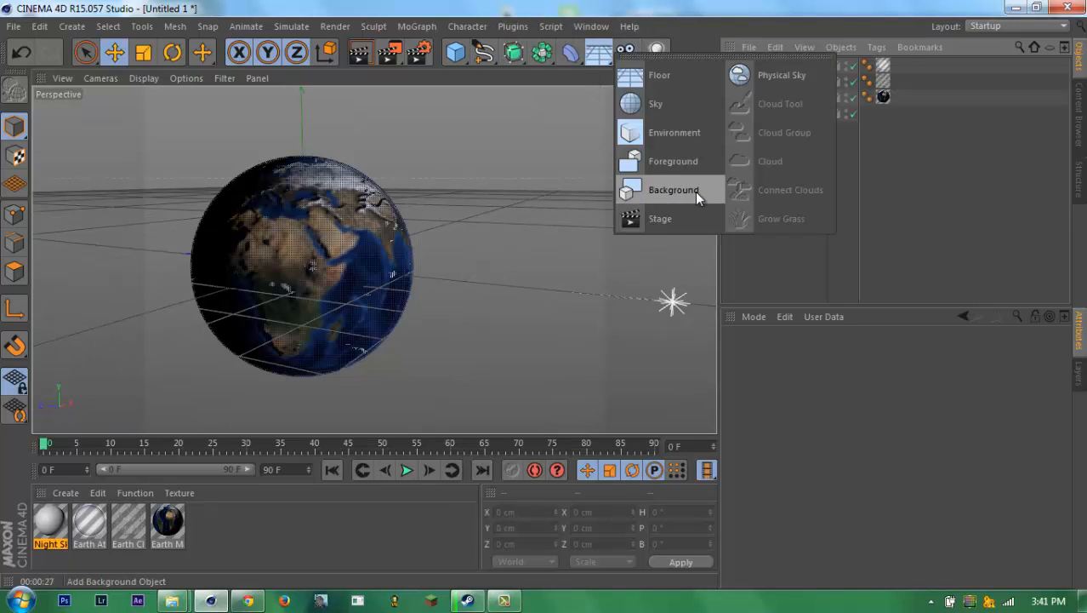
left_click(672, 189)
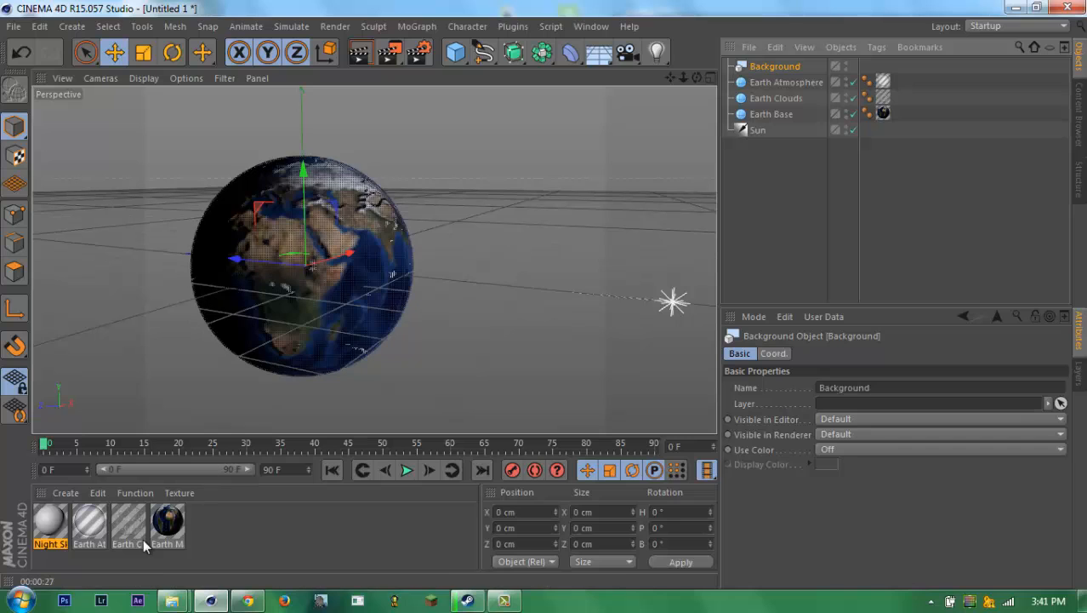
double_click(50, 523)
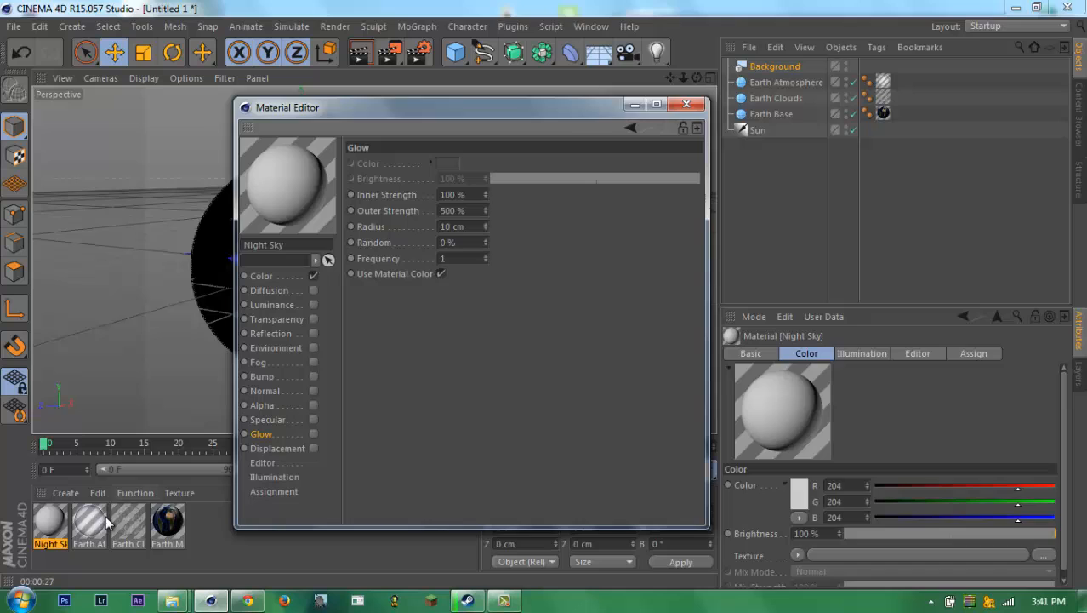
- Set the Night Sky Color channel texture to Surfaces > Starfield and close the editor
left_click(167, 523)
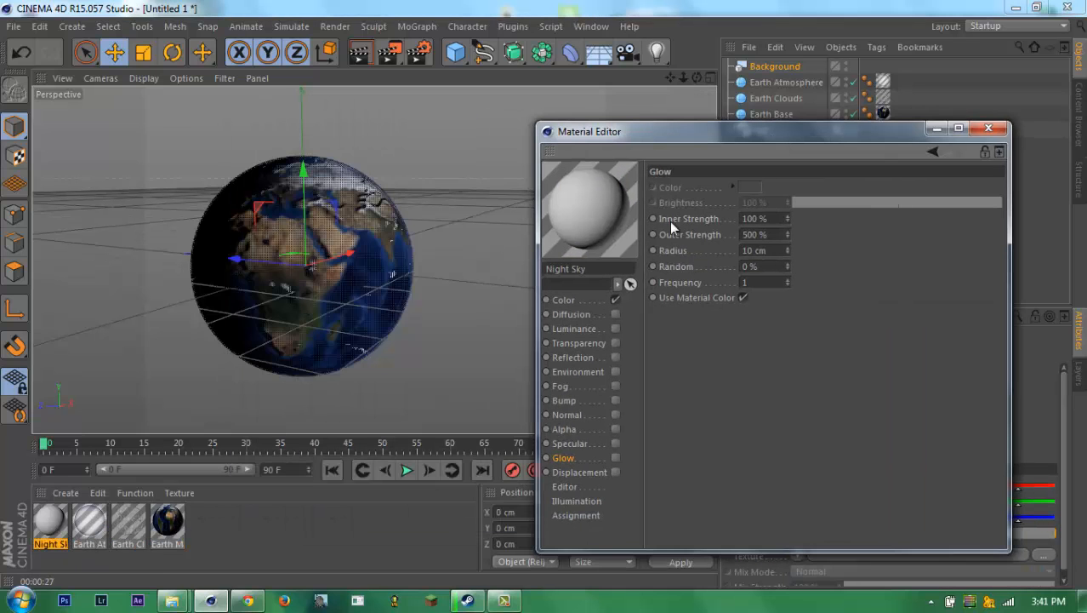
left_click(563, 299)
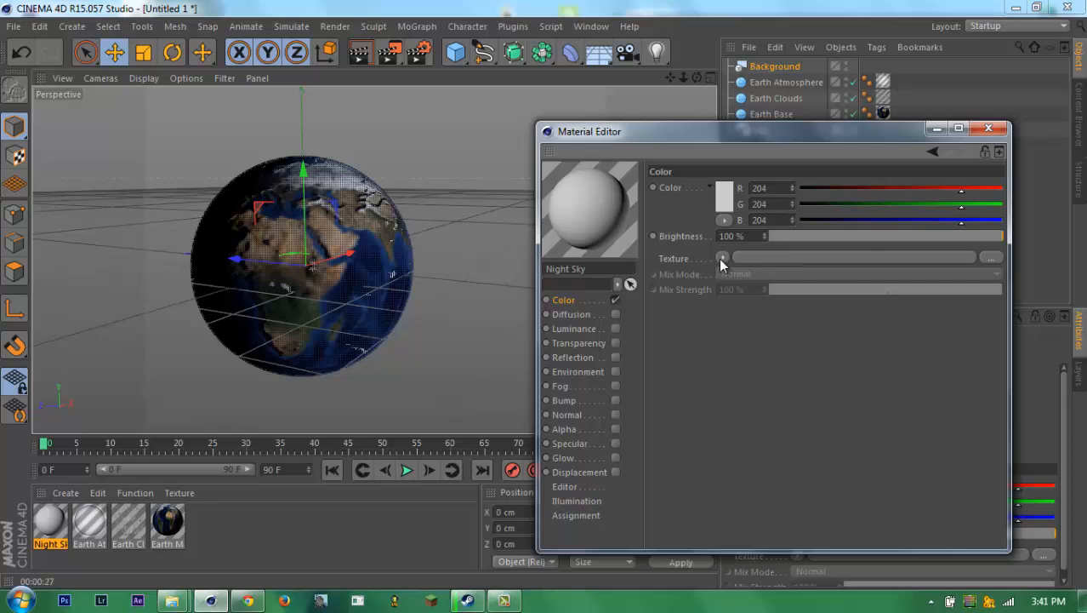
left_click(724, 258)
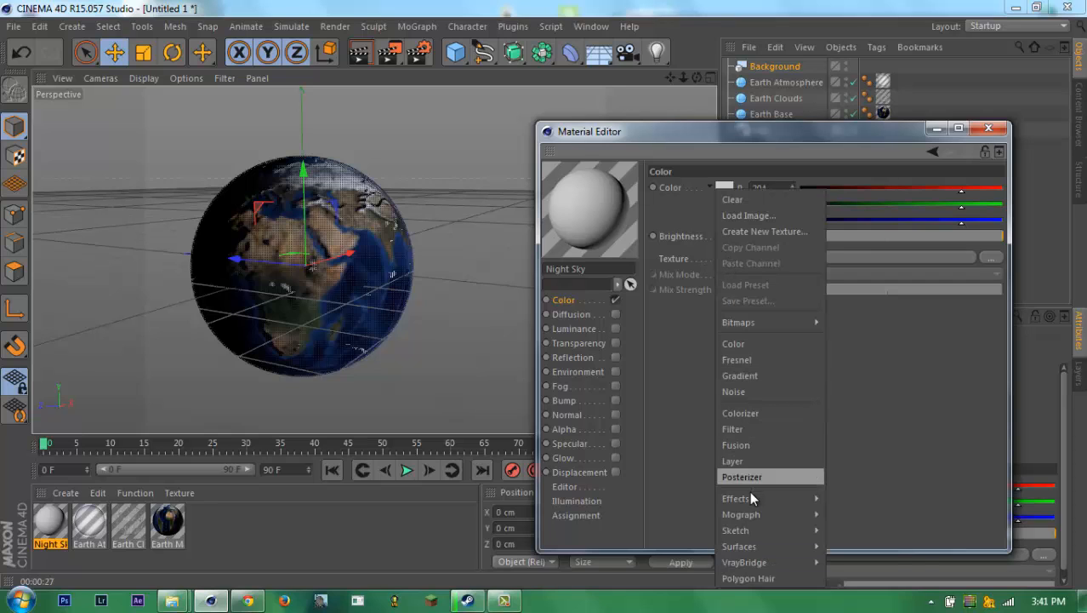
mouse_move(736, 498)
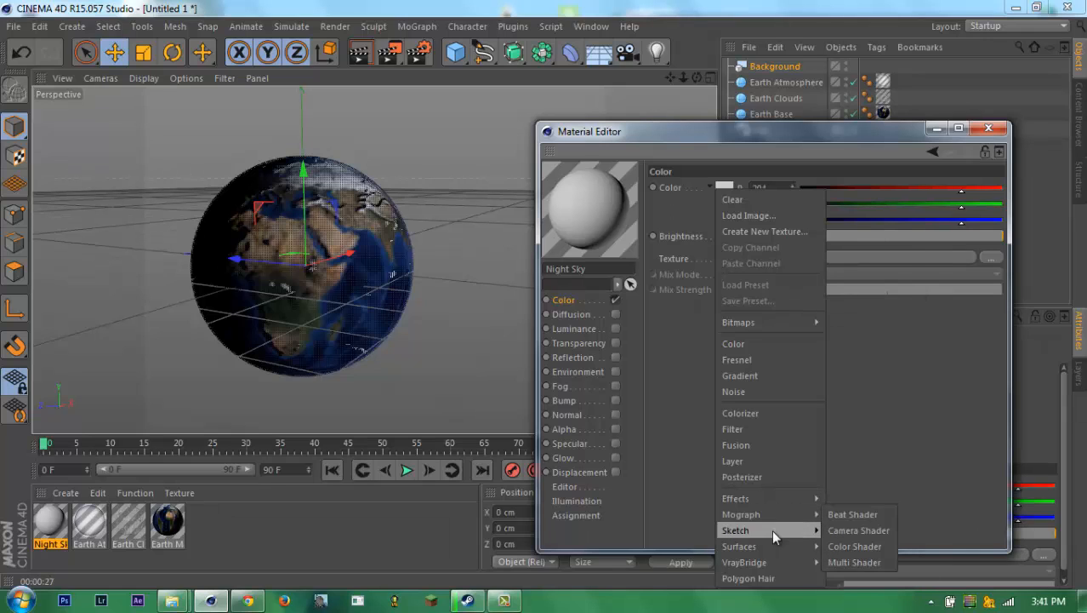
mouse_move(739, 545)
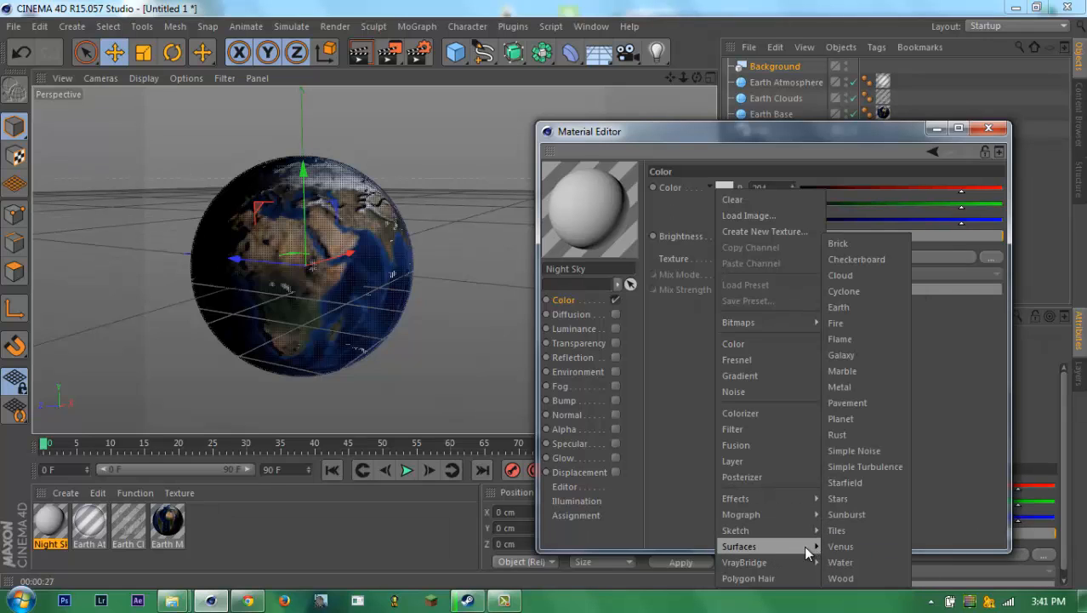
left_click(846, 483)
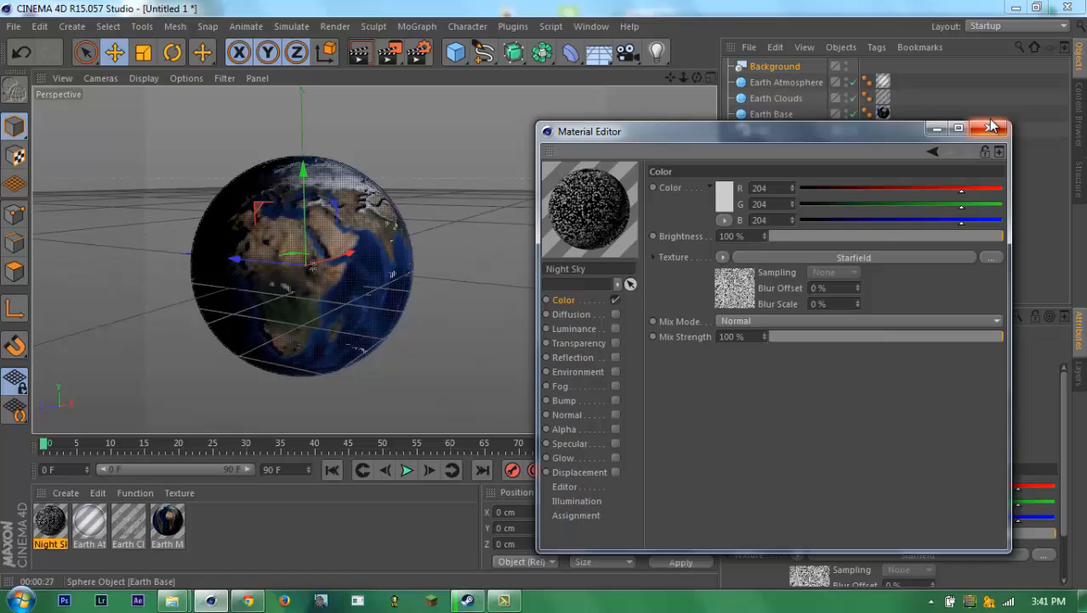
left_click(990, 125)
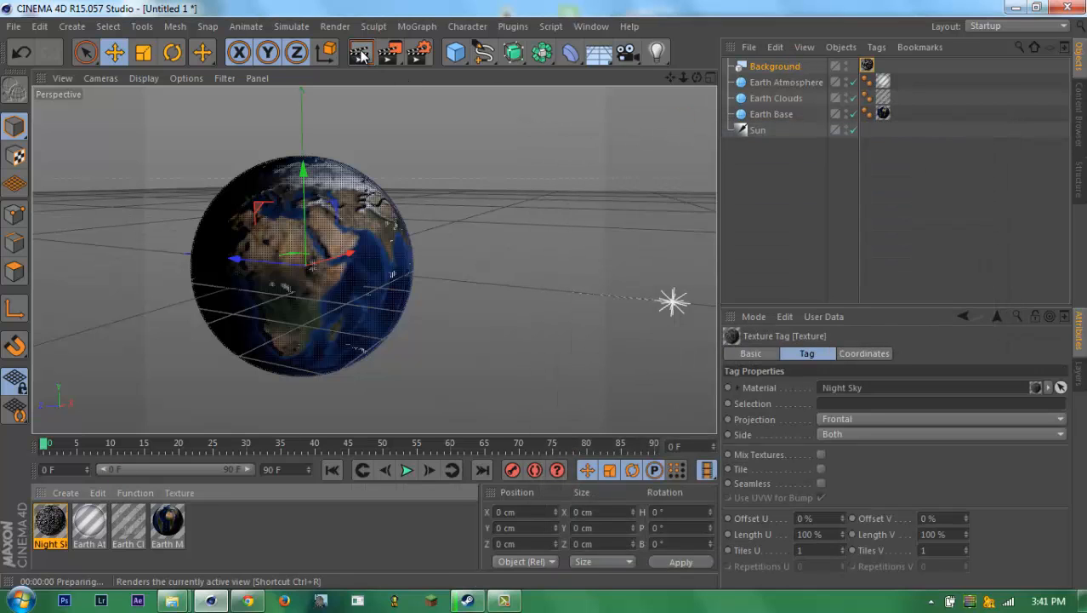
- Render the viewport to show the clouded Earth against the starfield background
left_click(356, 53)
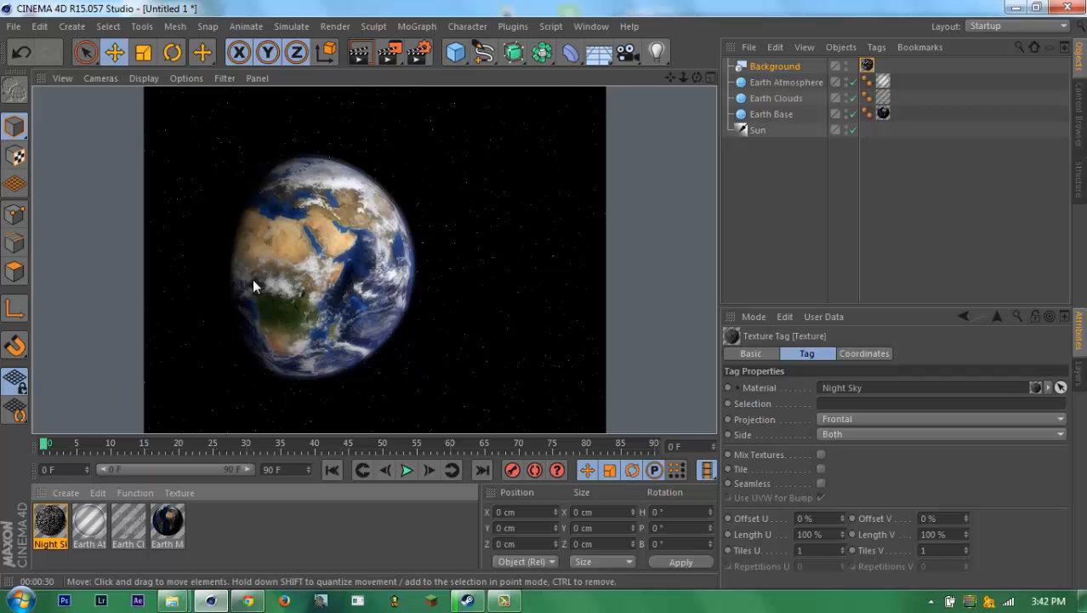
mouse_move(633, 199)
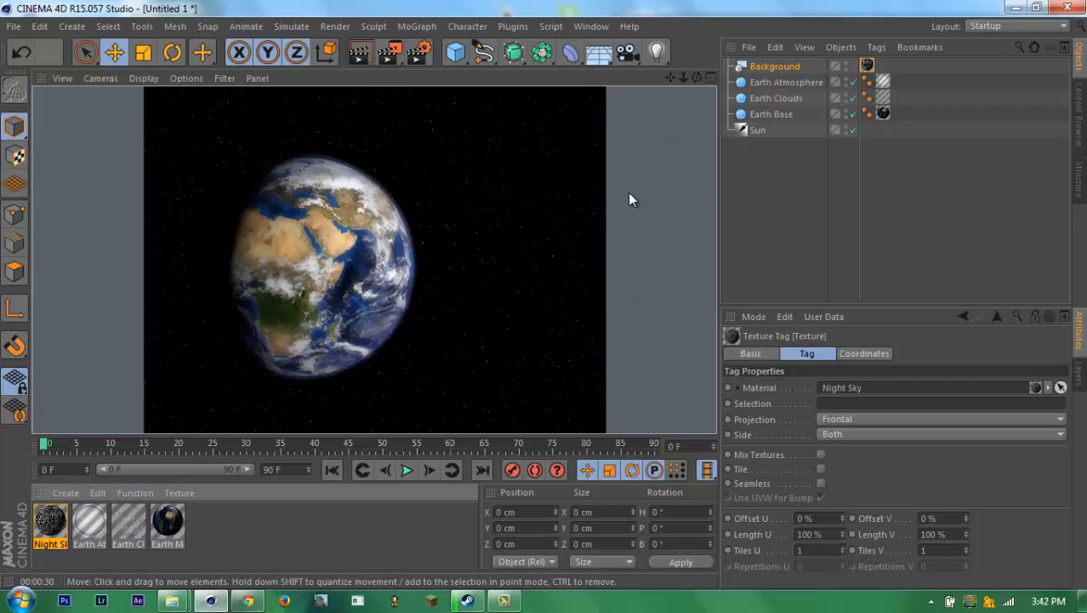
mouse_move(379, 54)
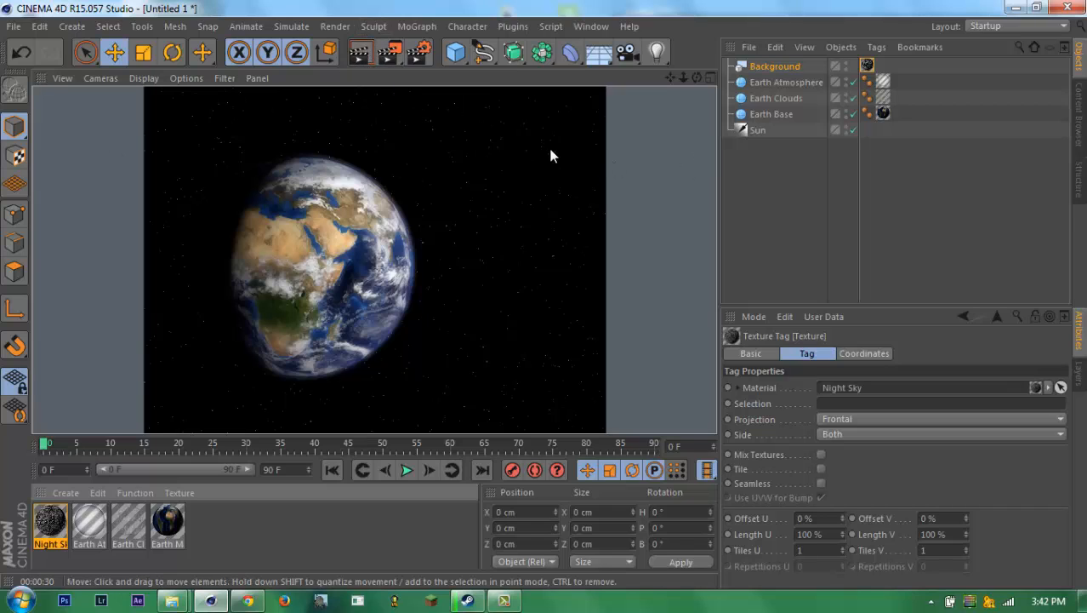
mouse_move(600, 154)
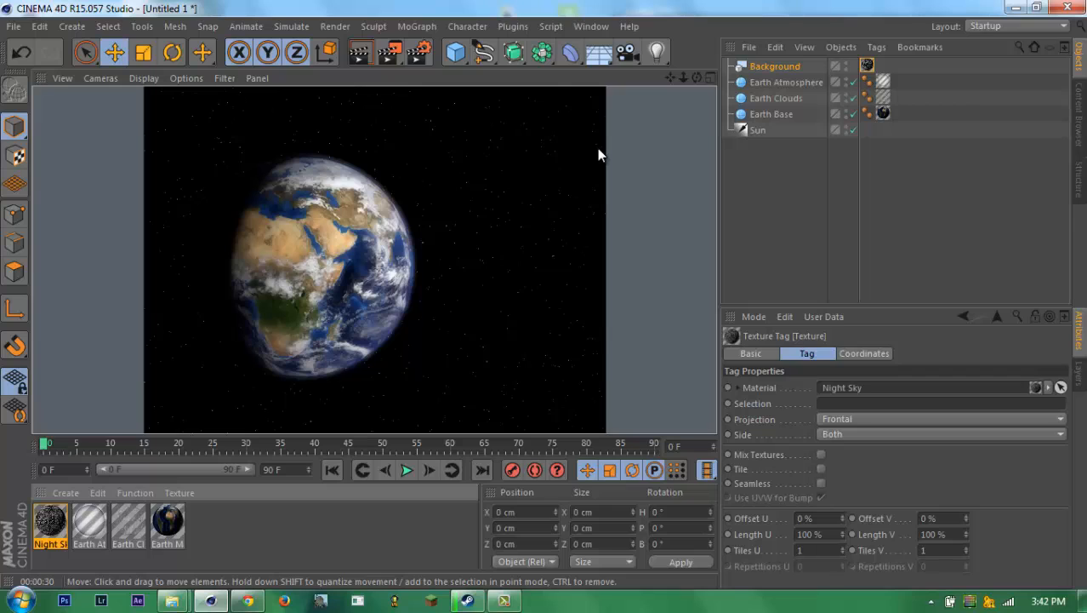